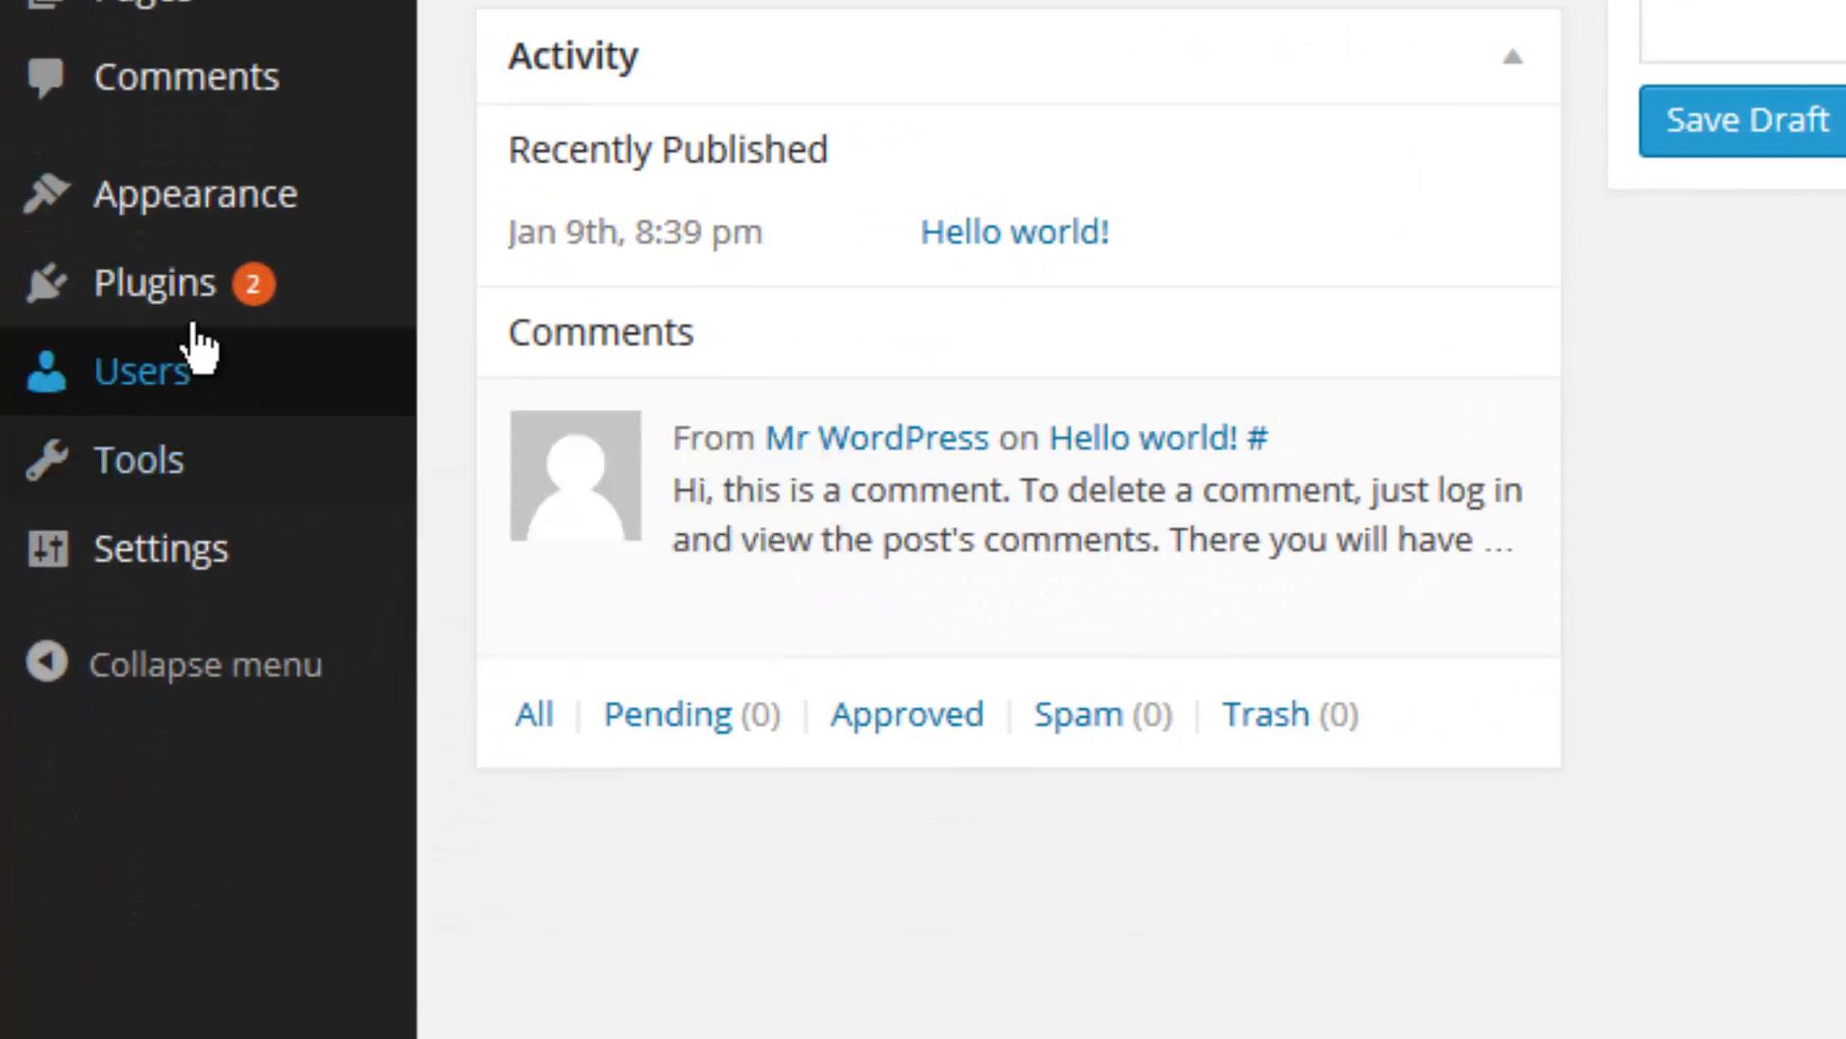
pyautogui.moveTo(183, 369)
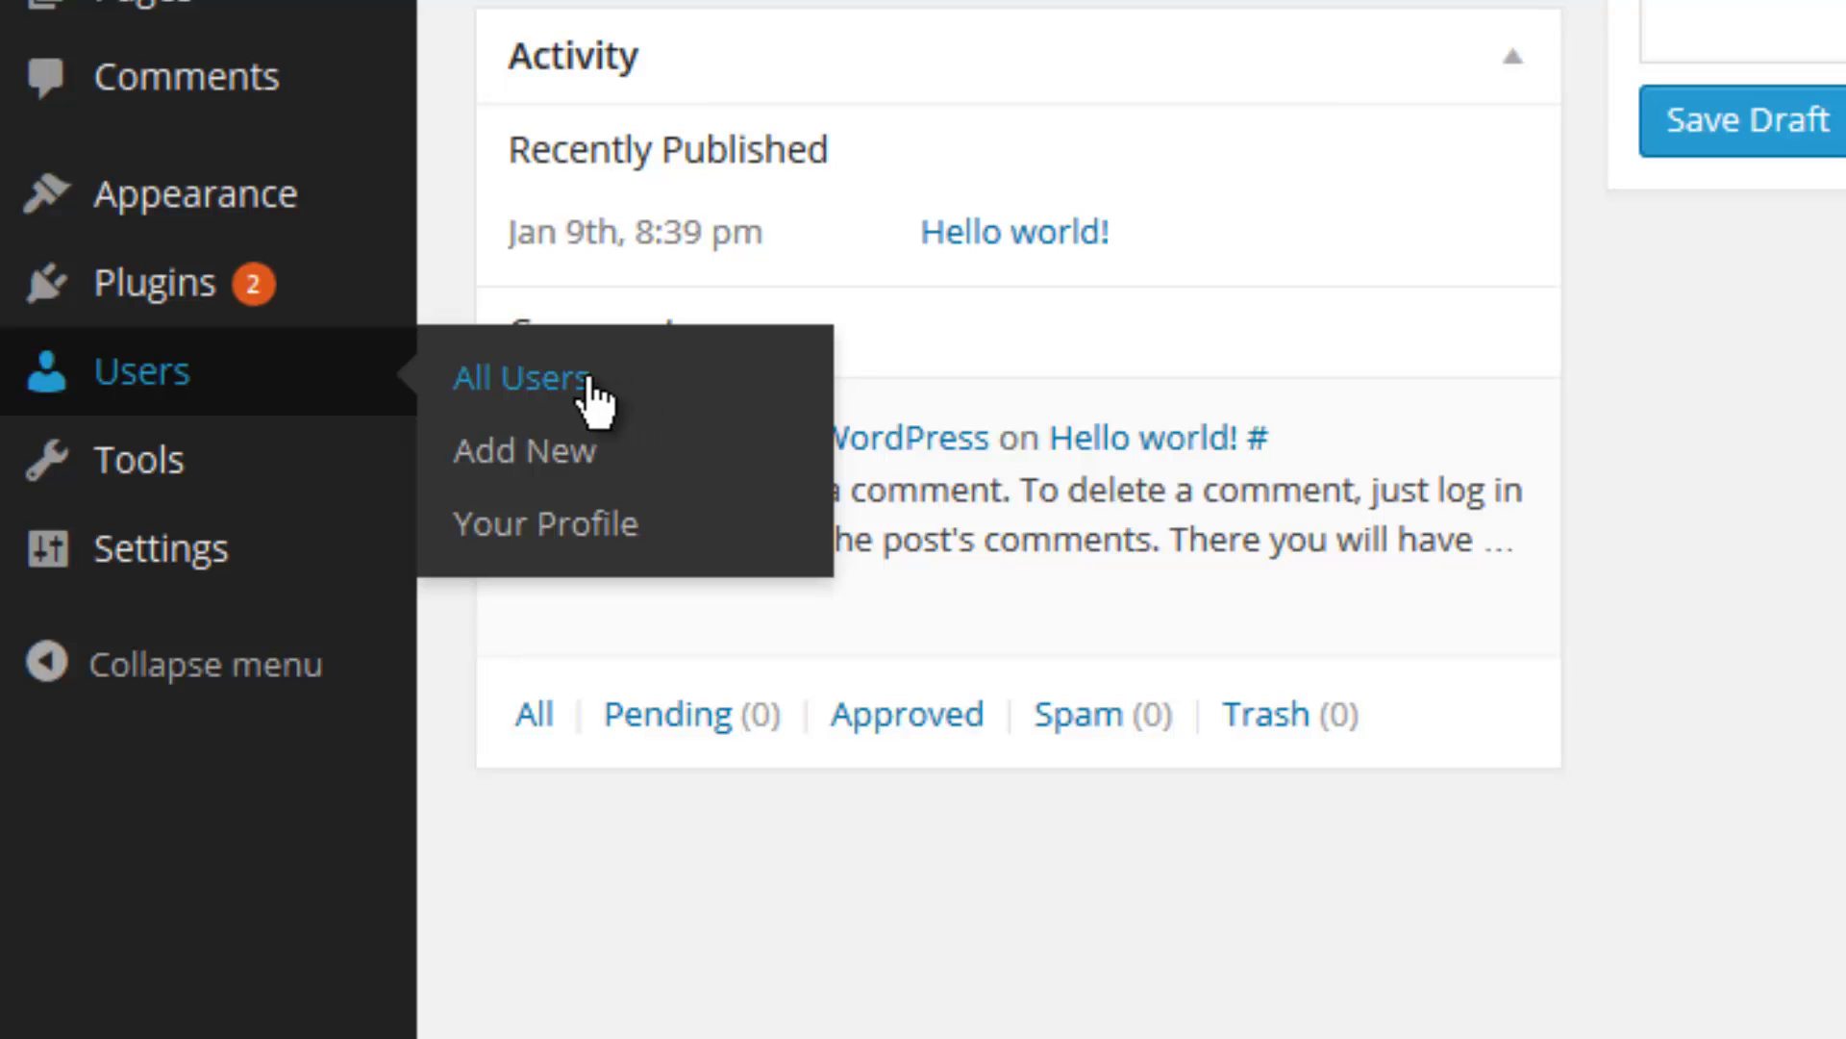
# Step: Show the All Users list, which currently contains only admin
pyautogui.click(518, 377)
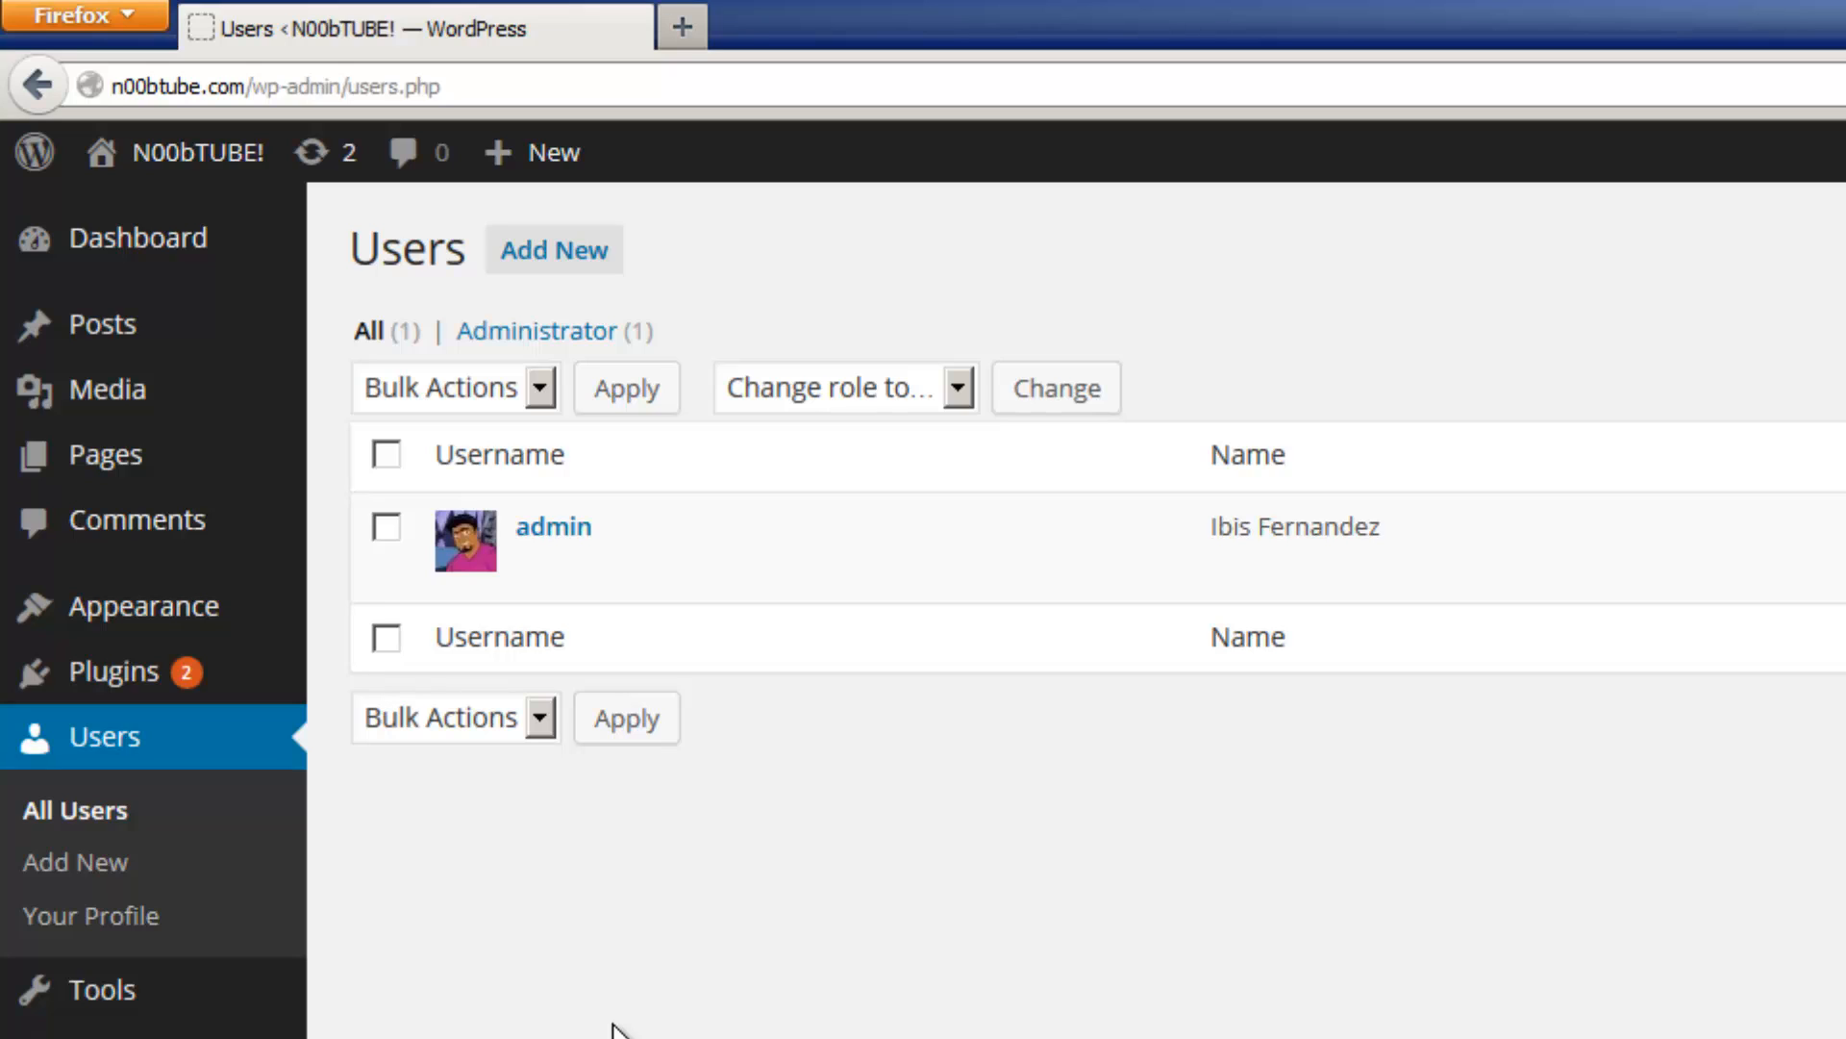
pyautogui.moveTo(560, 437)
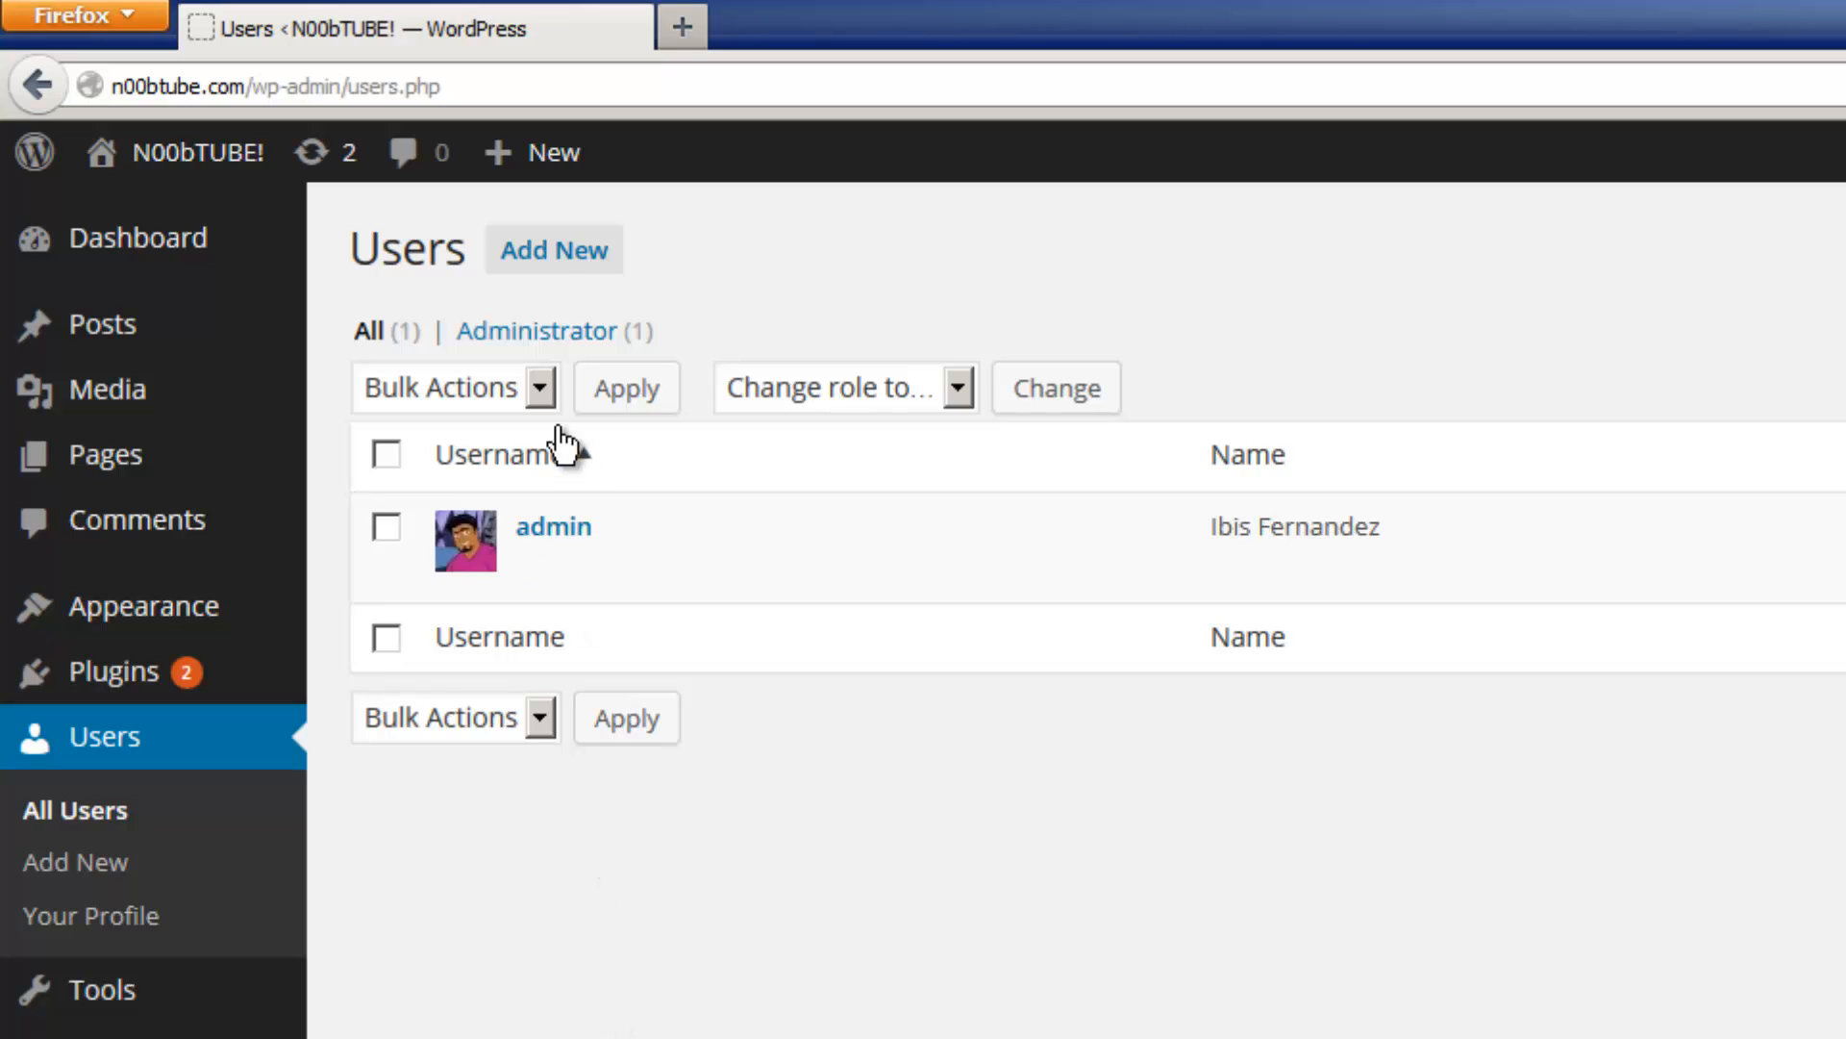
pyautogui.moveTo(309, 854)
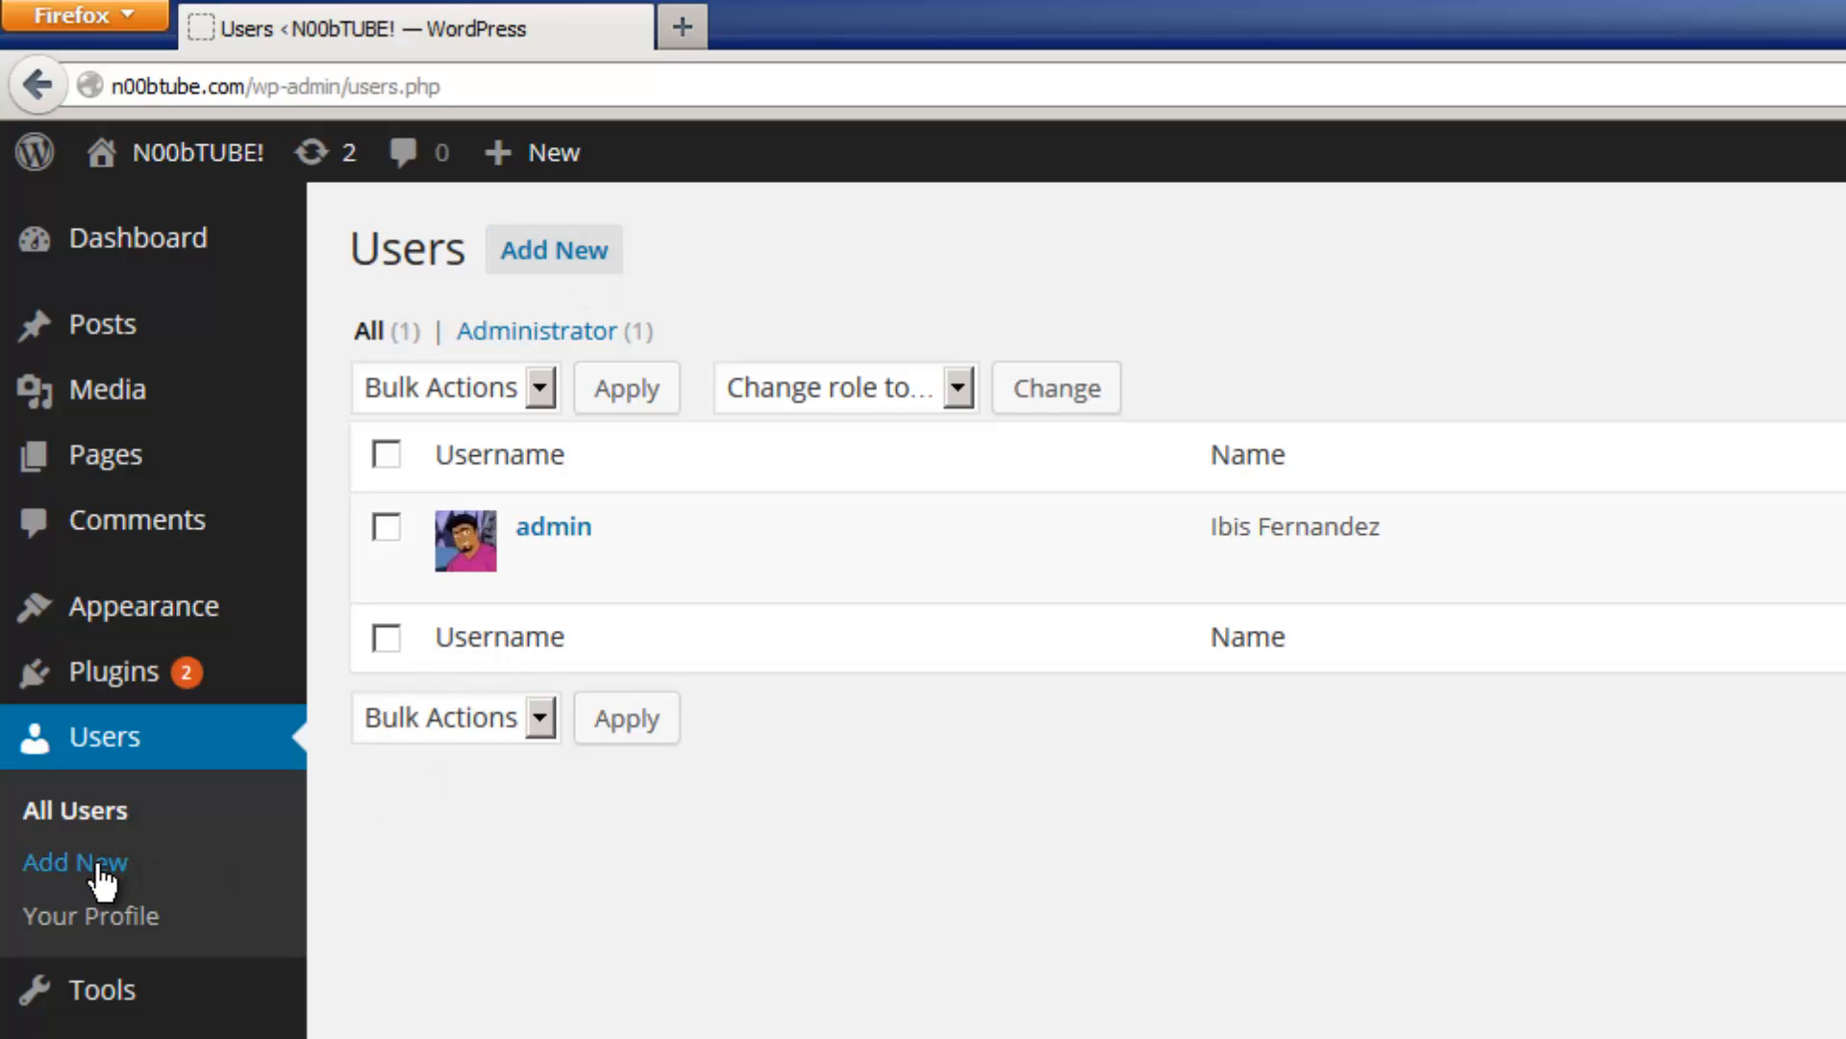
pyautogui.click(73, 862)
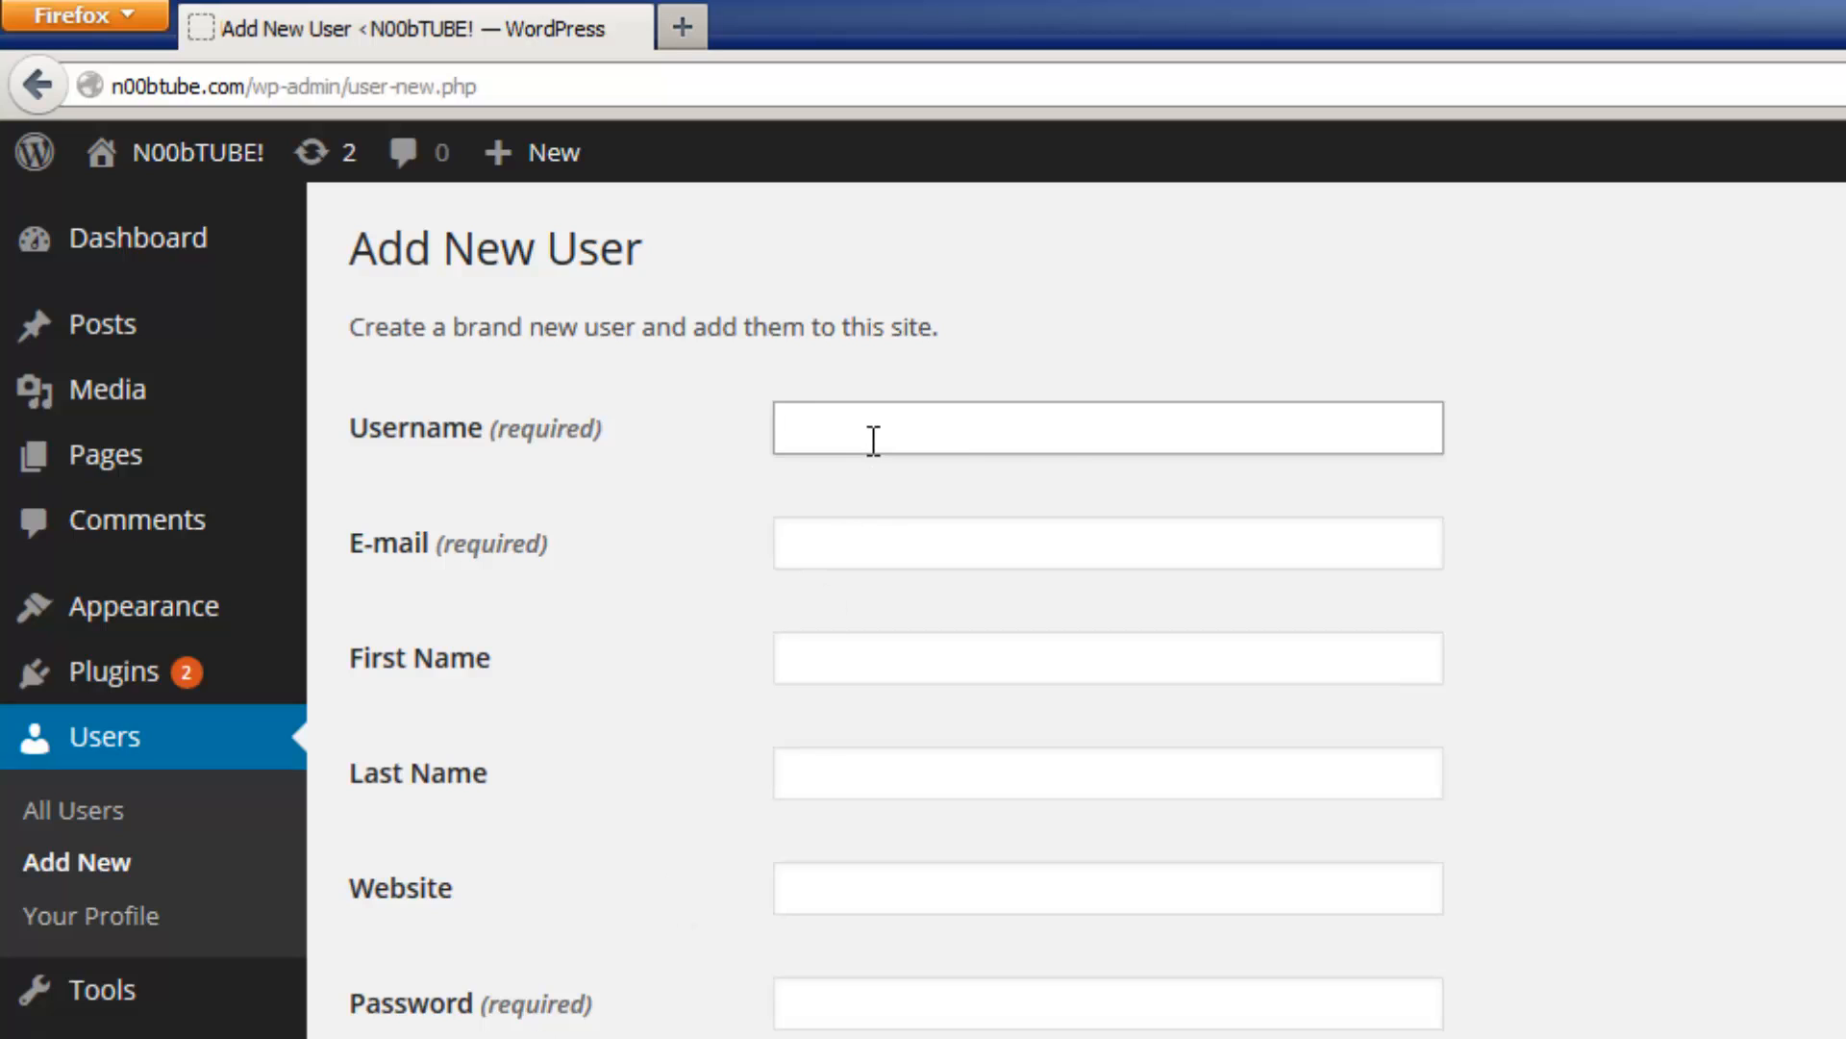
pyautogui.write('john')
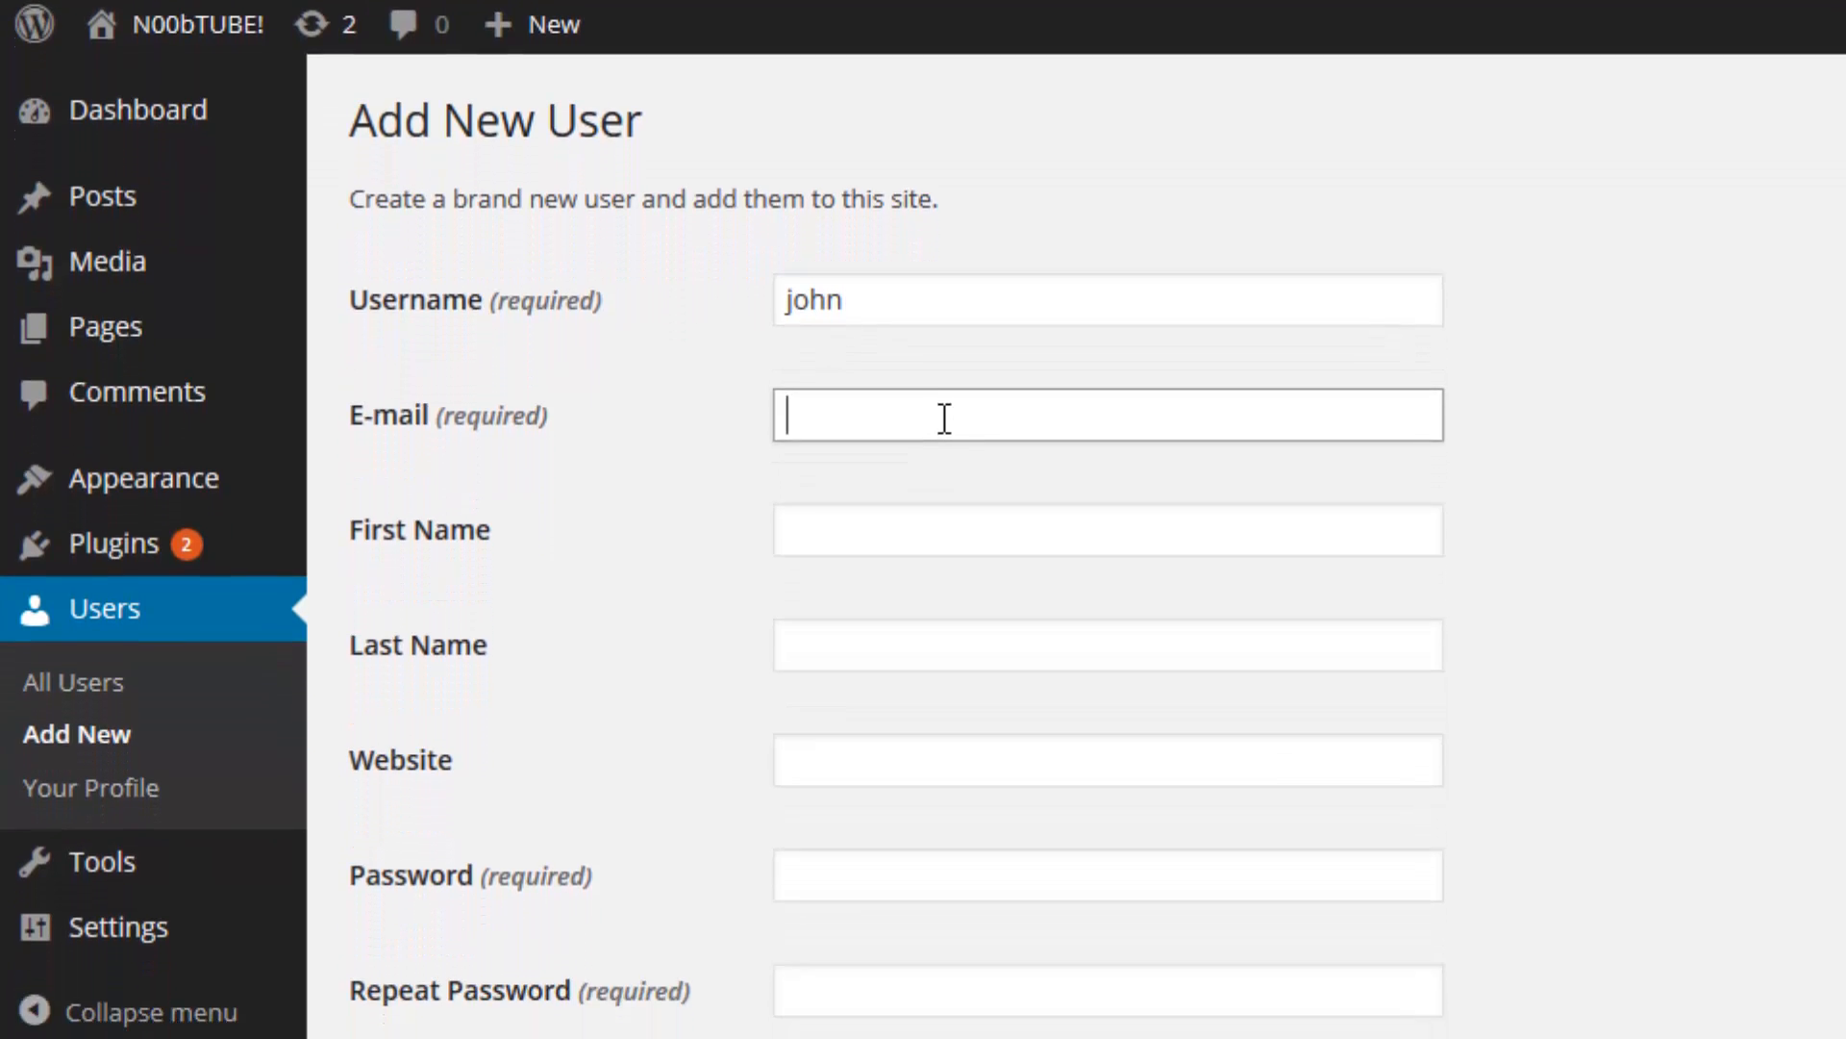
pyautogui.write('j')
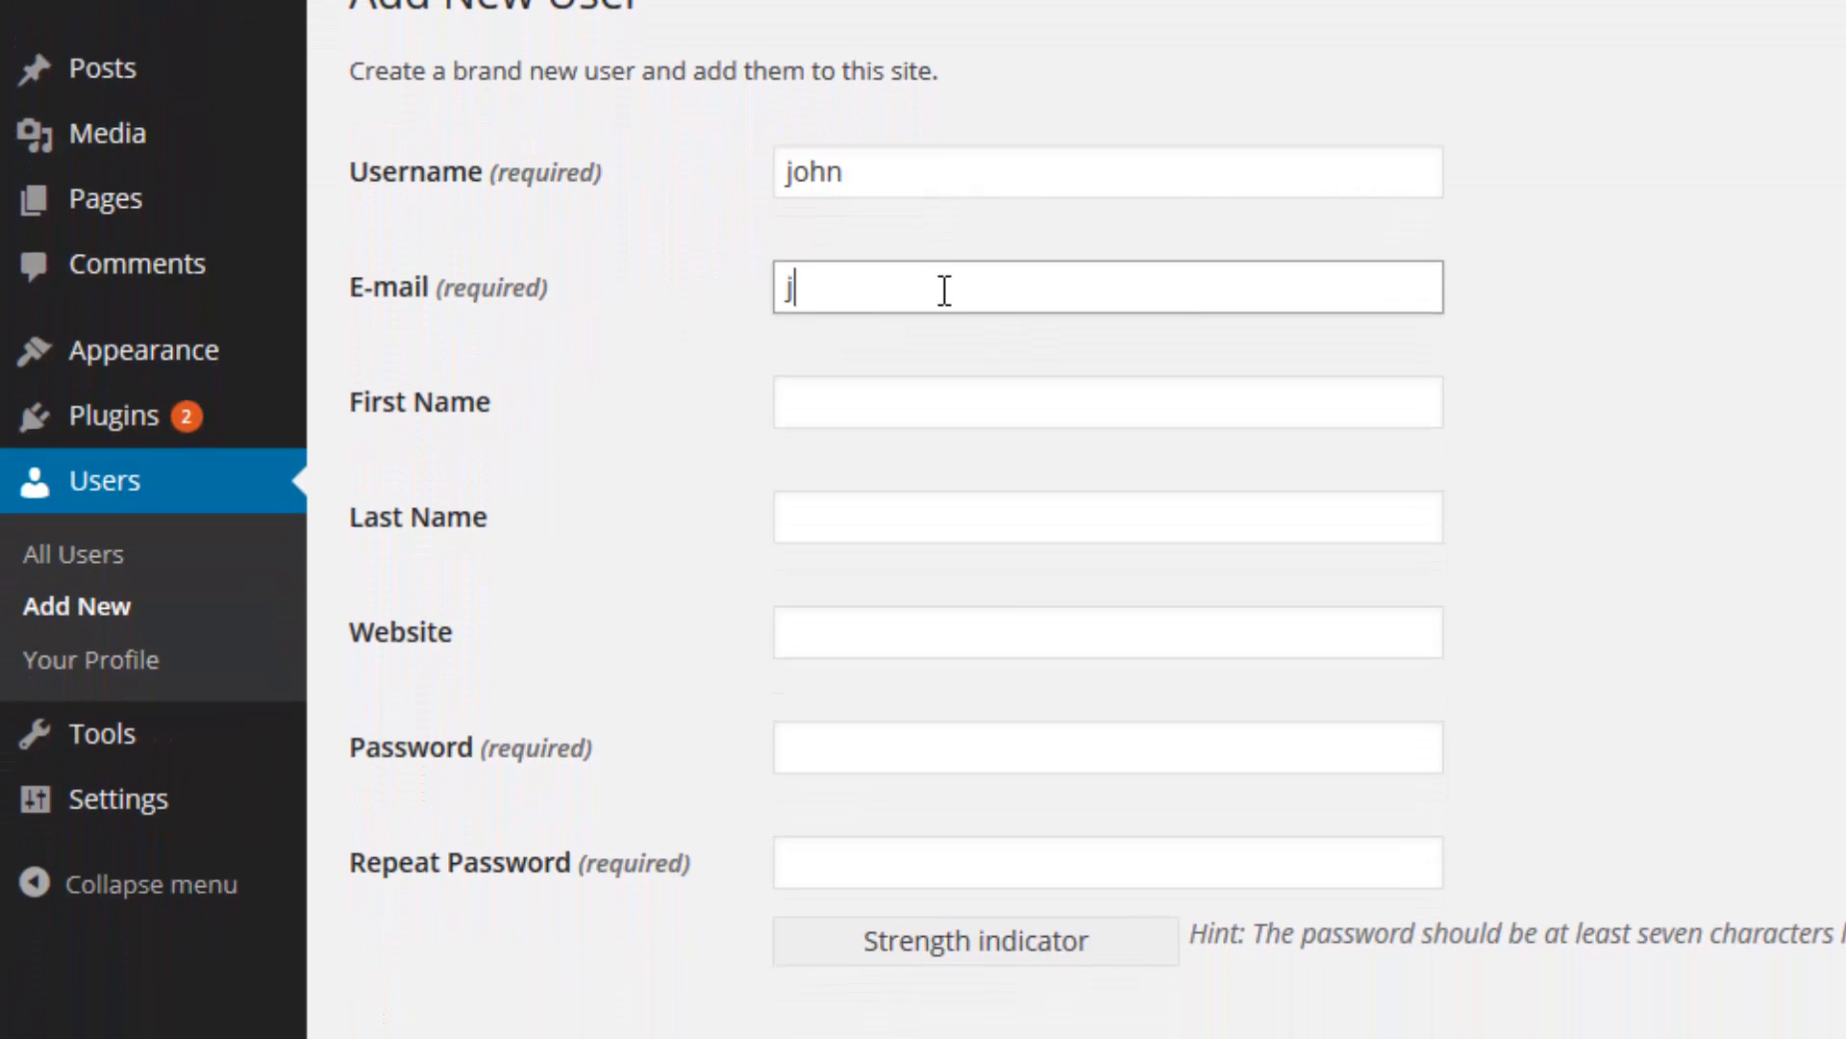
pyautogui.write('ohn@doe.com')
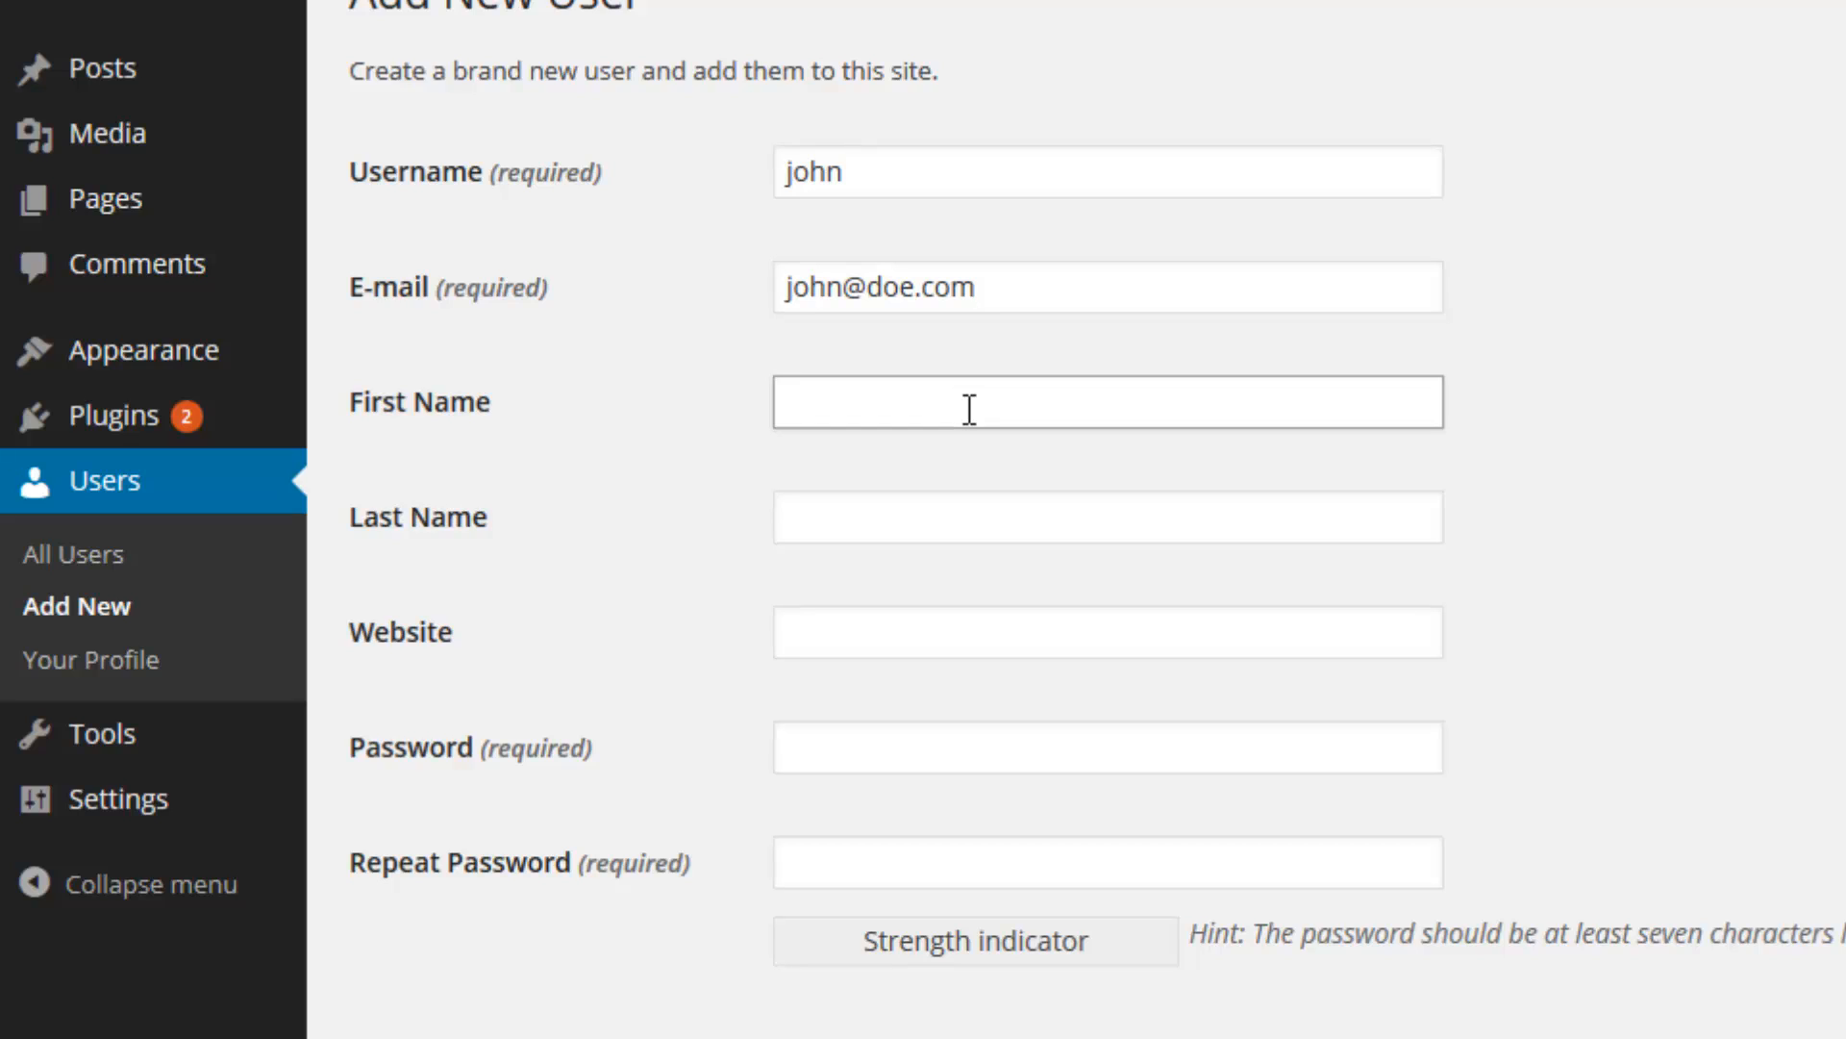
pyautogui.write('John')
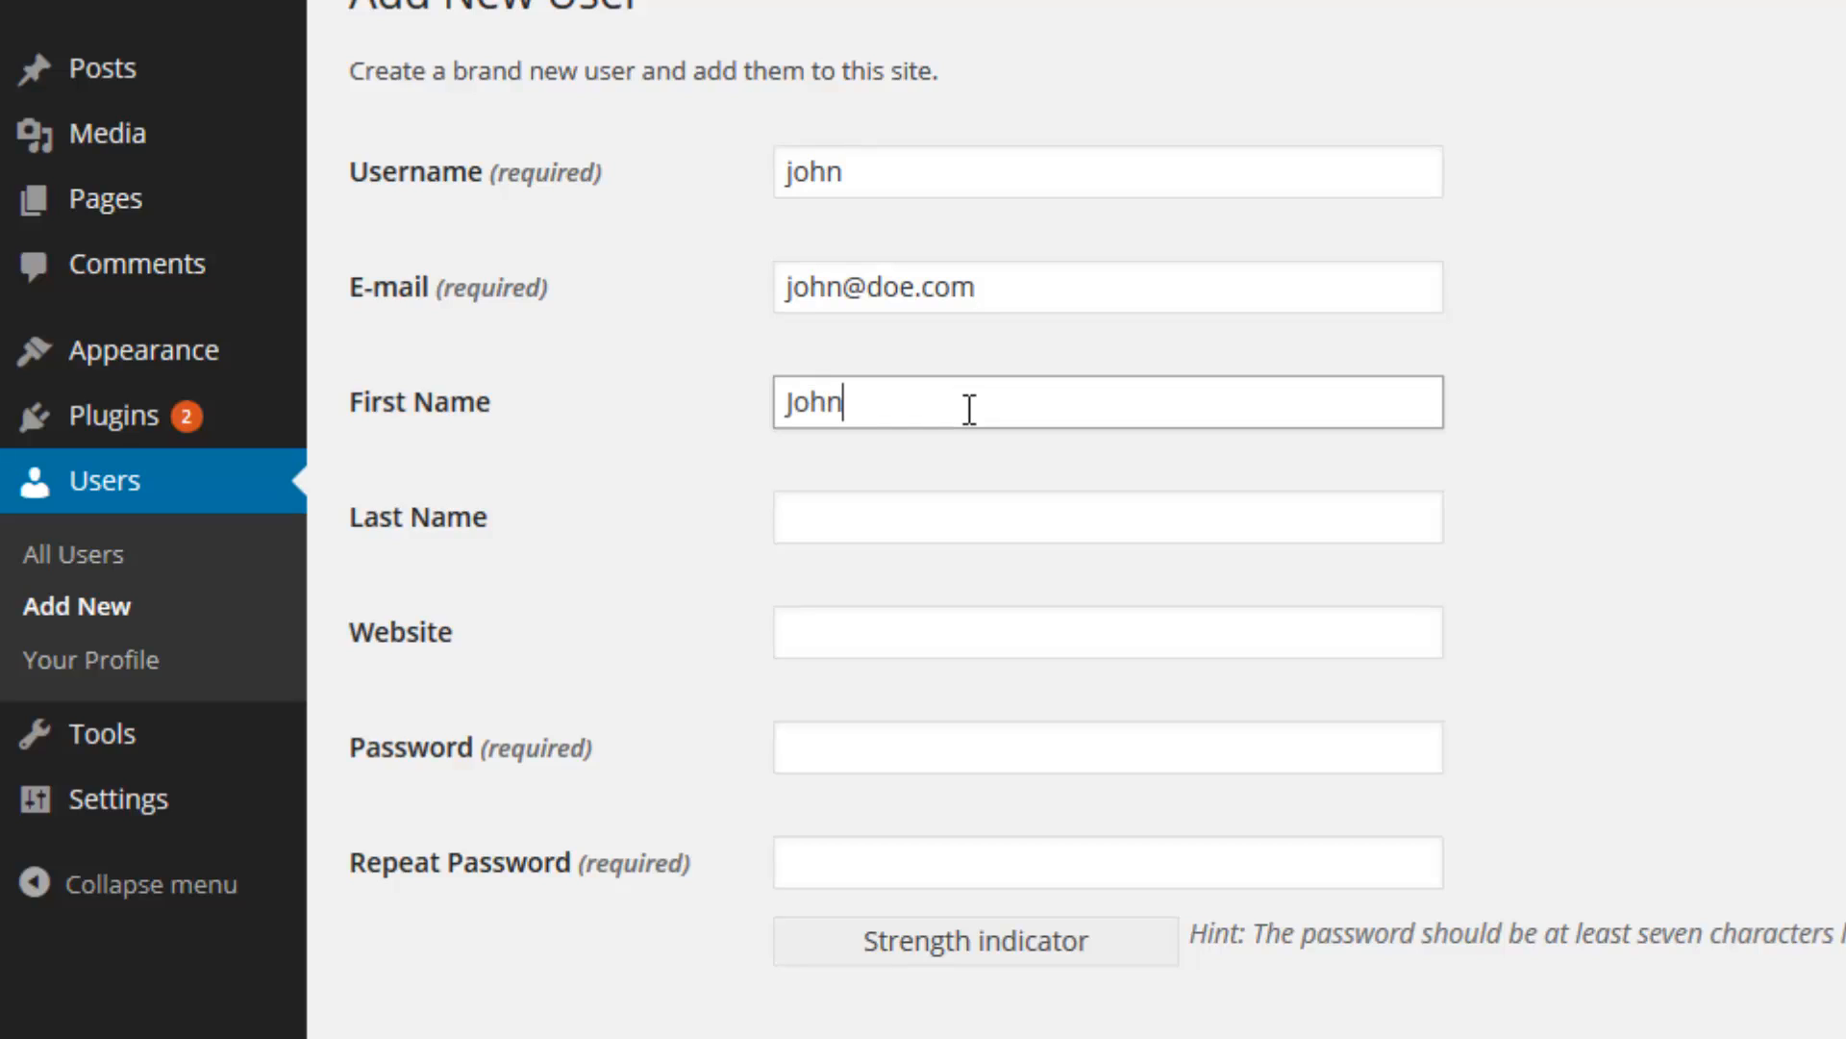
pyautogui.write('Doe')
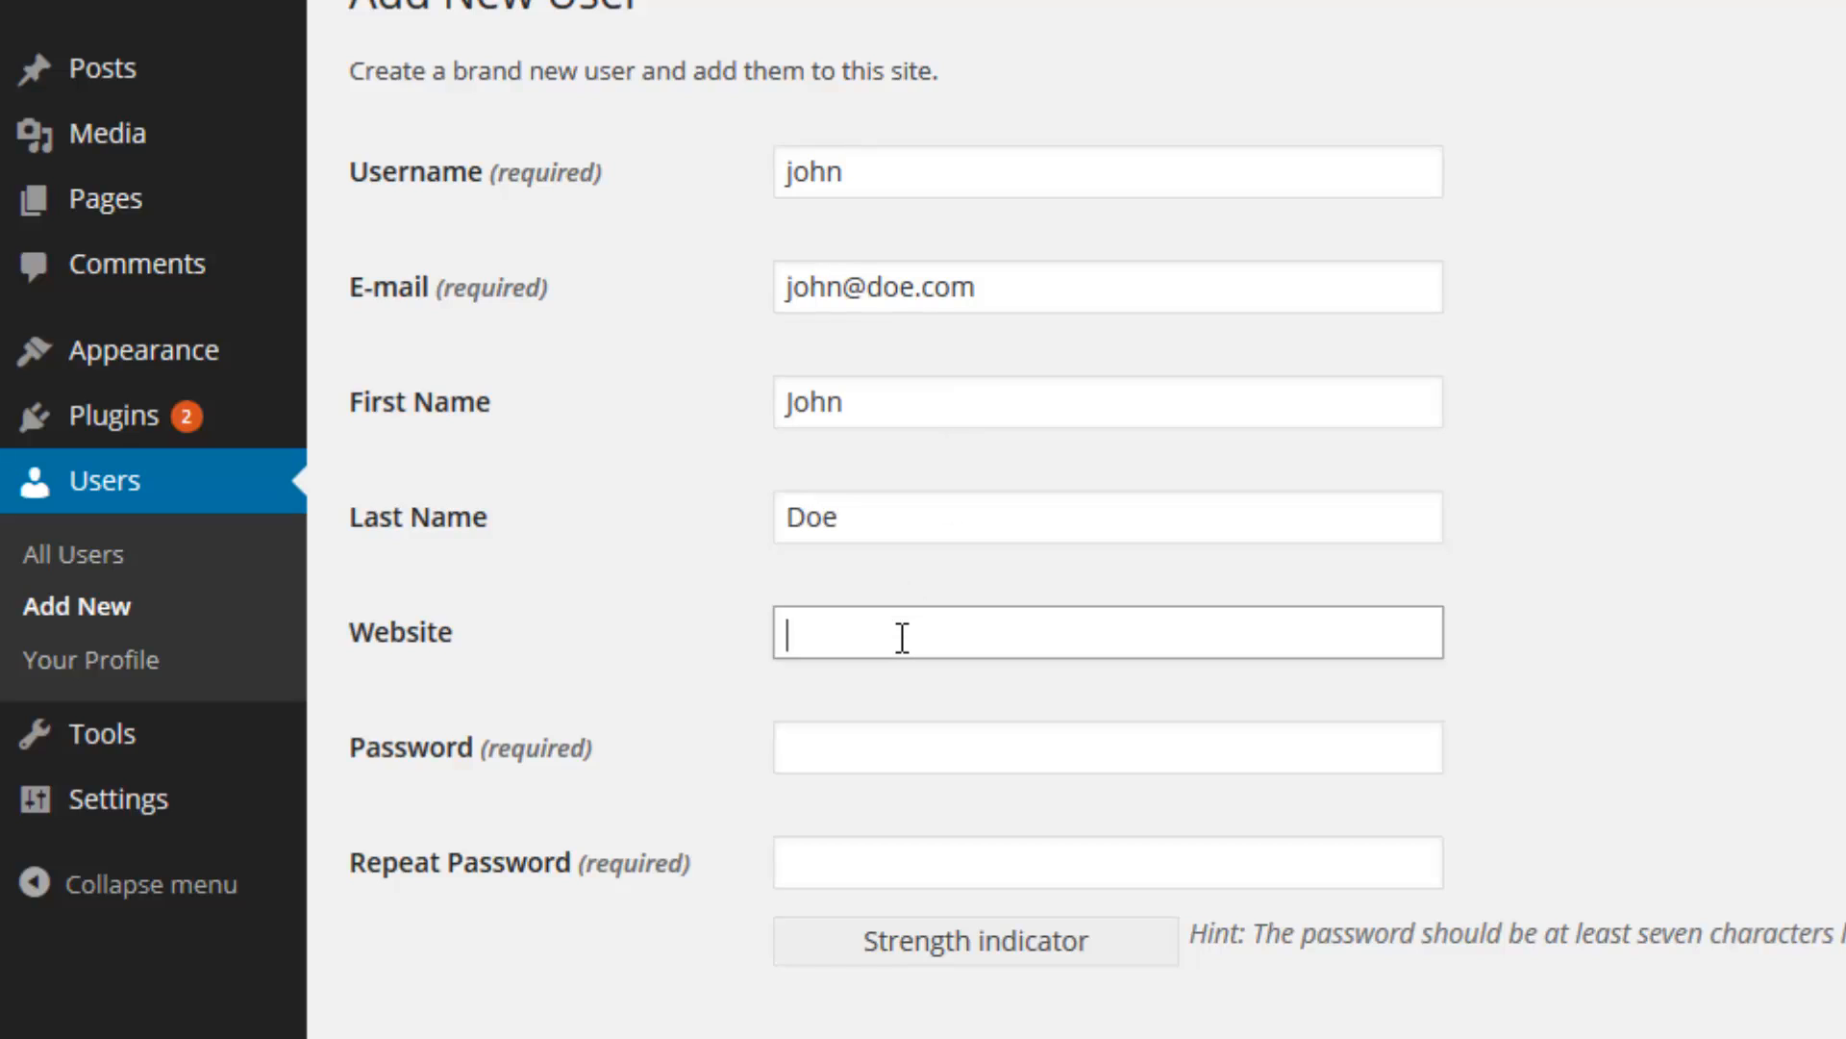
pyautogui.moveTo(839, 631)
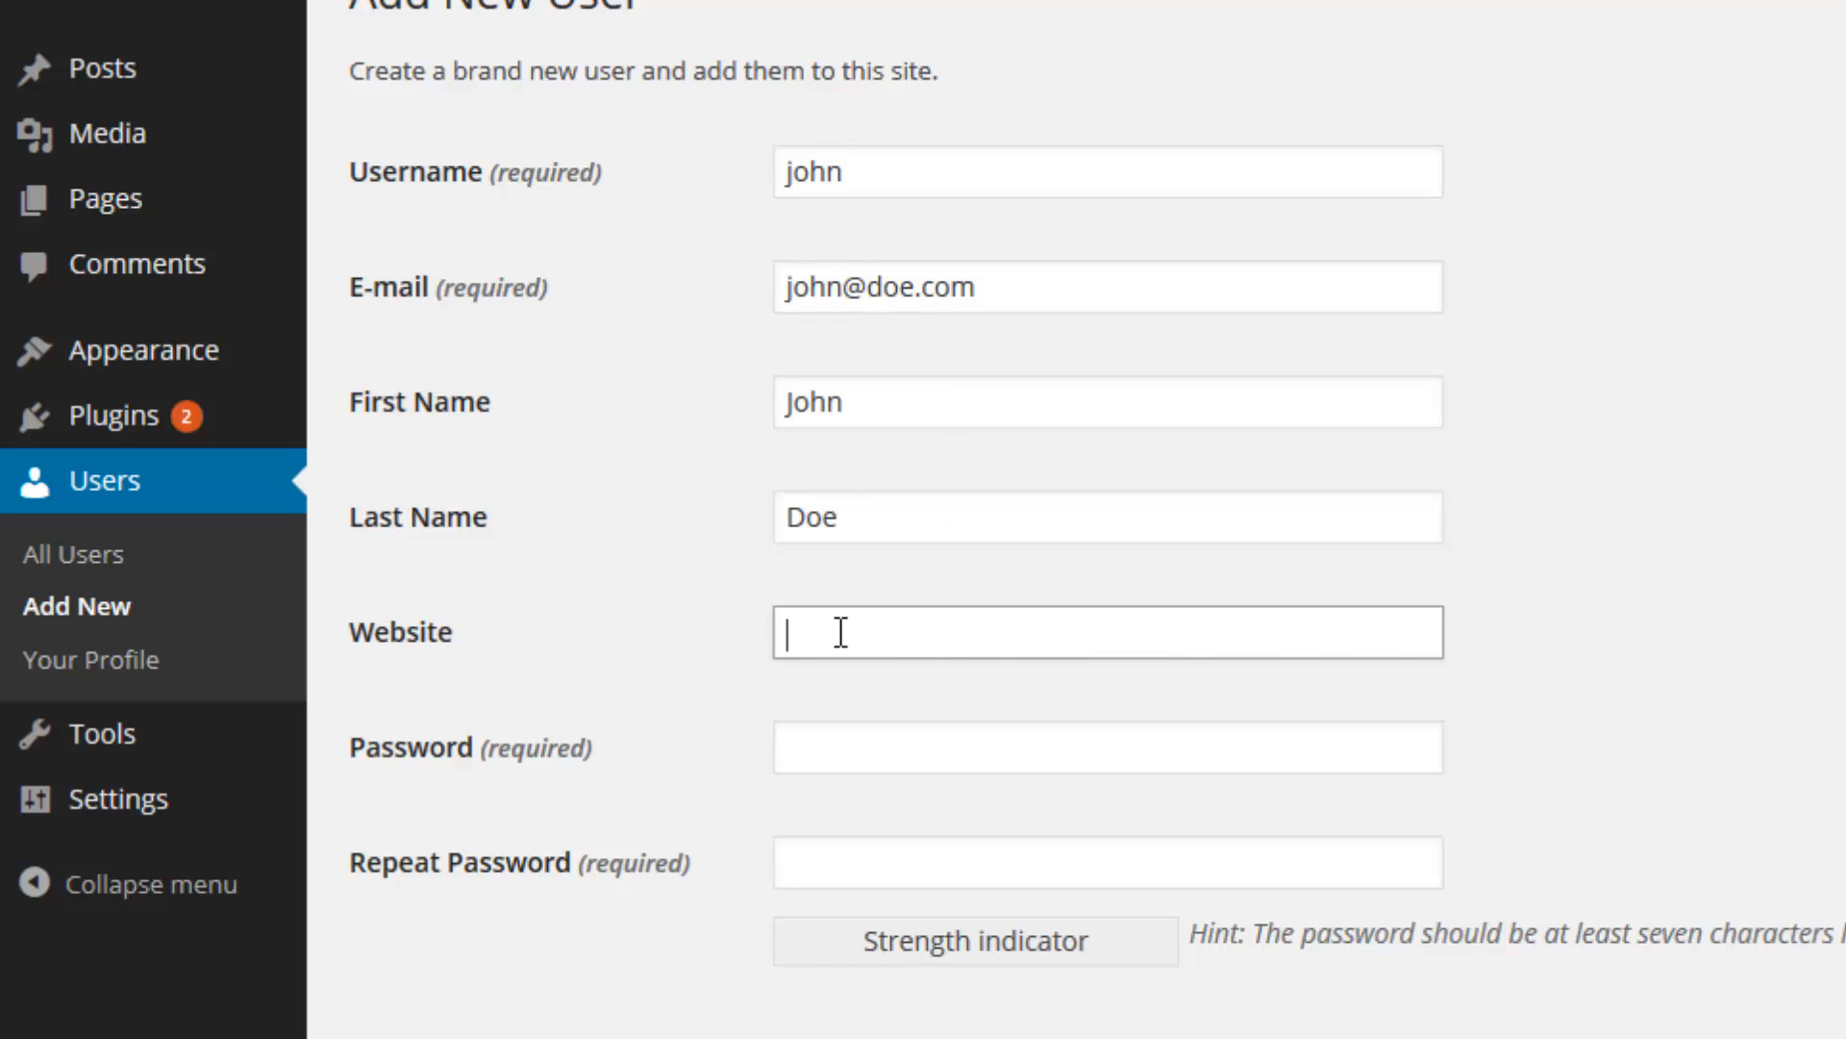
pyautogui.write('http')
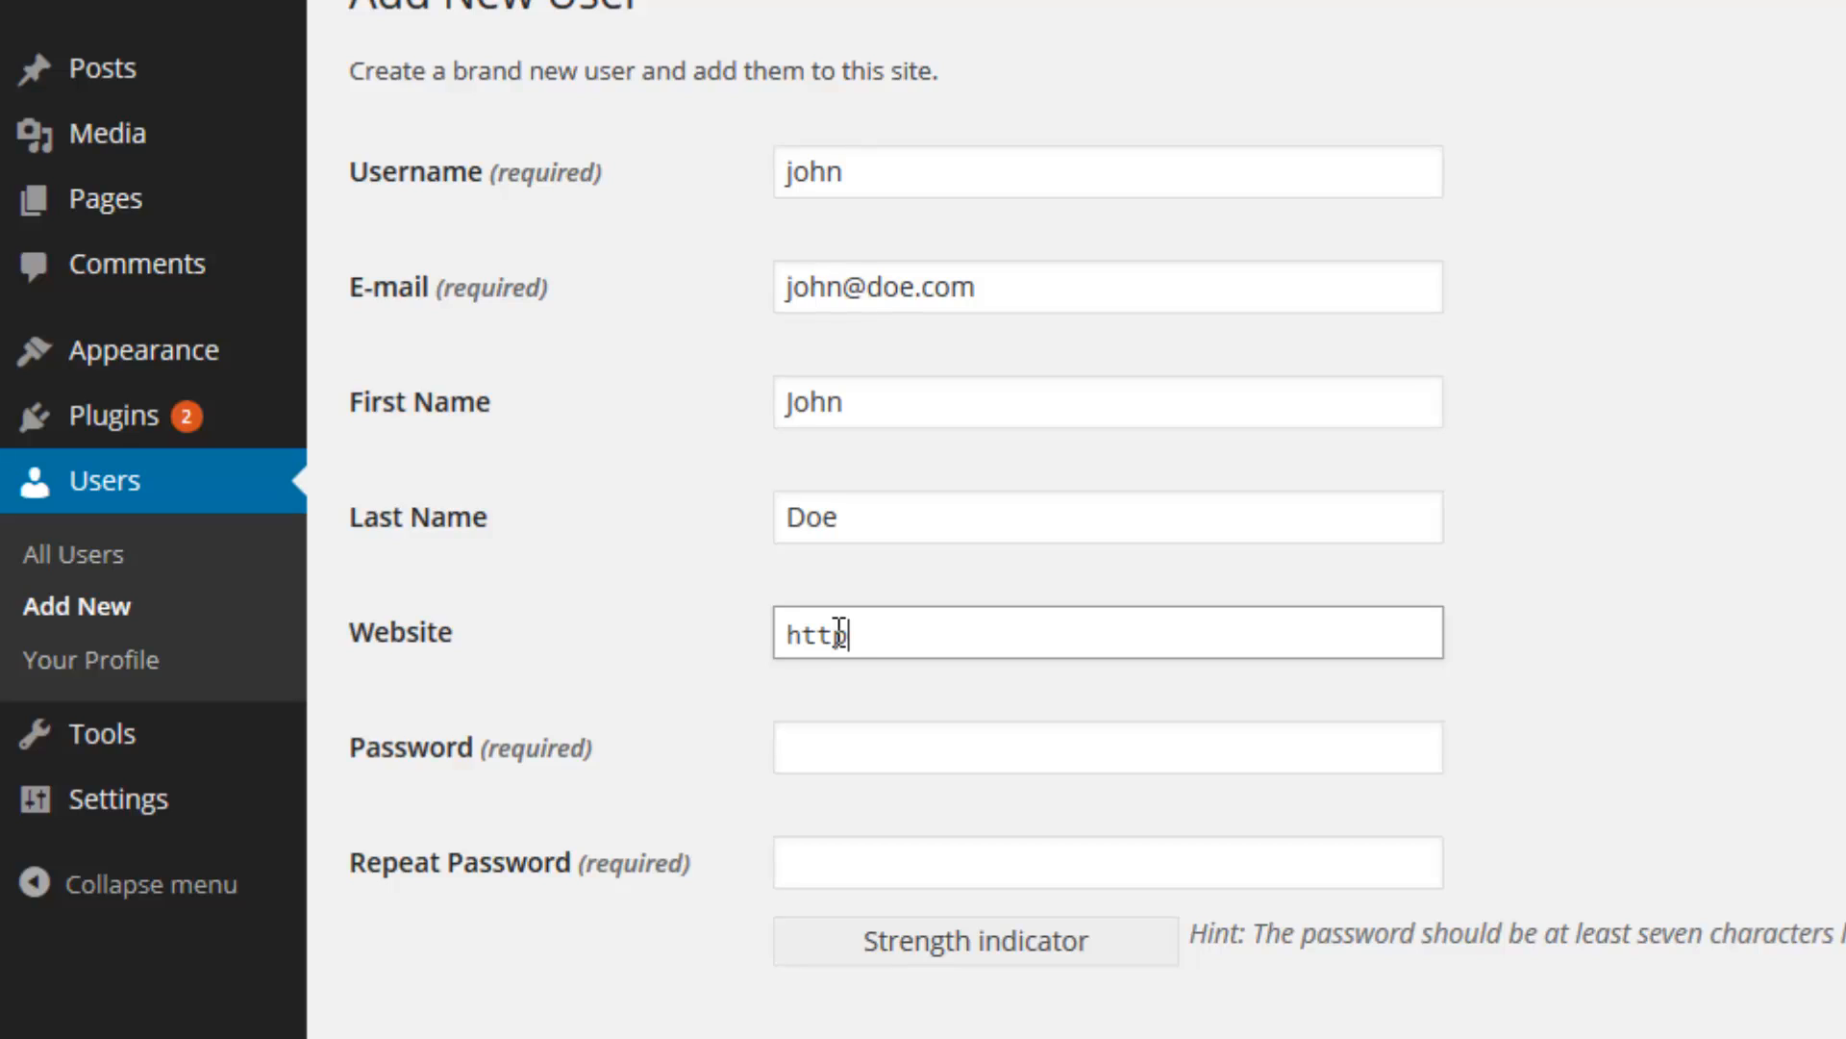
pyautogui.write('://')
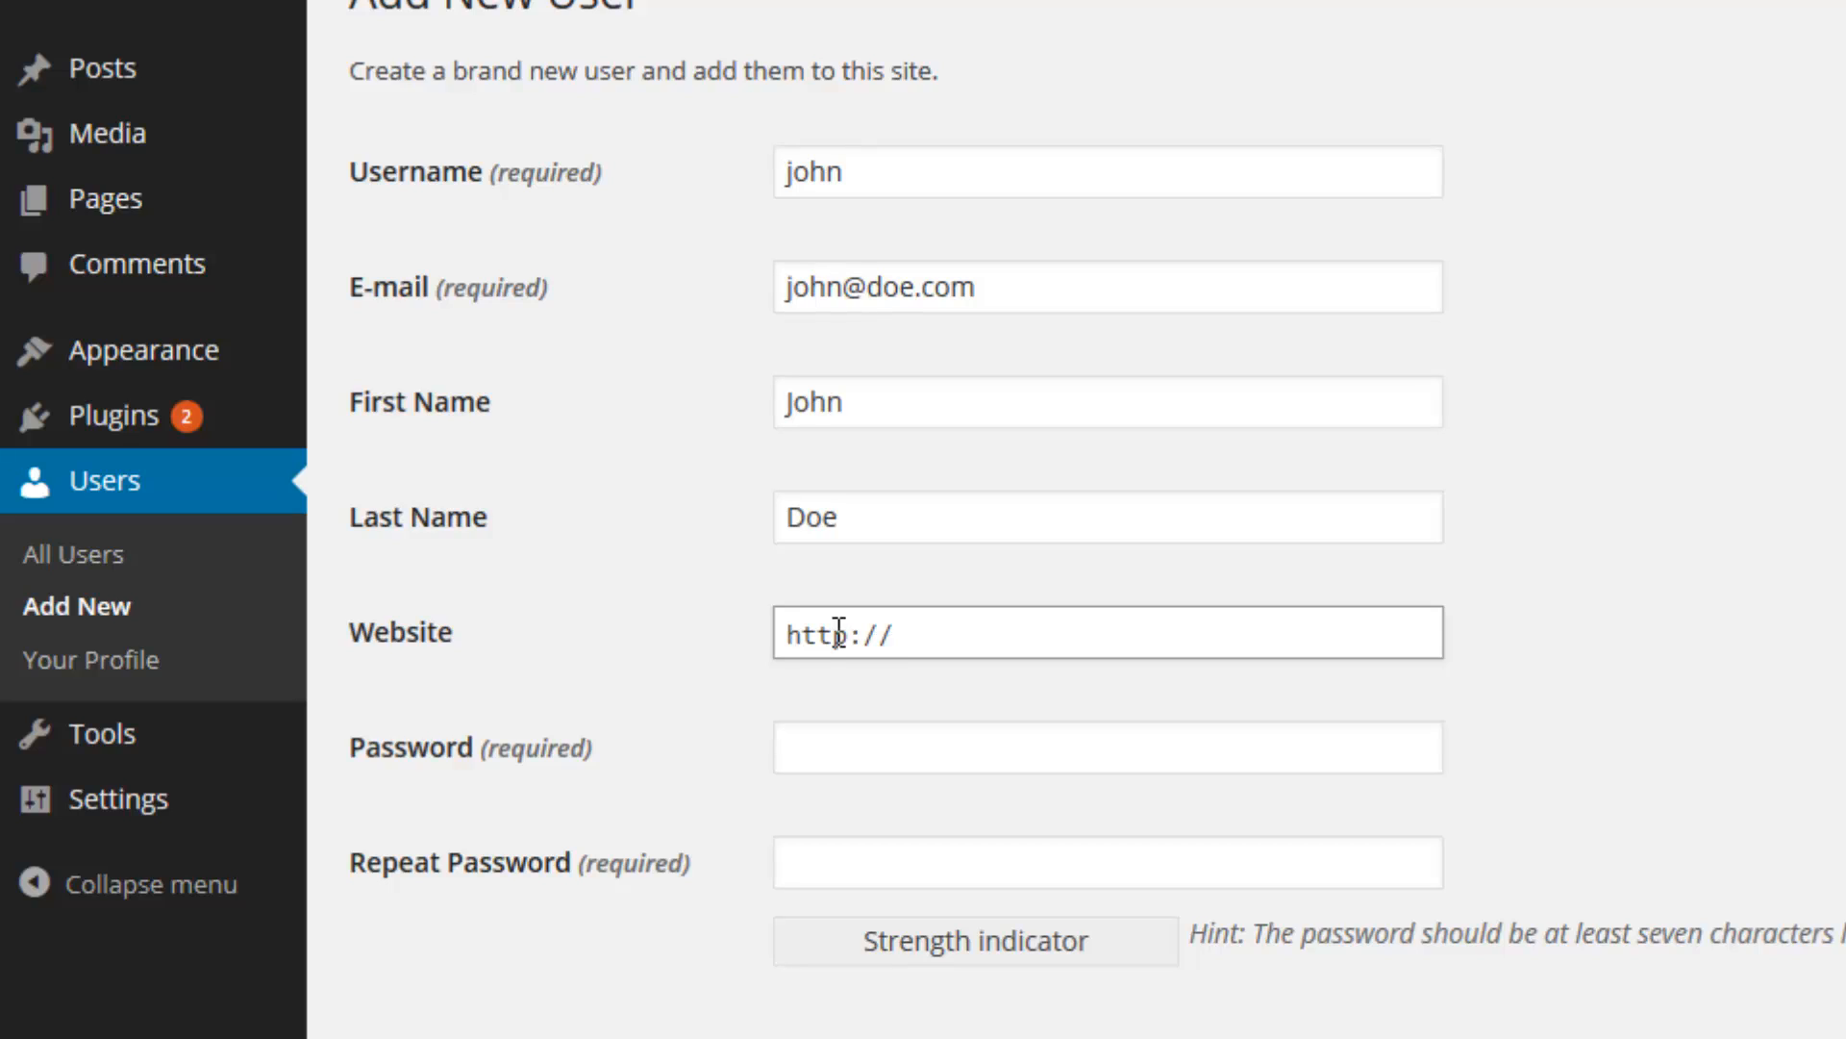
pyautogui.write('n00bt')
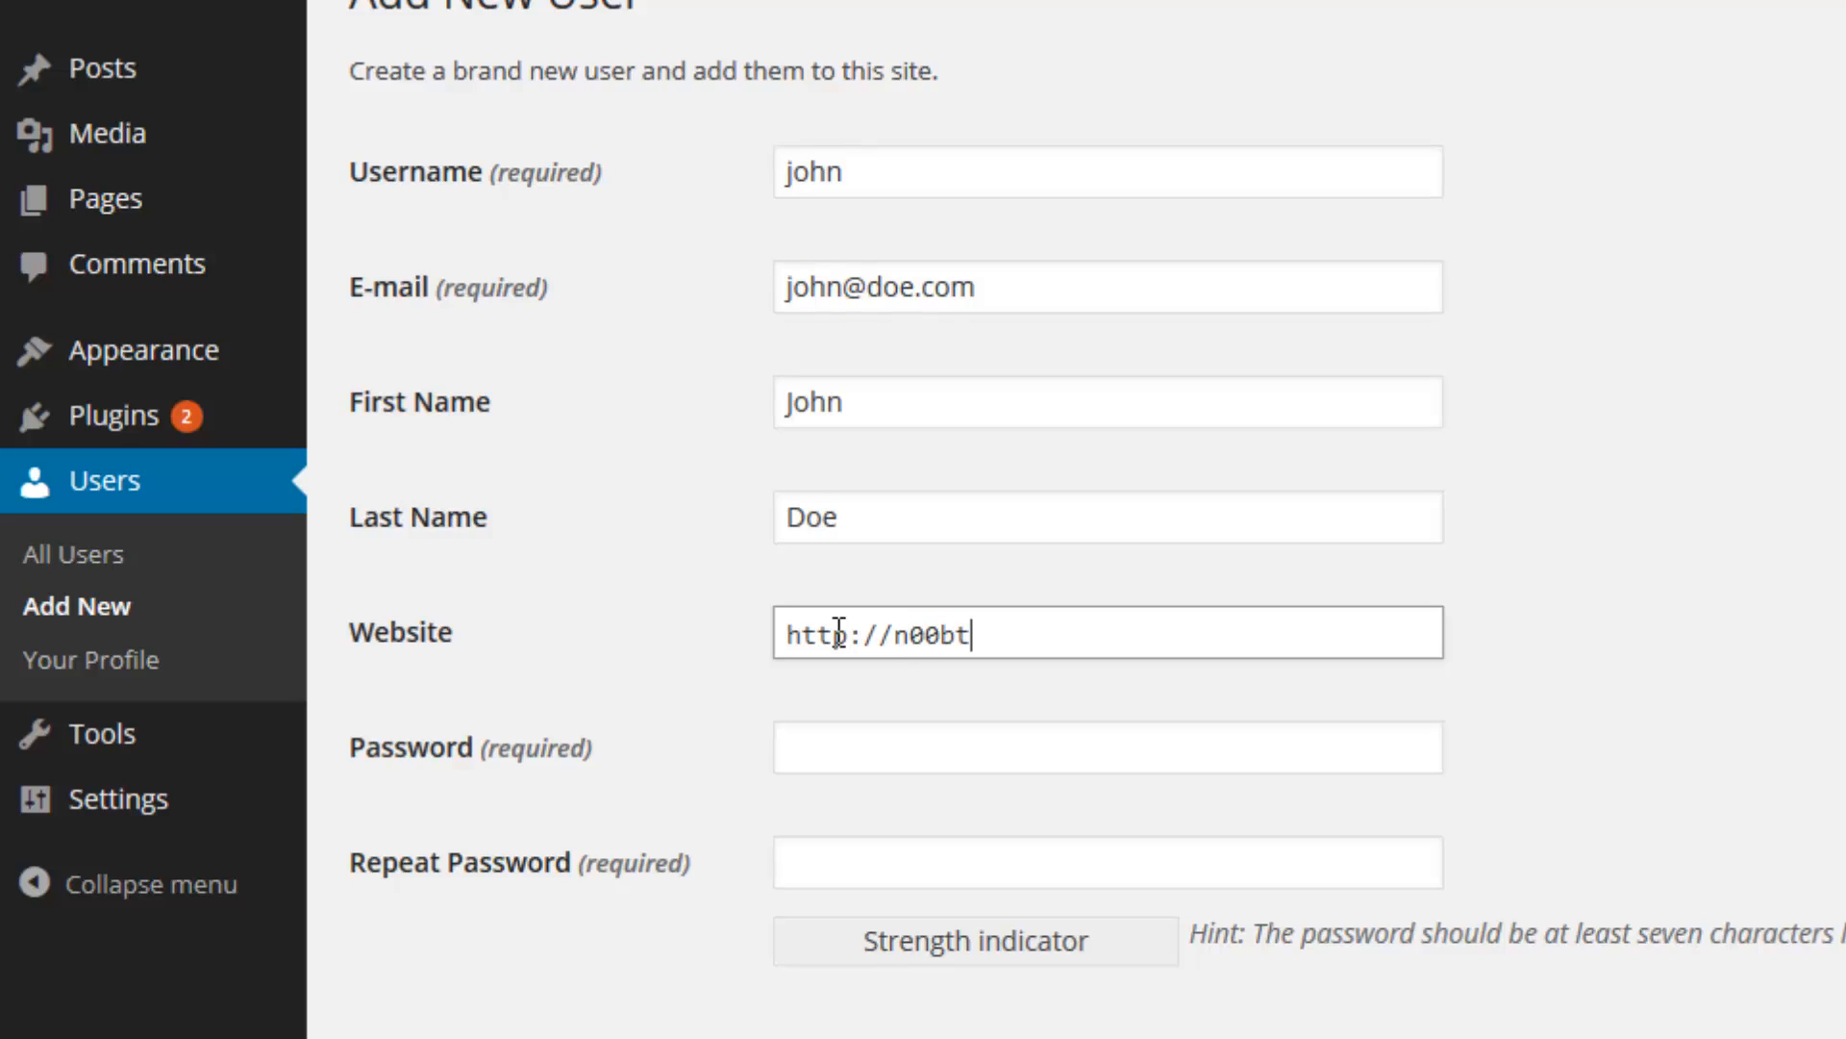
pyautogui.write('ube.')
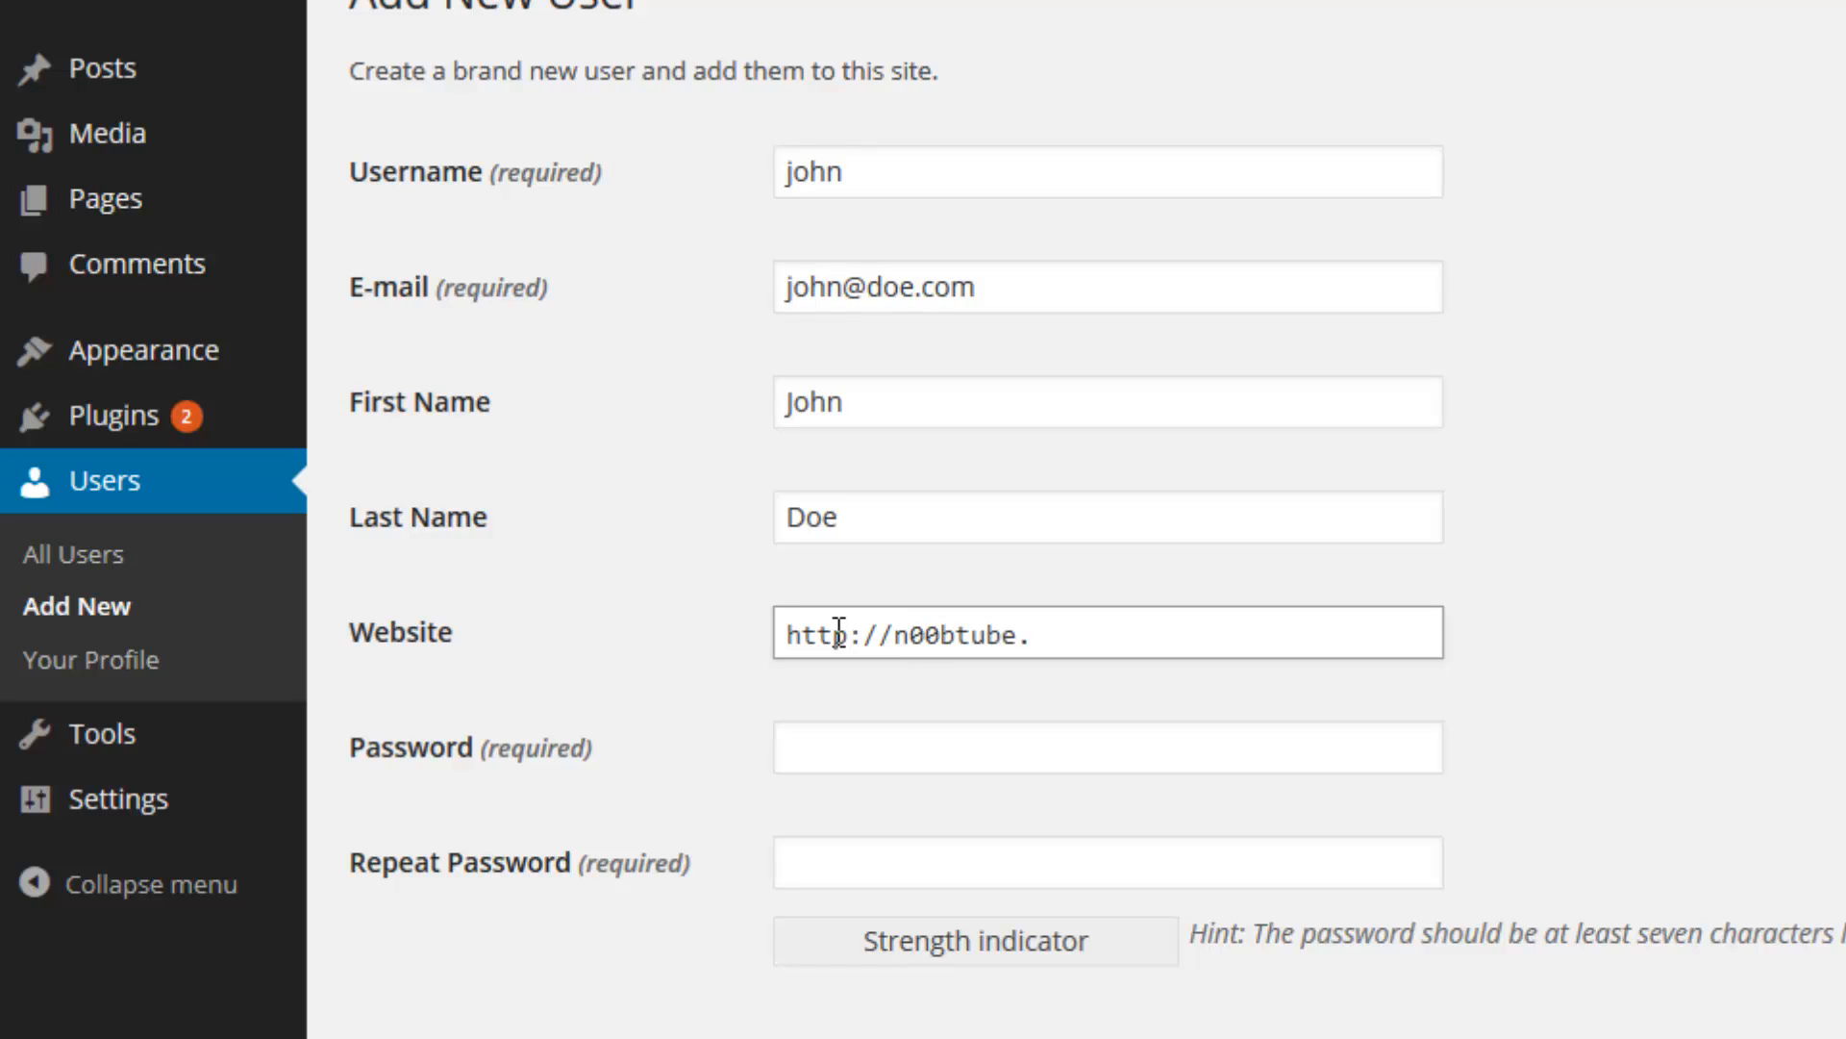
pyautogui.write('com')
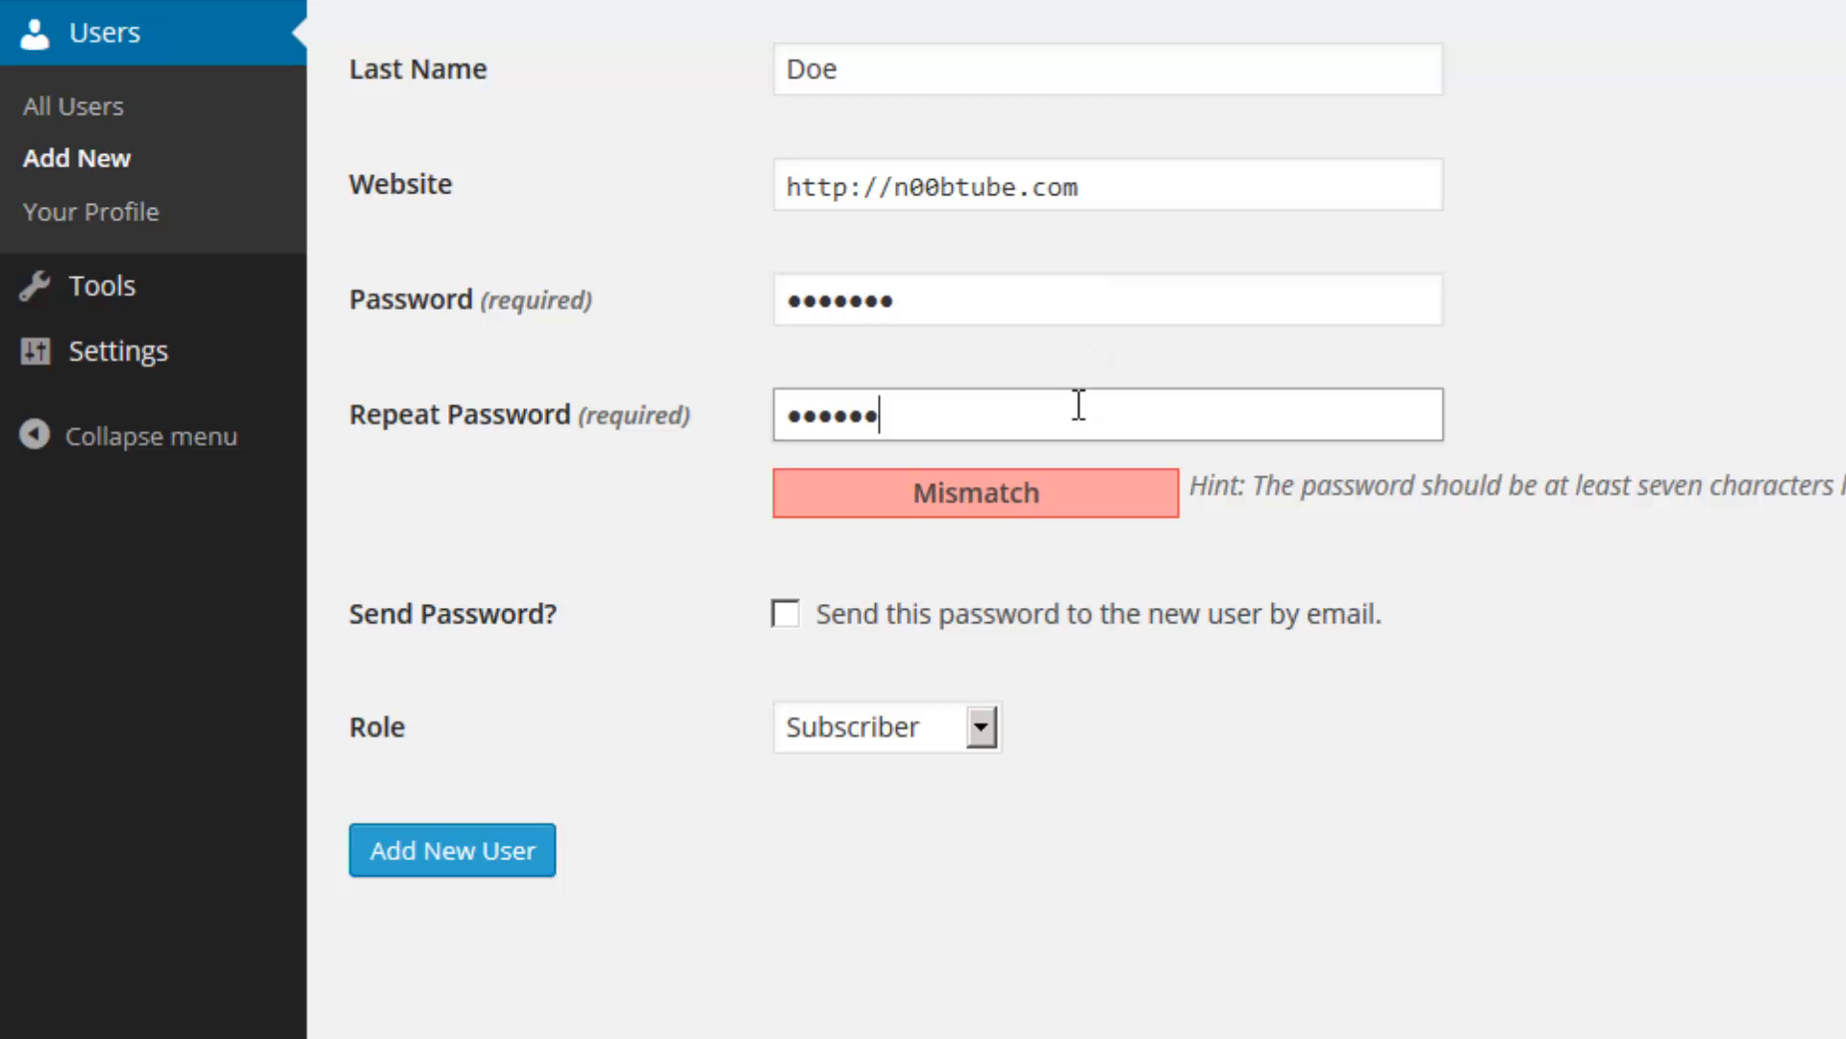
# Step: Enter the matching repeated password and set the role to Contributor
pyautogui.write('•')
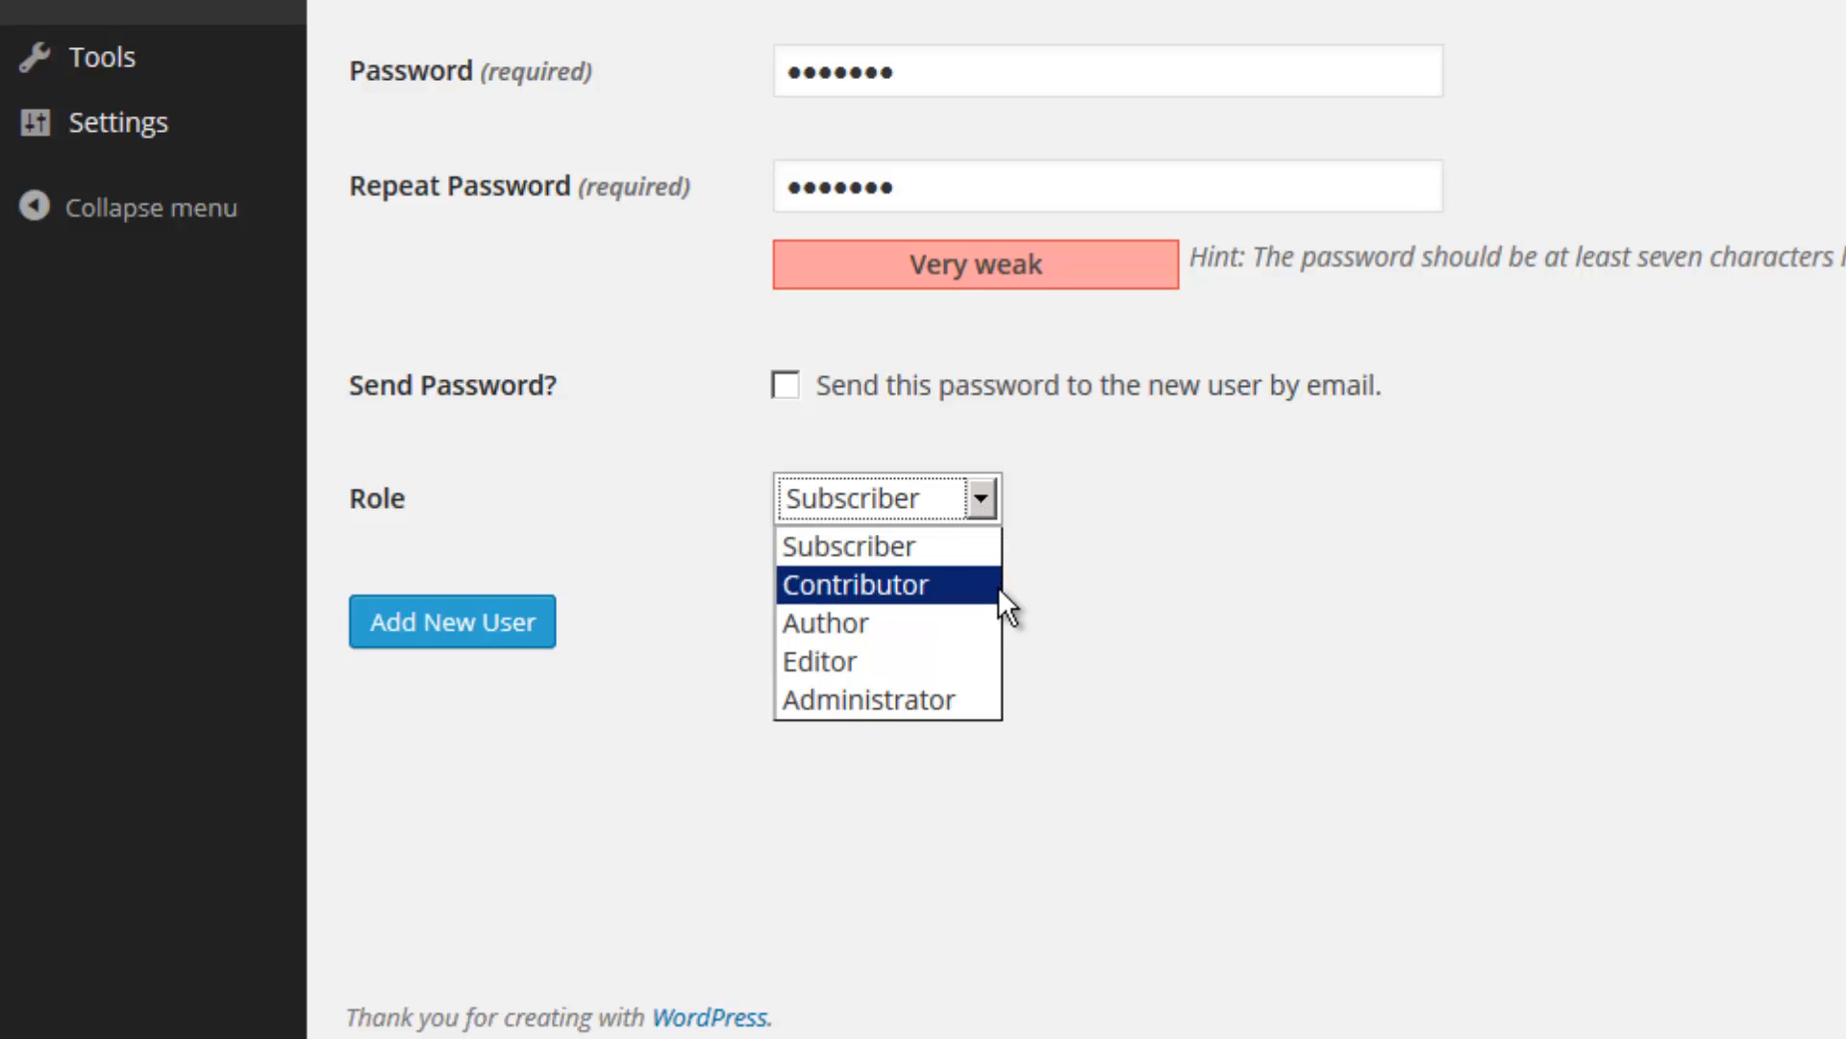
pyautogui.moveTo(939, 662)
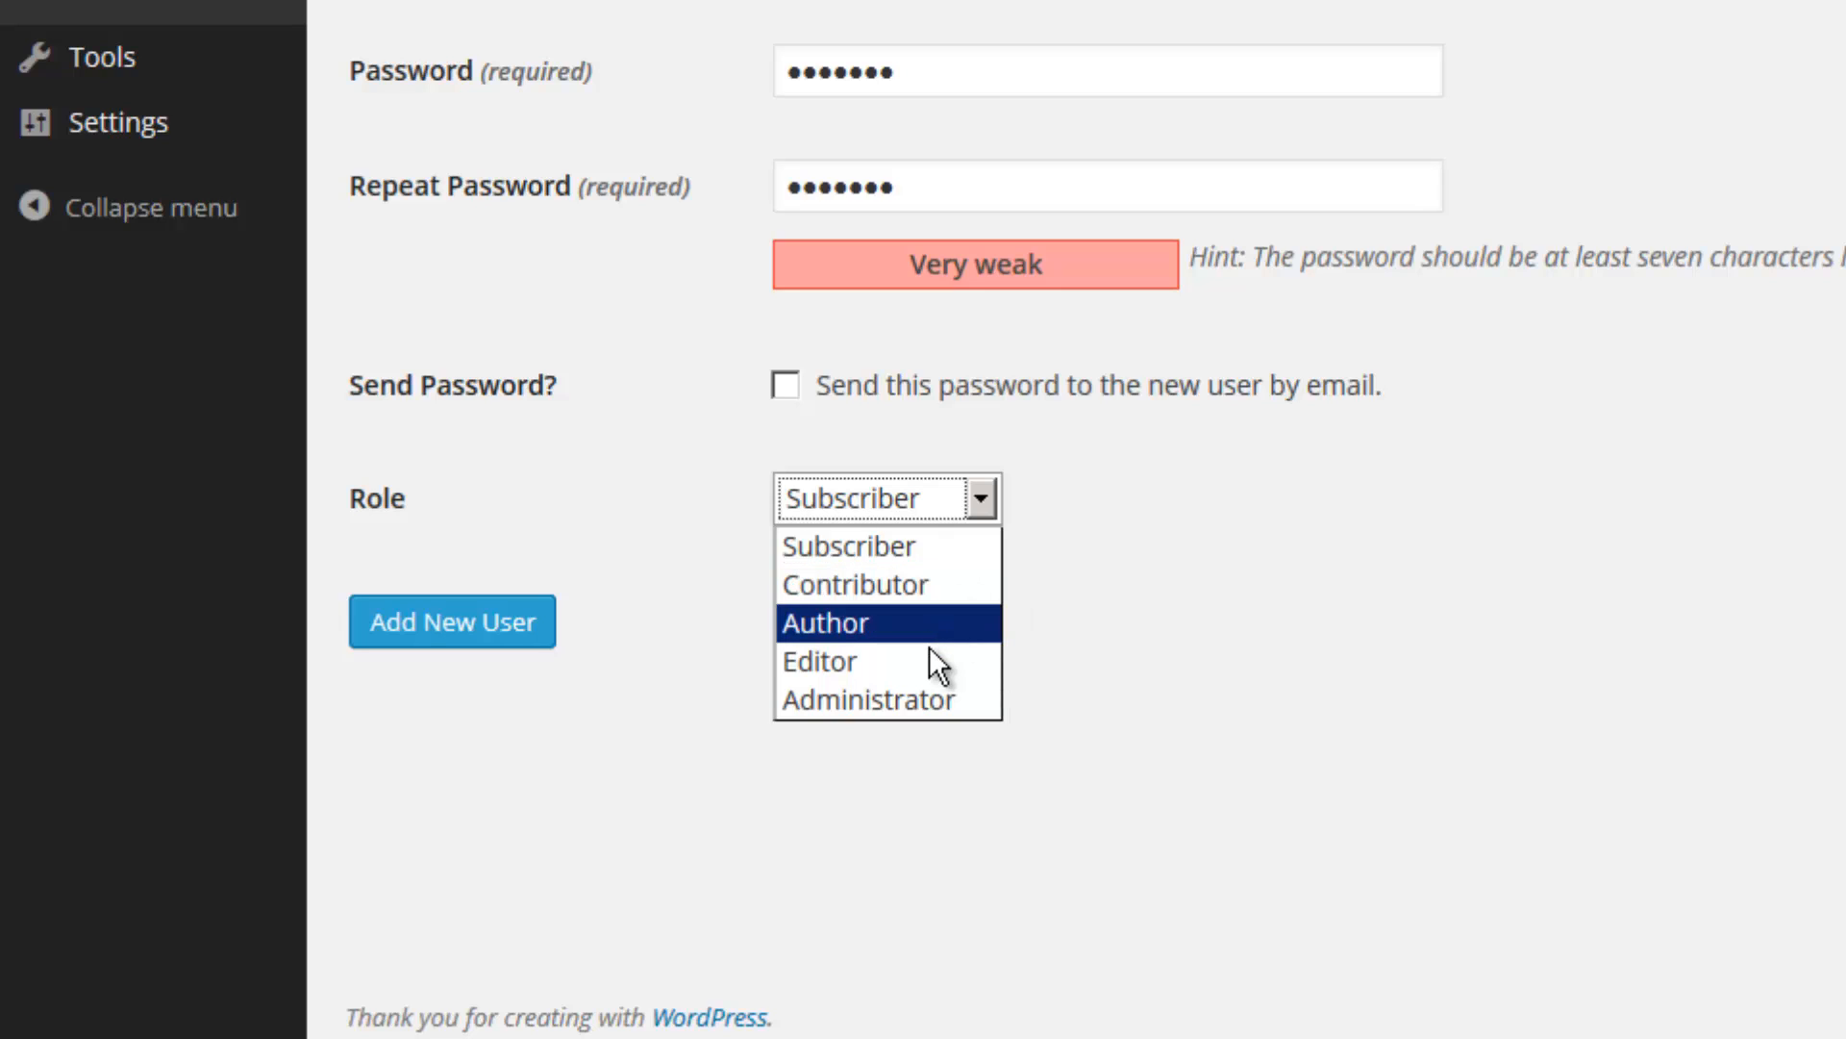
pyautogui.moveTo(937, 681)
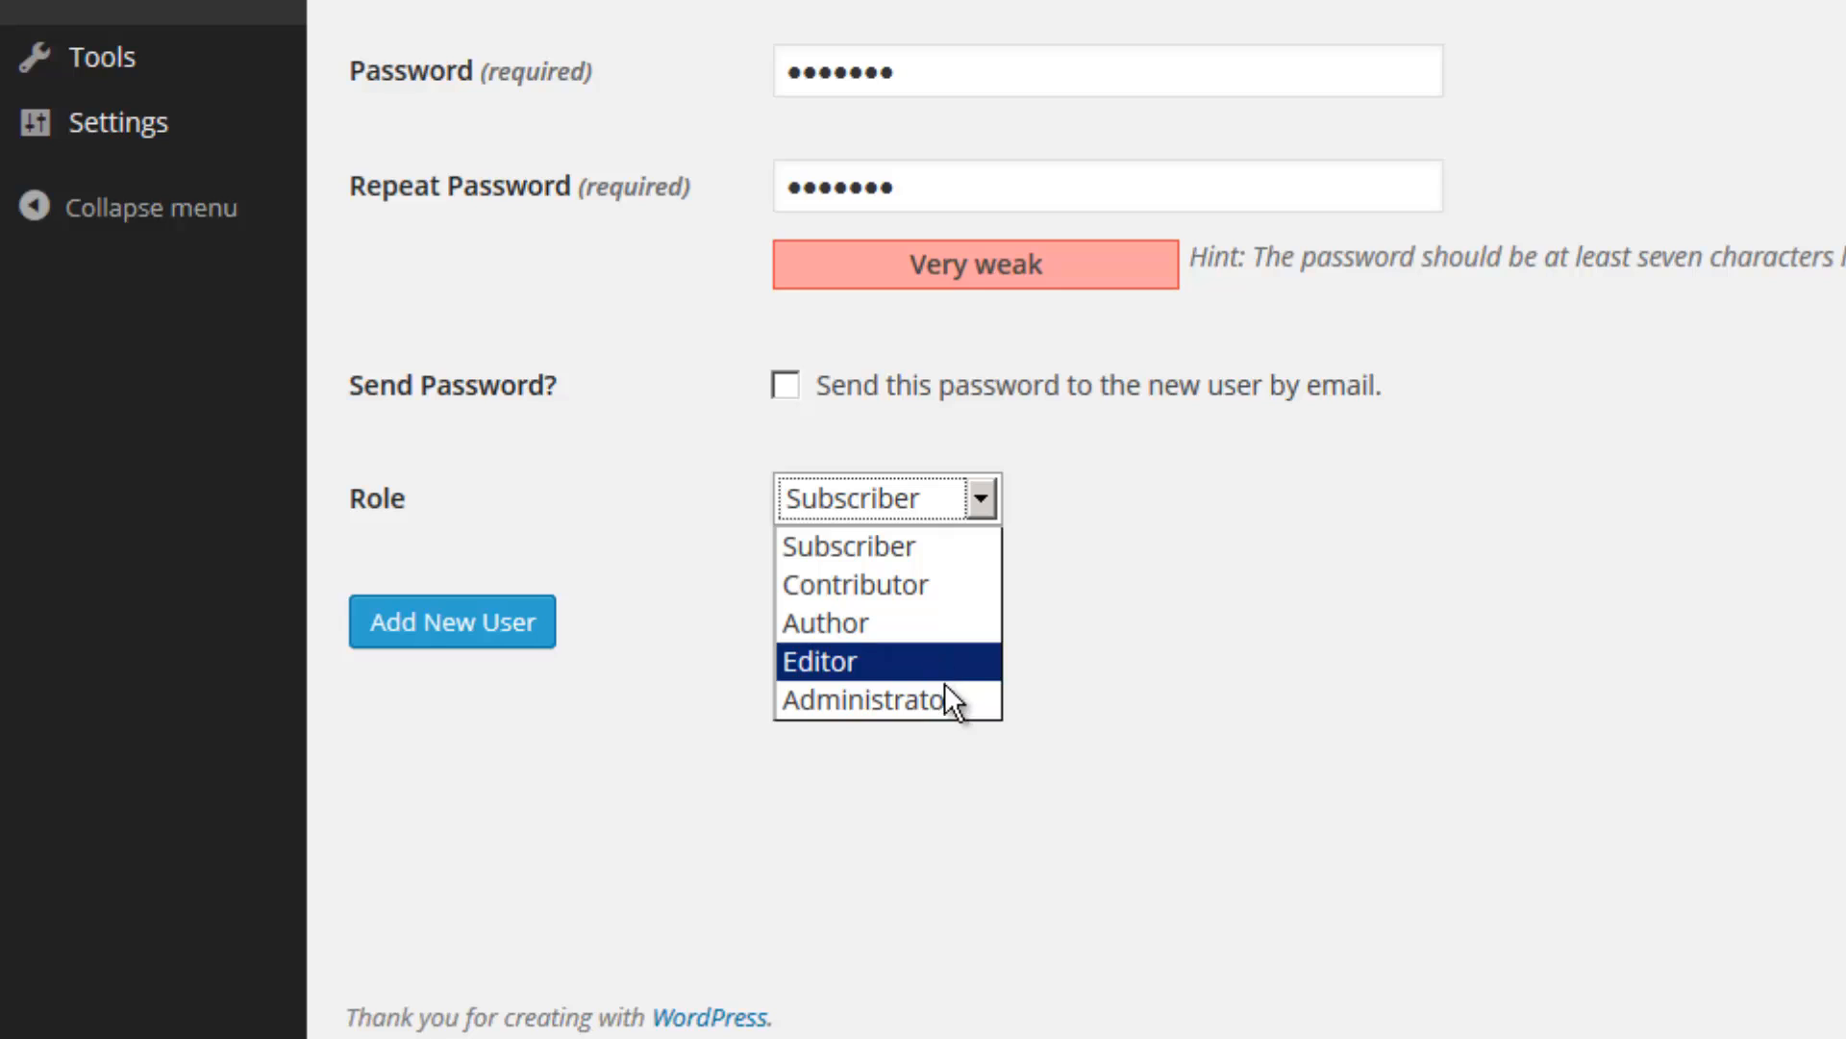
pyautogui.moveTo(954, 706)
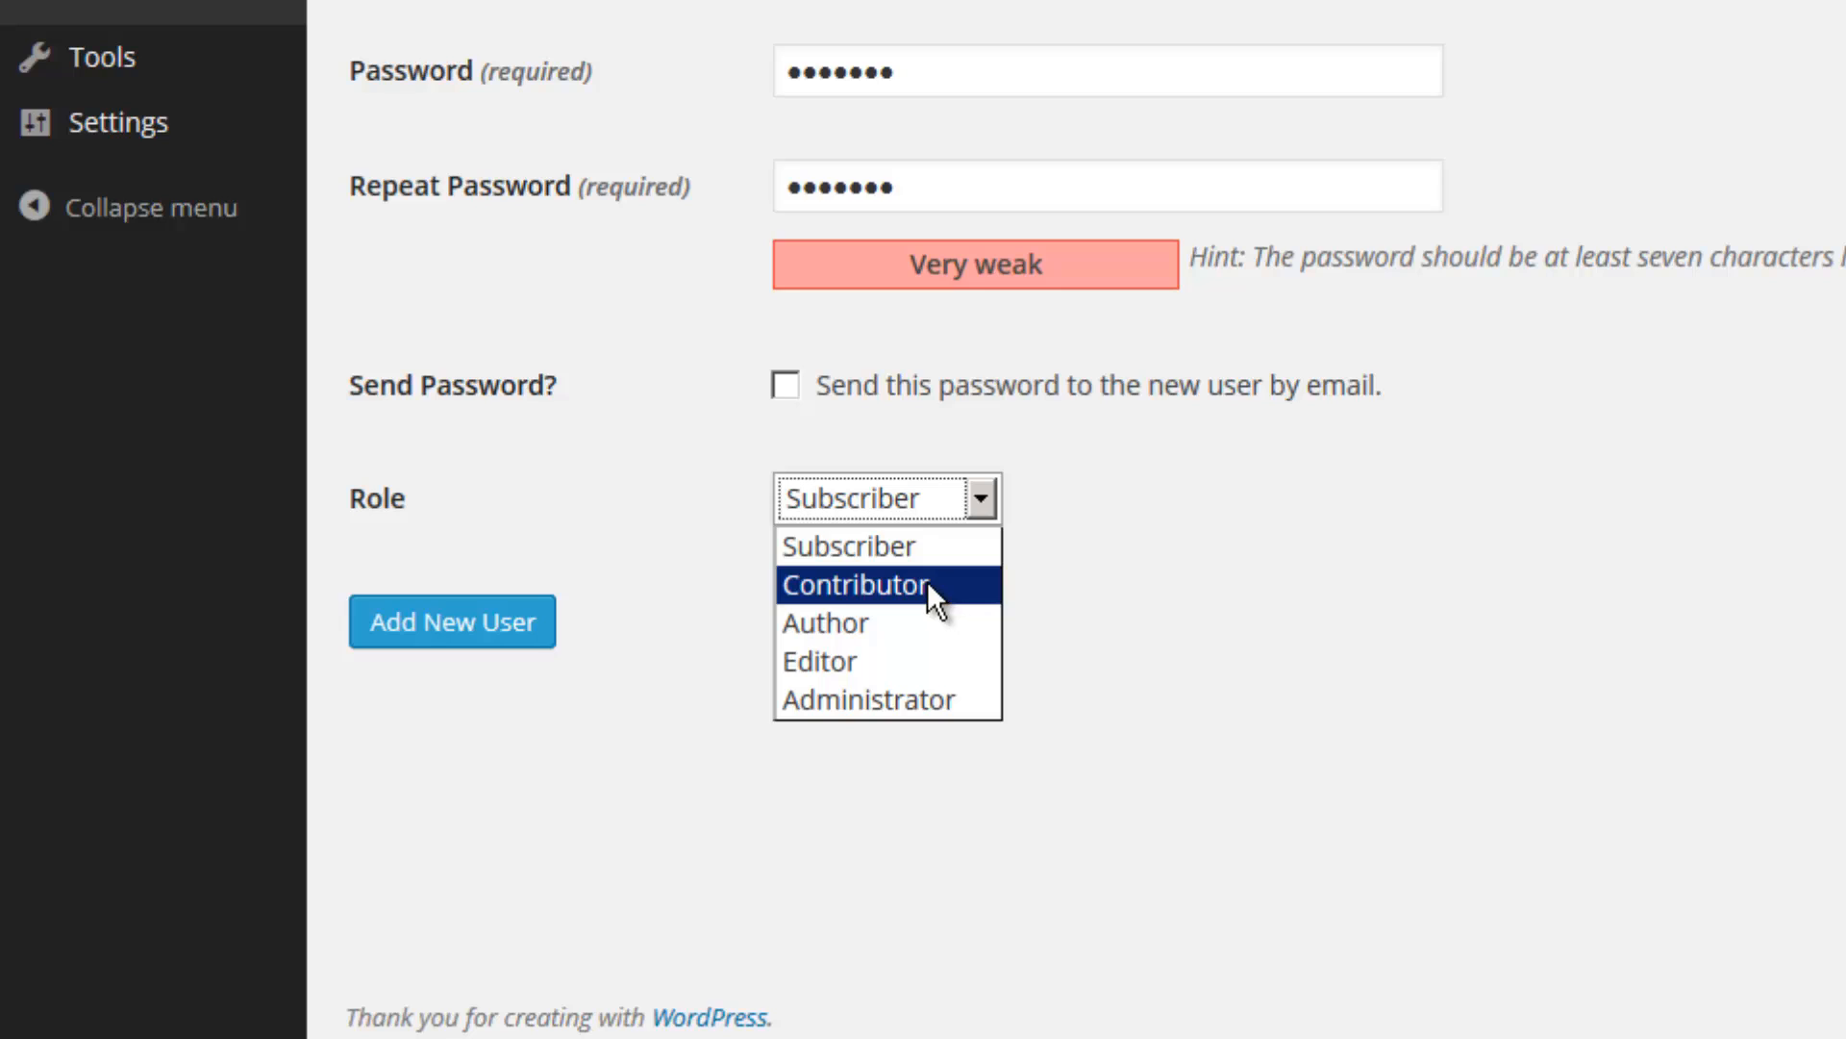
pyautogui.click(858, 584)
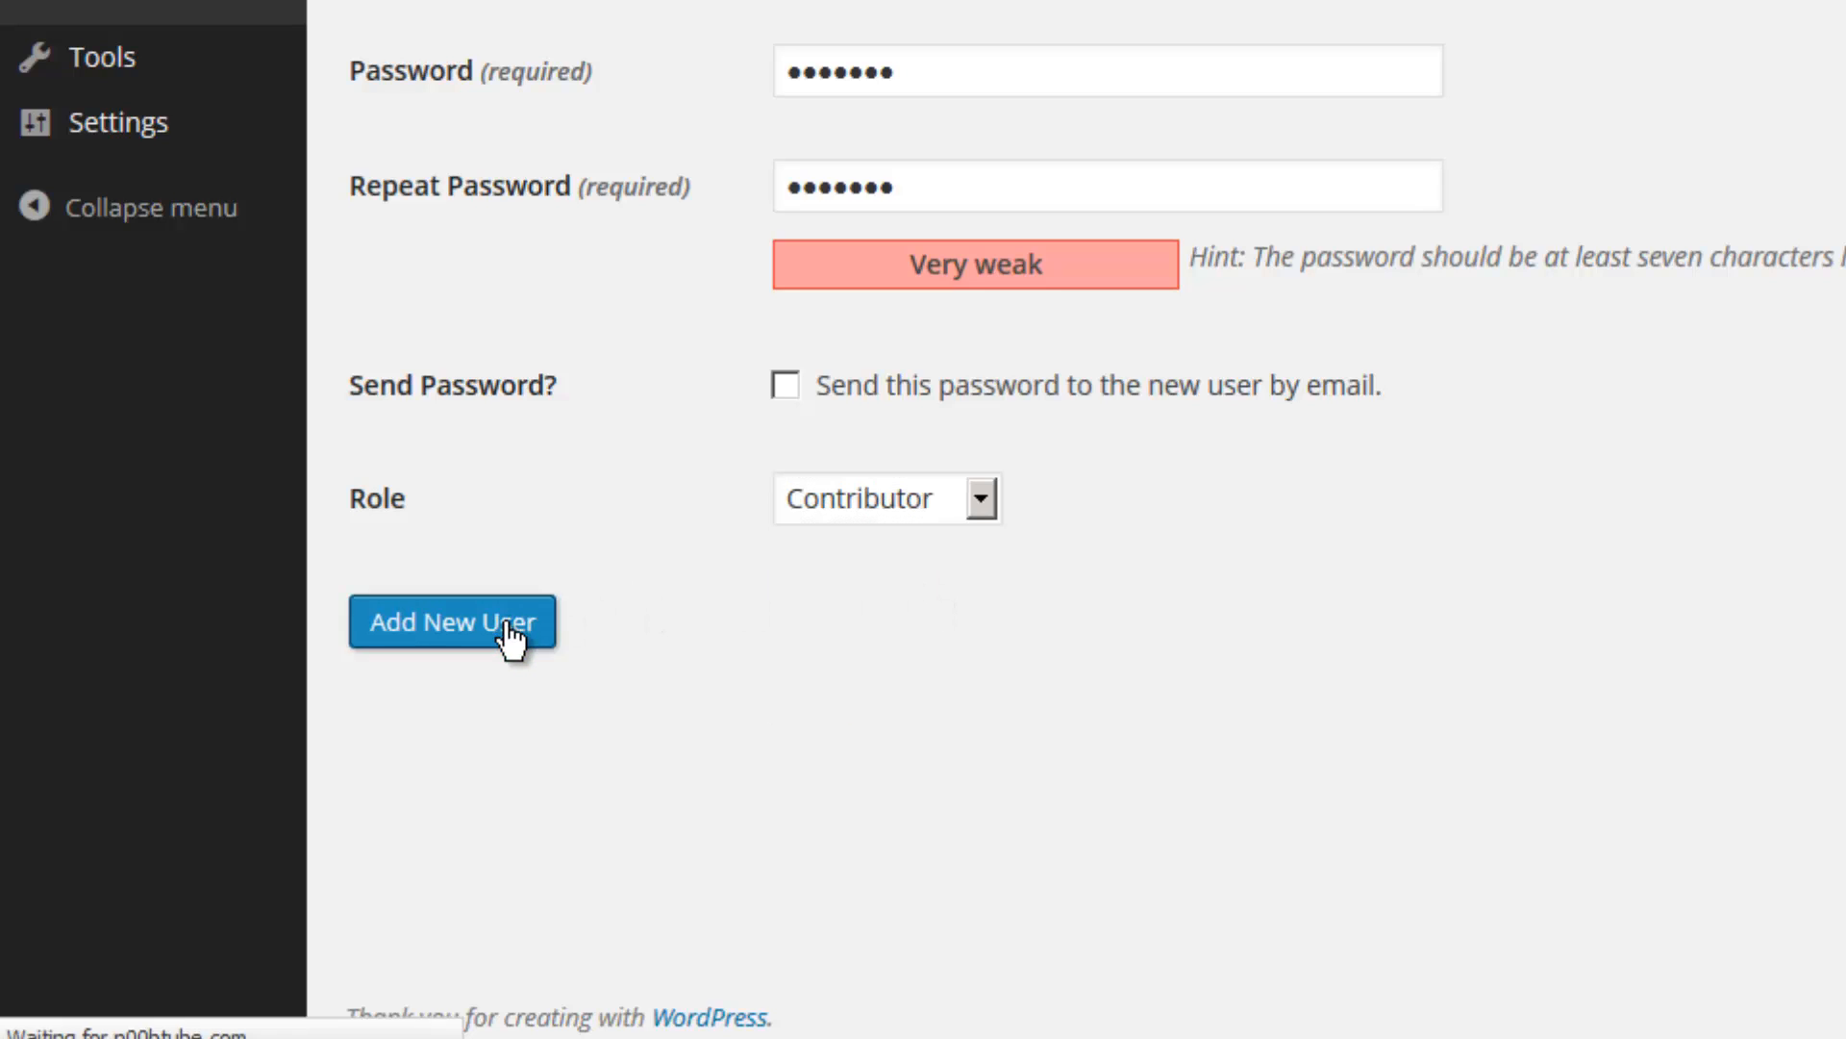
# Step: Create the account so john appears in the users list as a Contributor
pyautogui.click(452, 621)
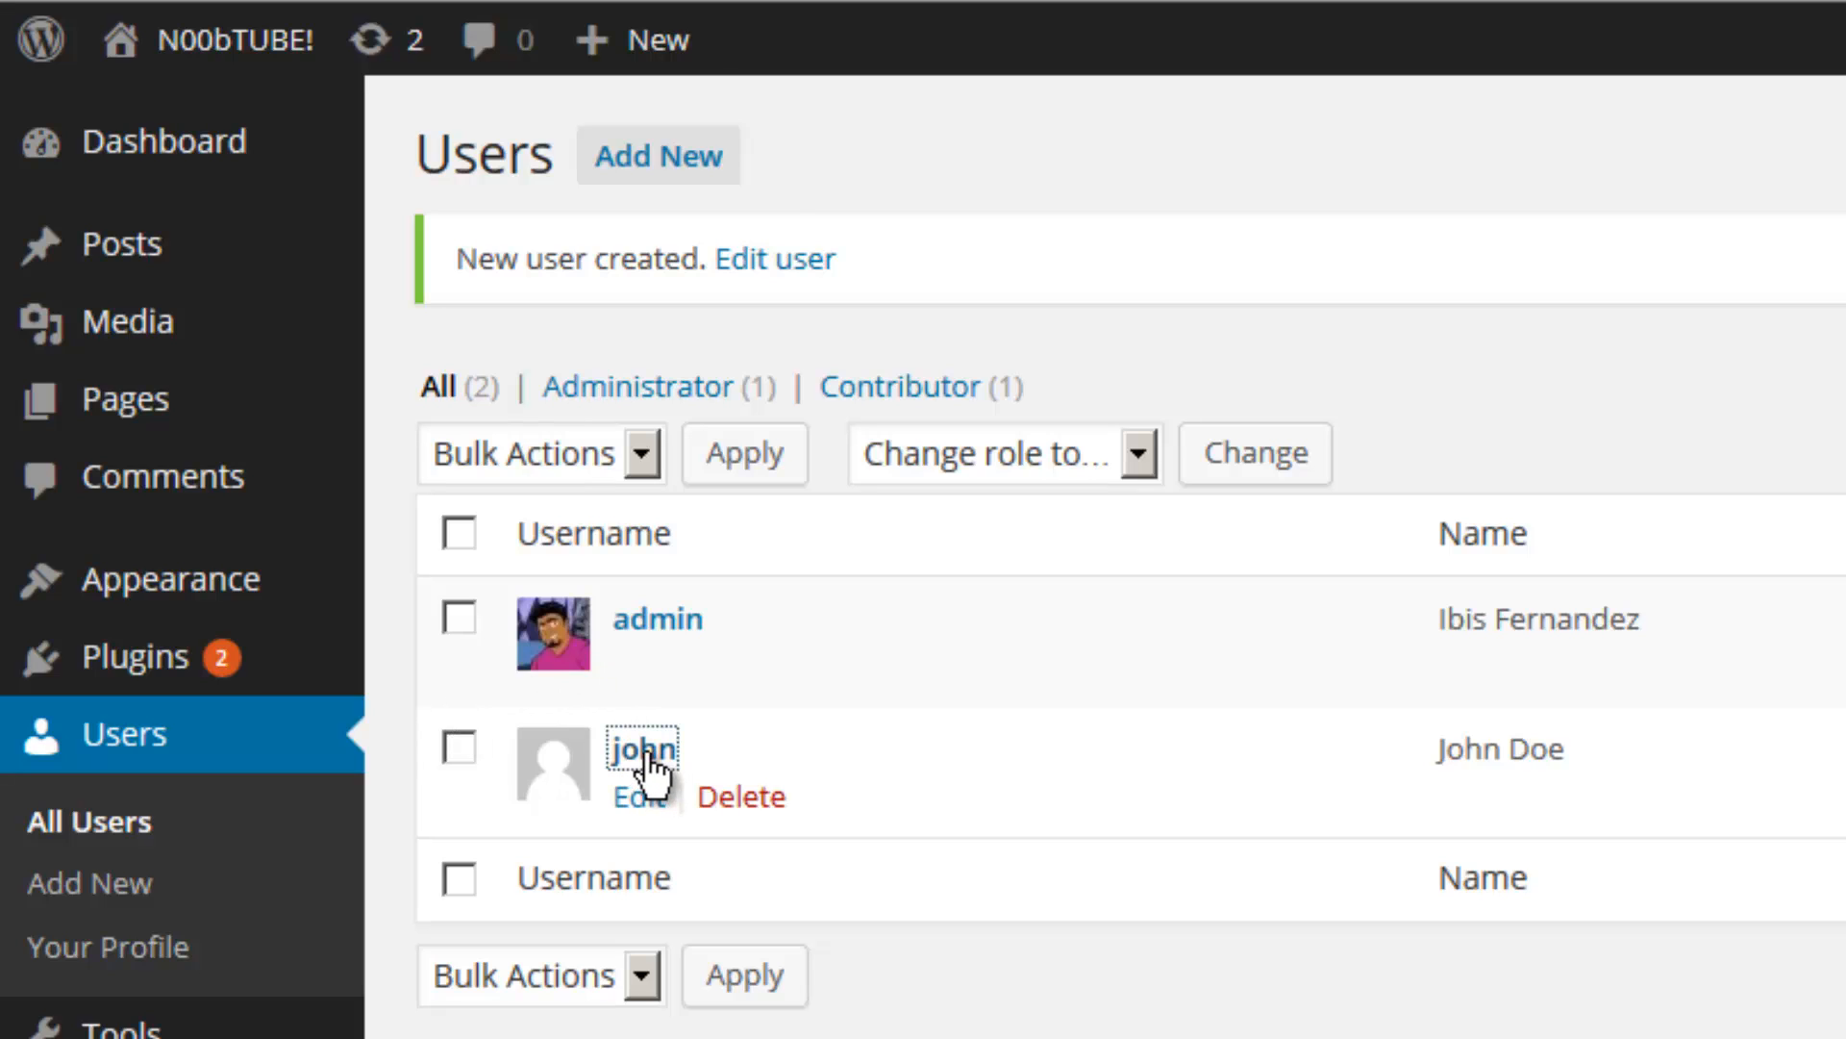
# Step: Review john's profile options and contact details, then save him as updated
pyautogui.click(639, 748)
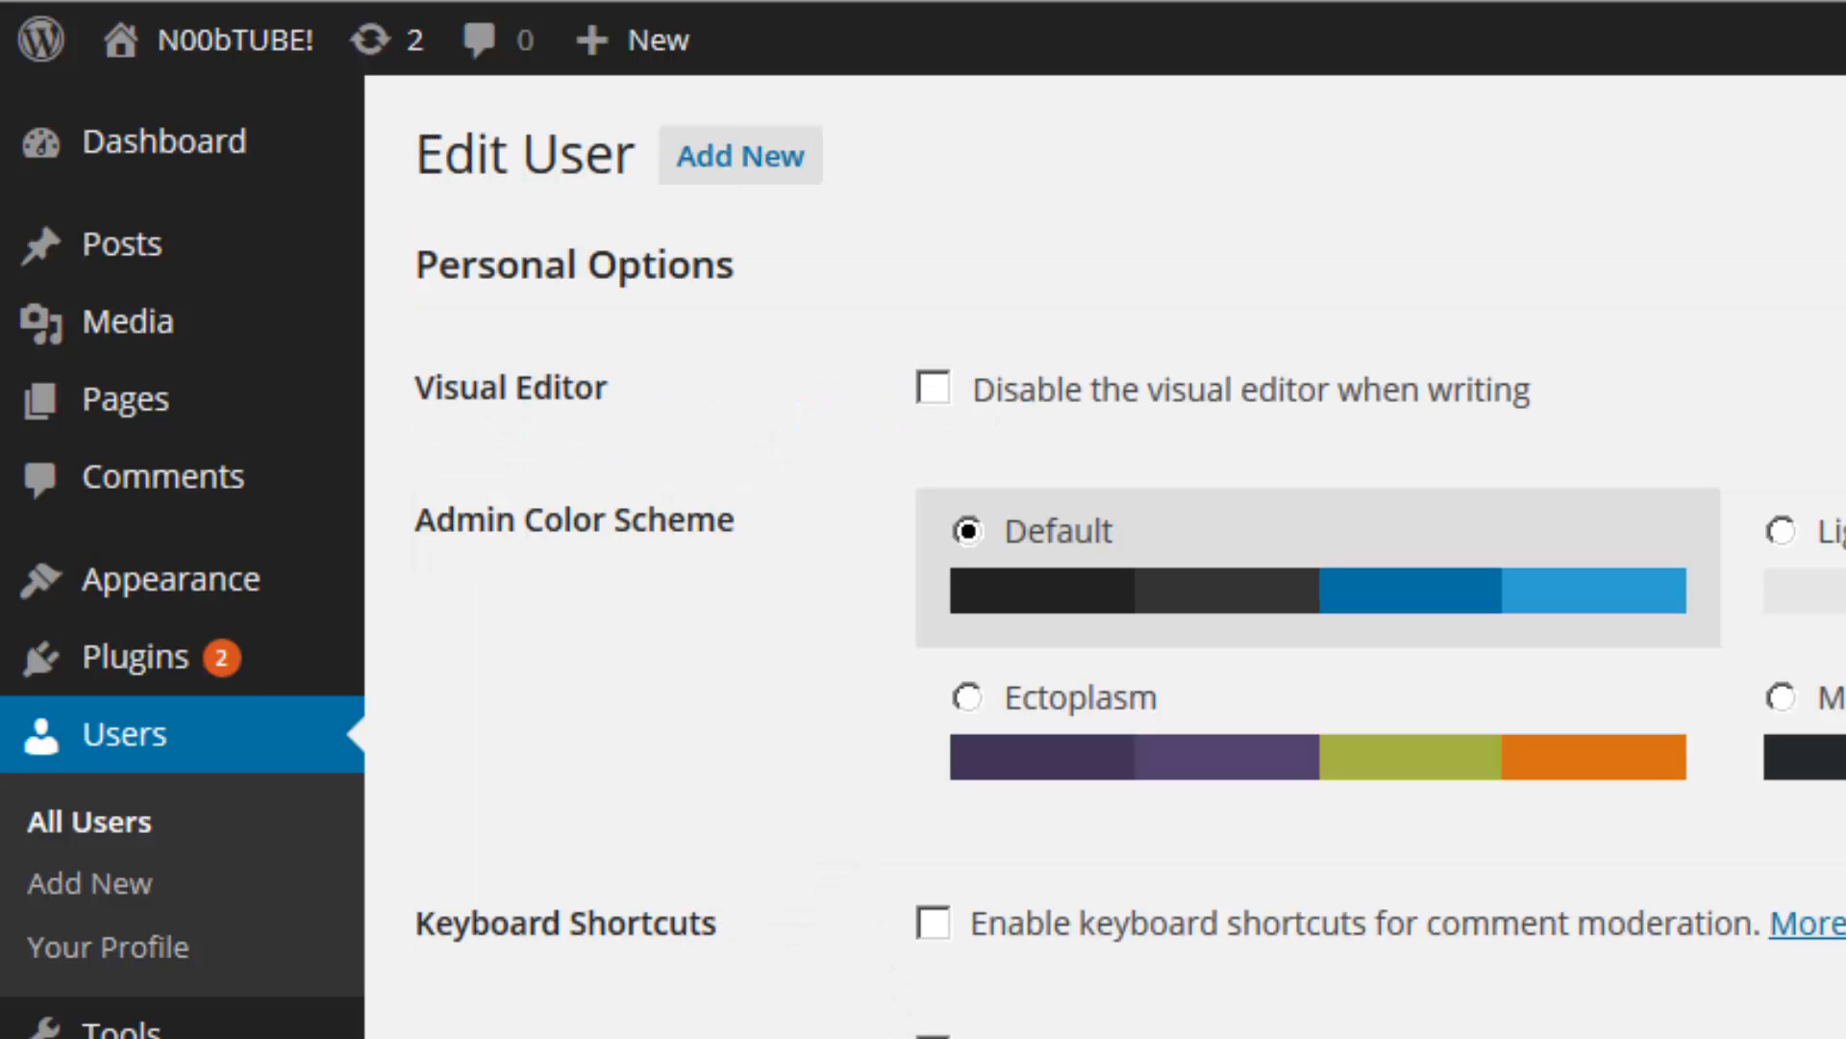
pyautogui.scroll(-3)
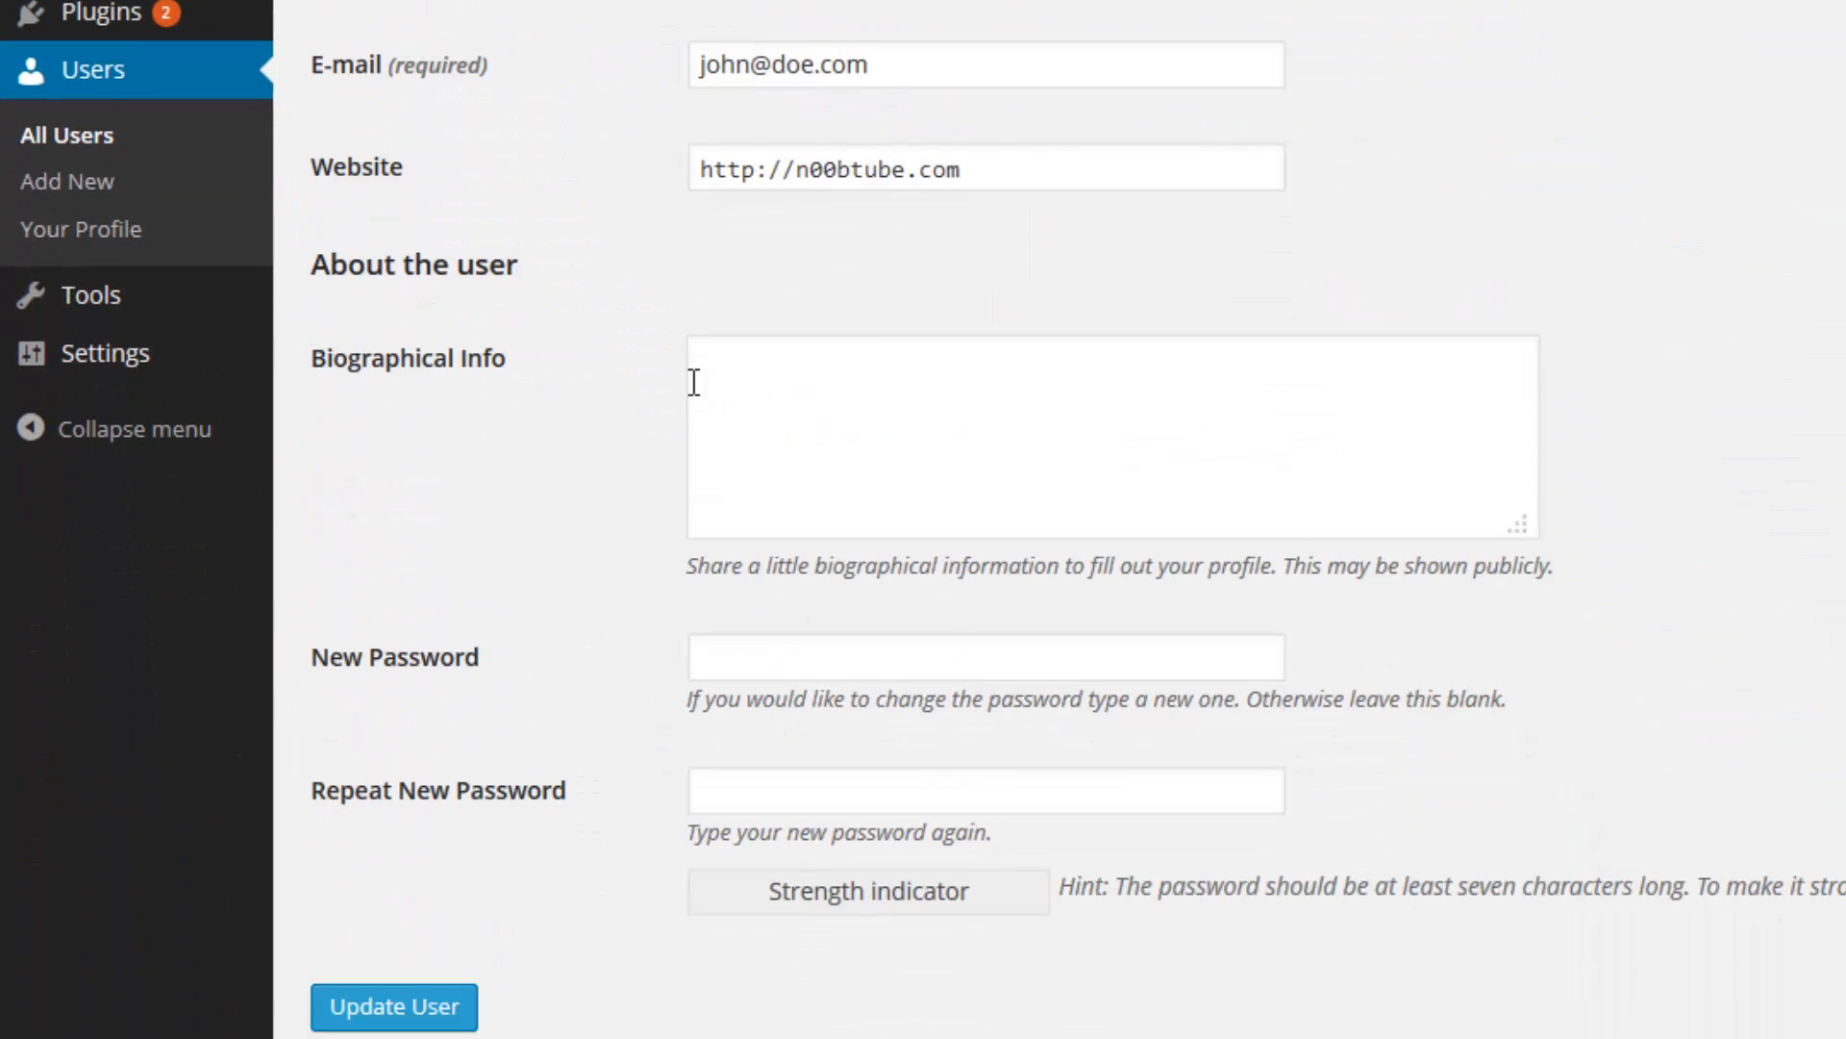
pyautogui.moveTo(744, 364)
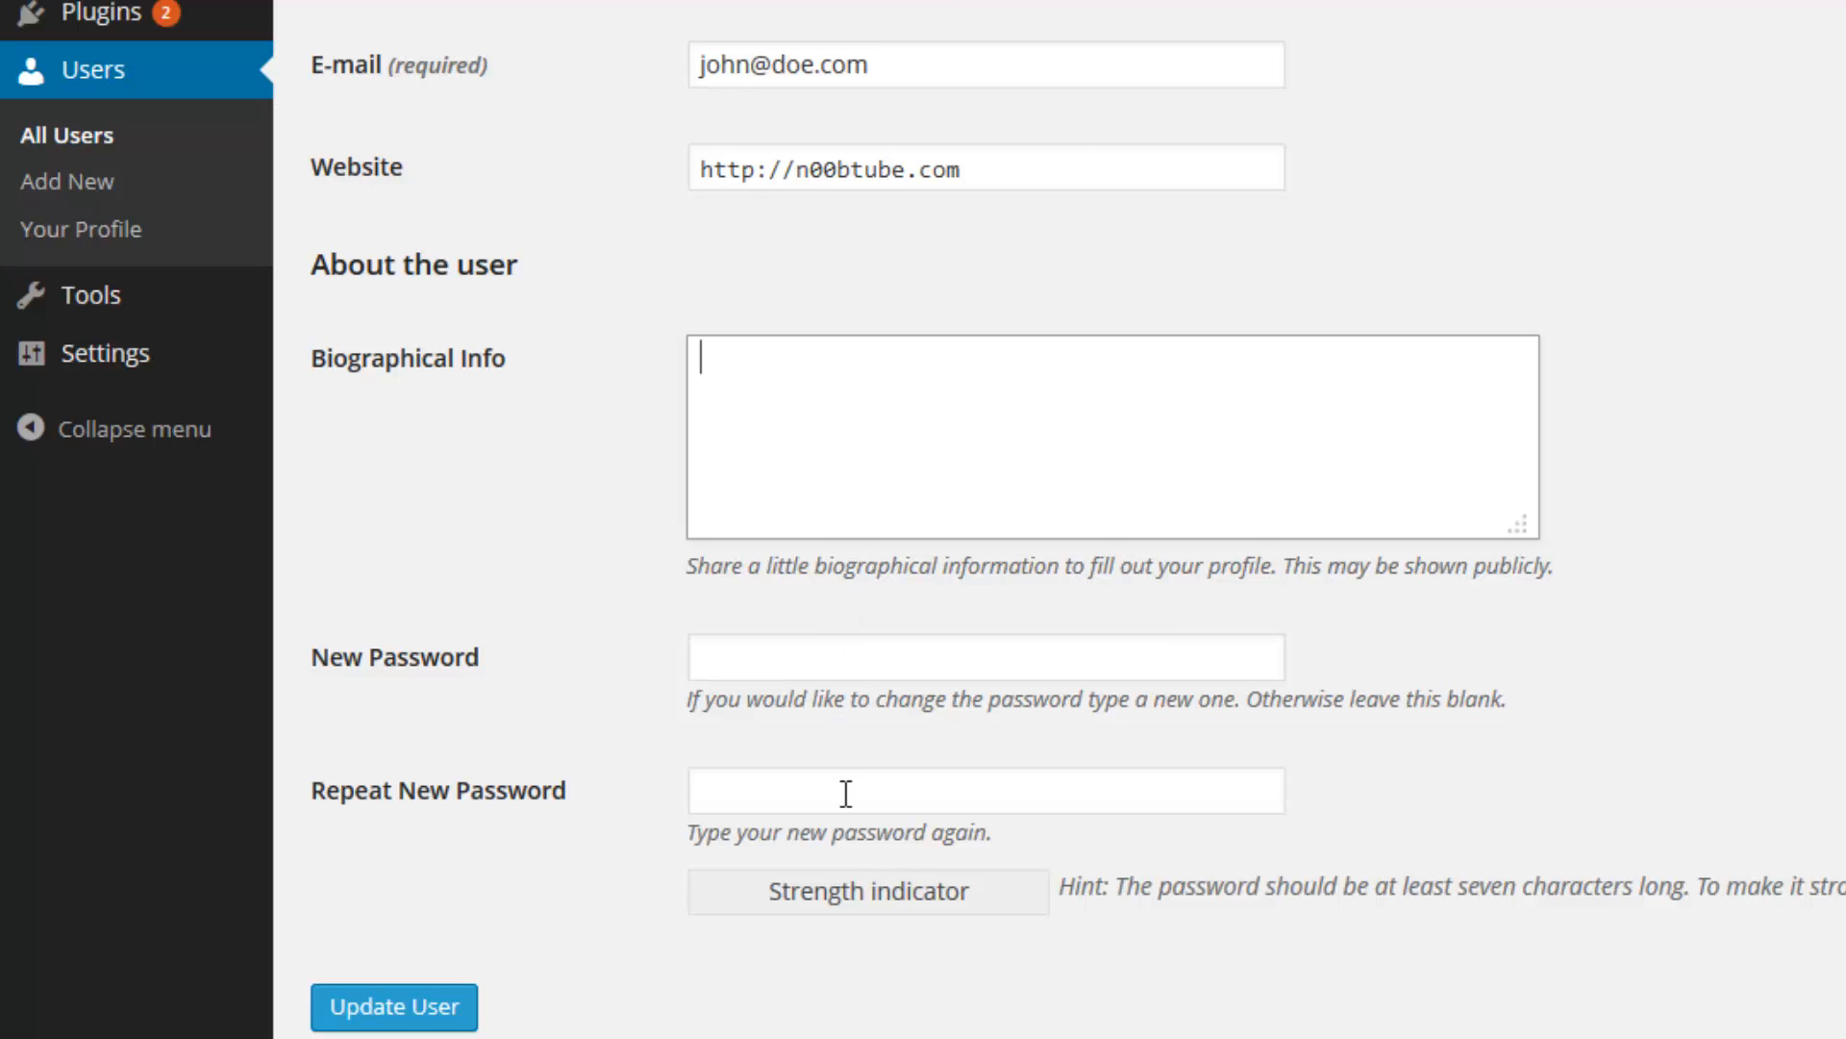
pyautogui.scroll(3)
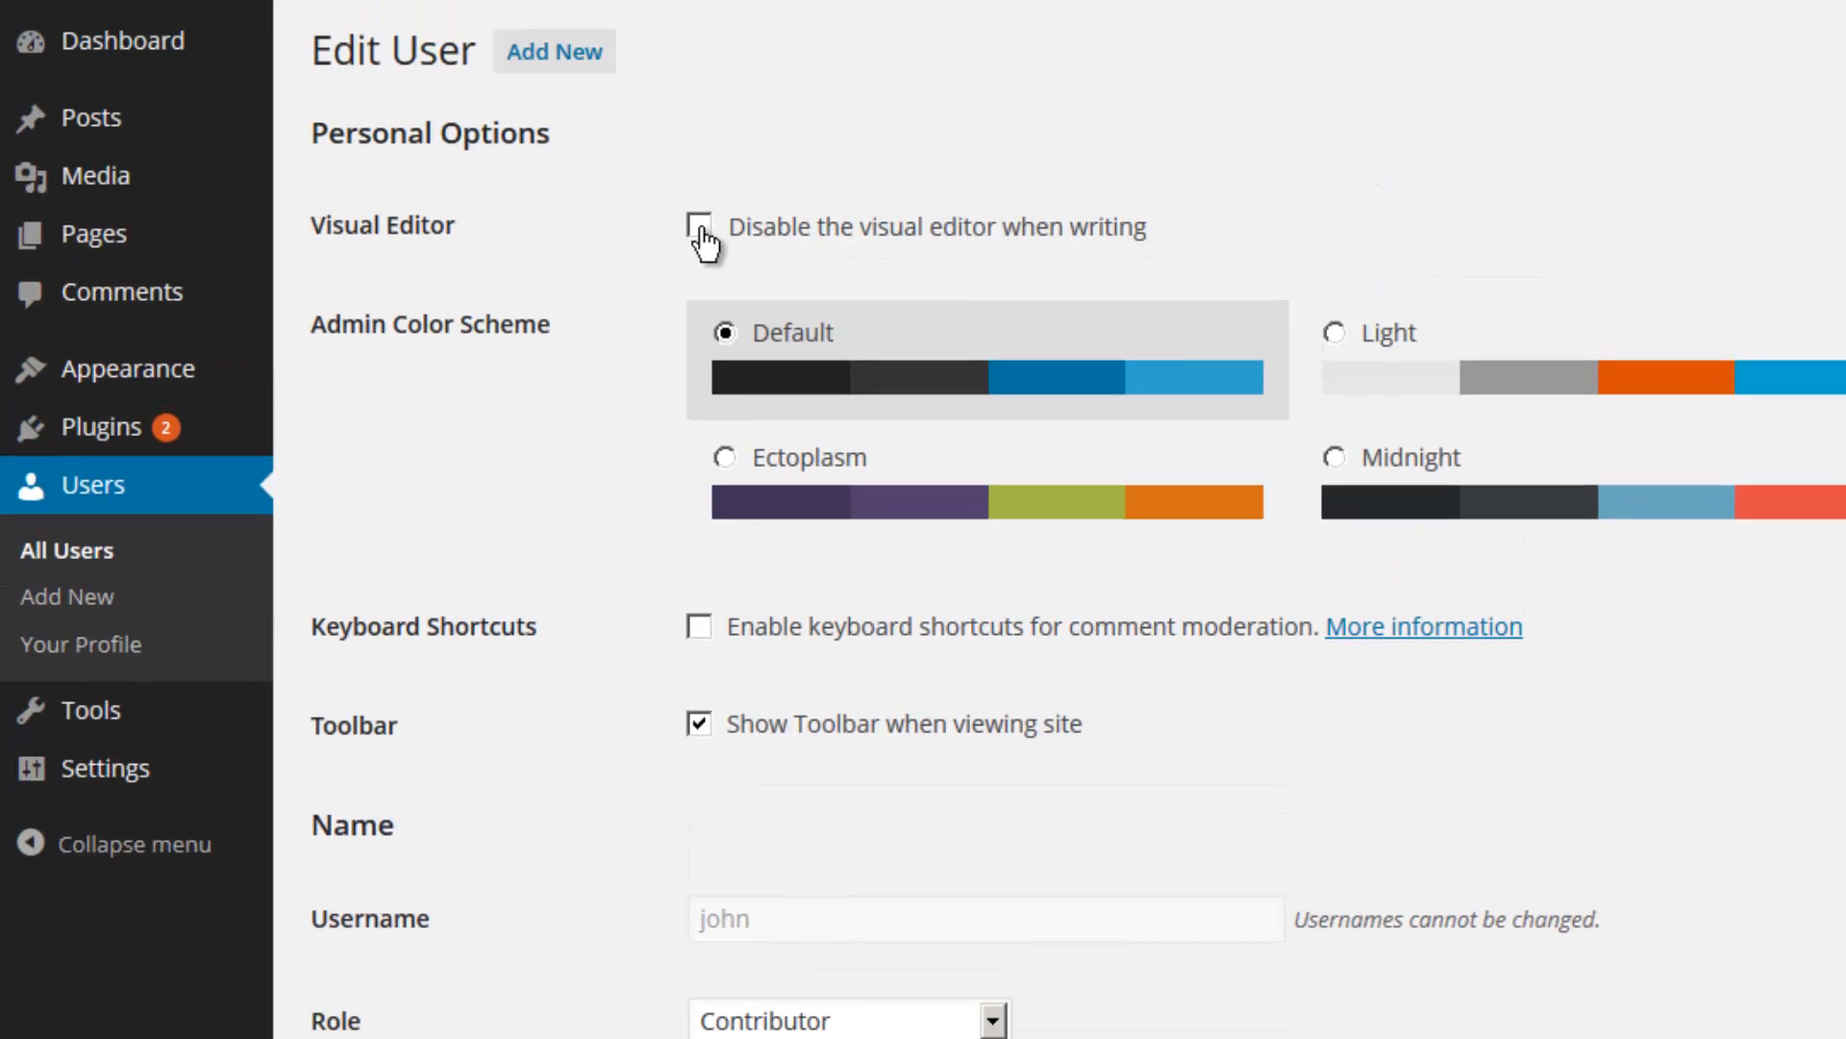
pyautogui.moveTo(1347, 338)
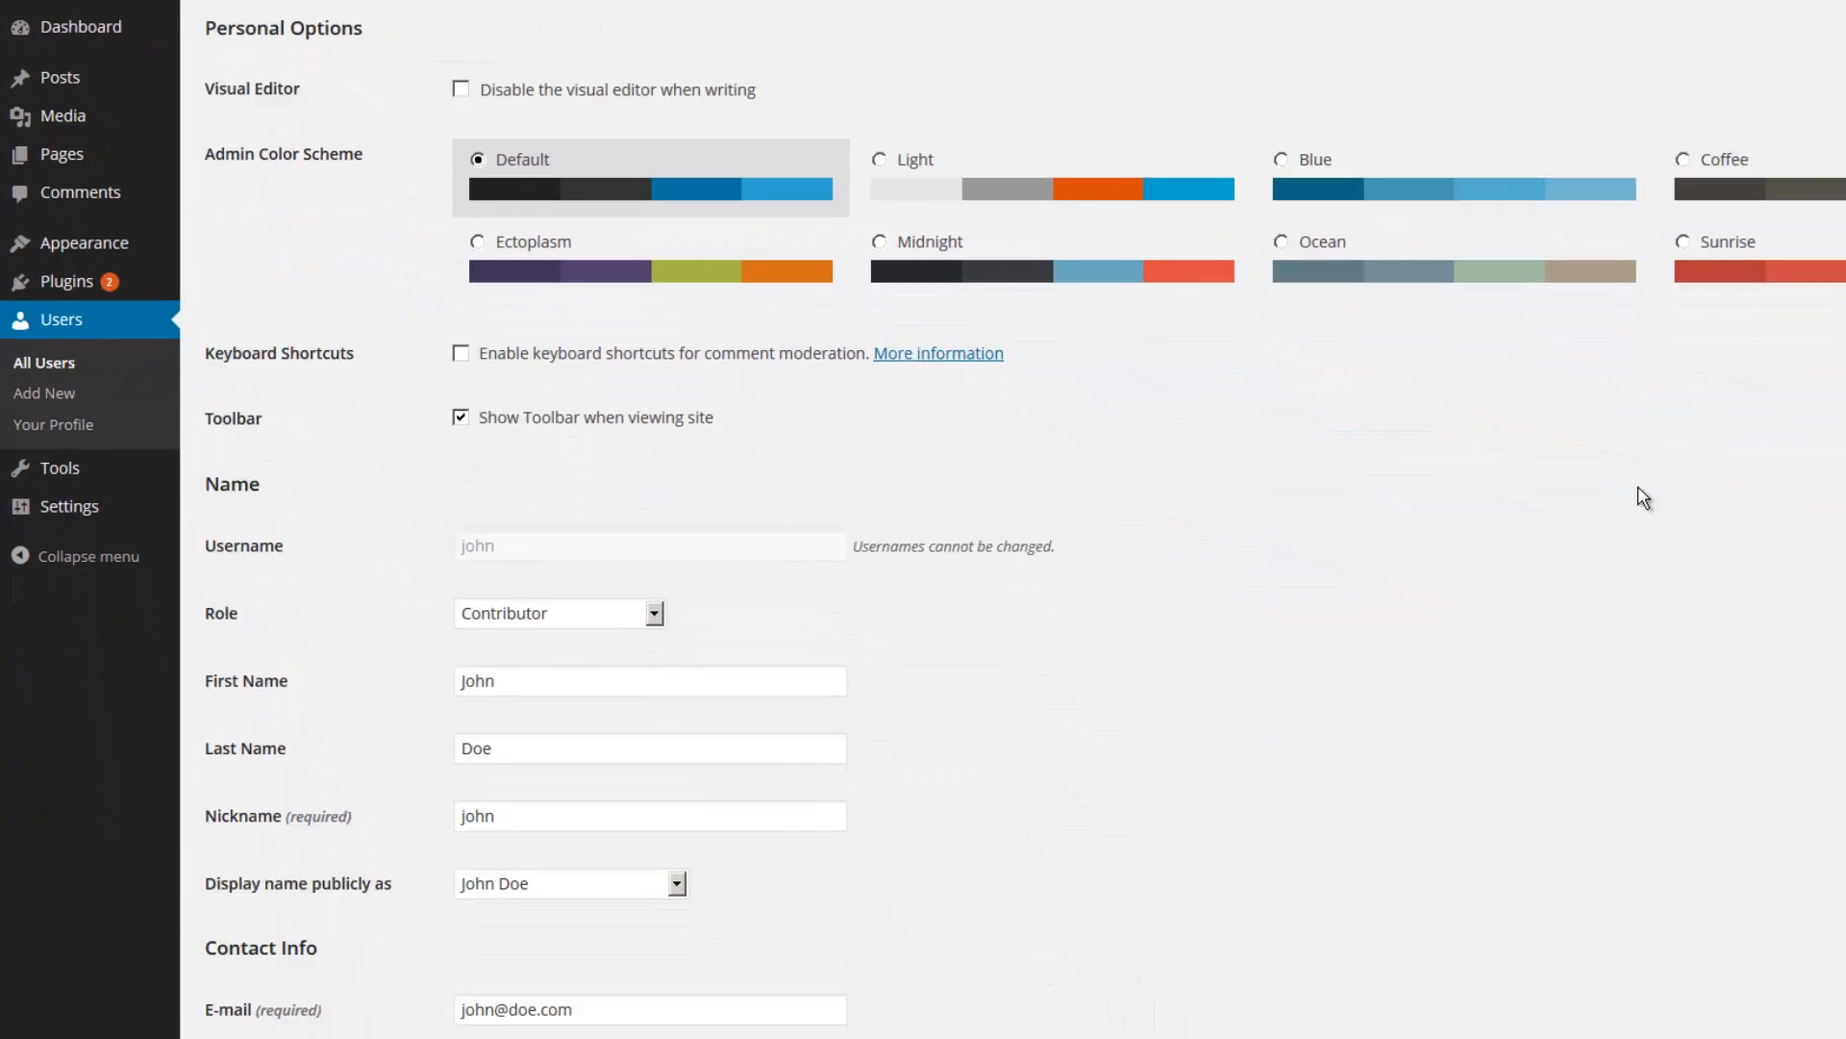
pyautogui.scroll(-3)
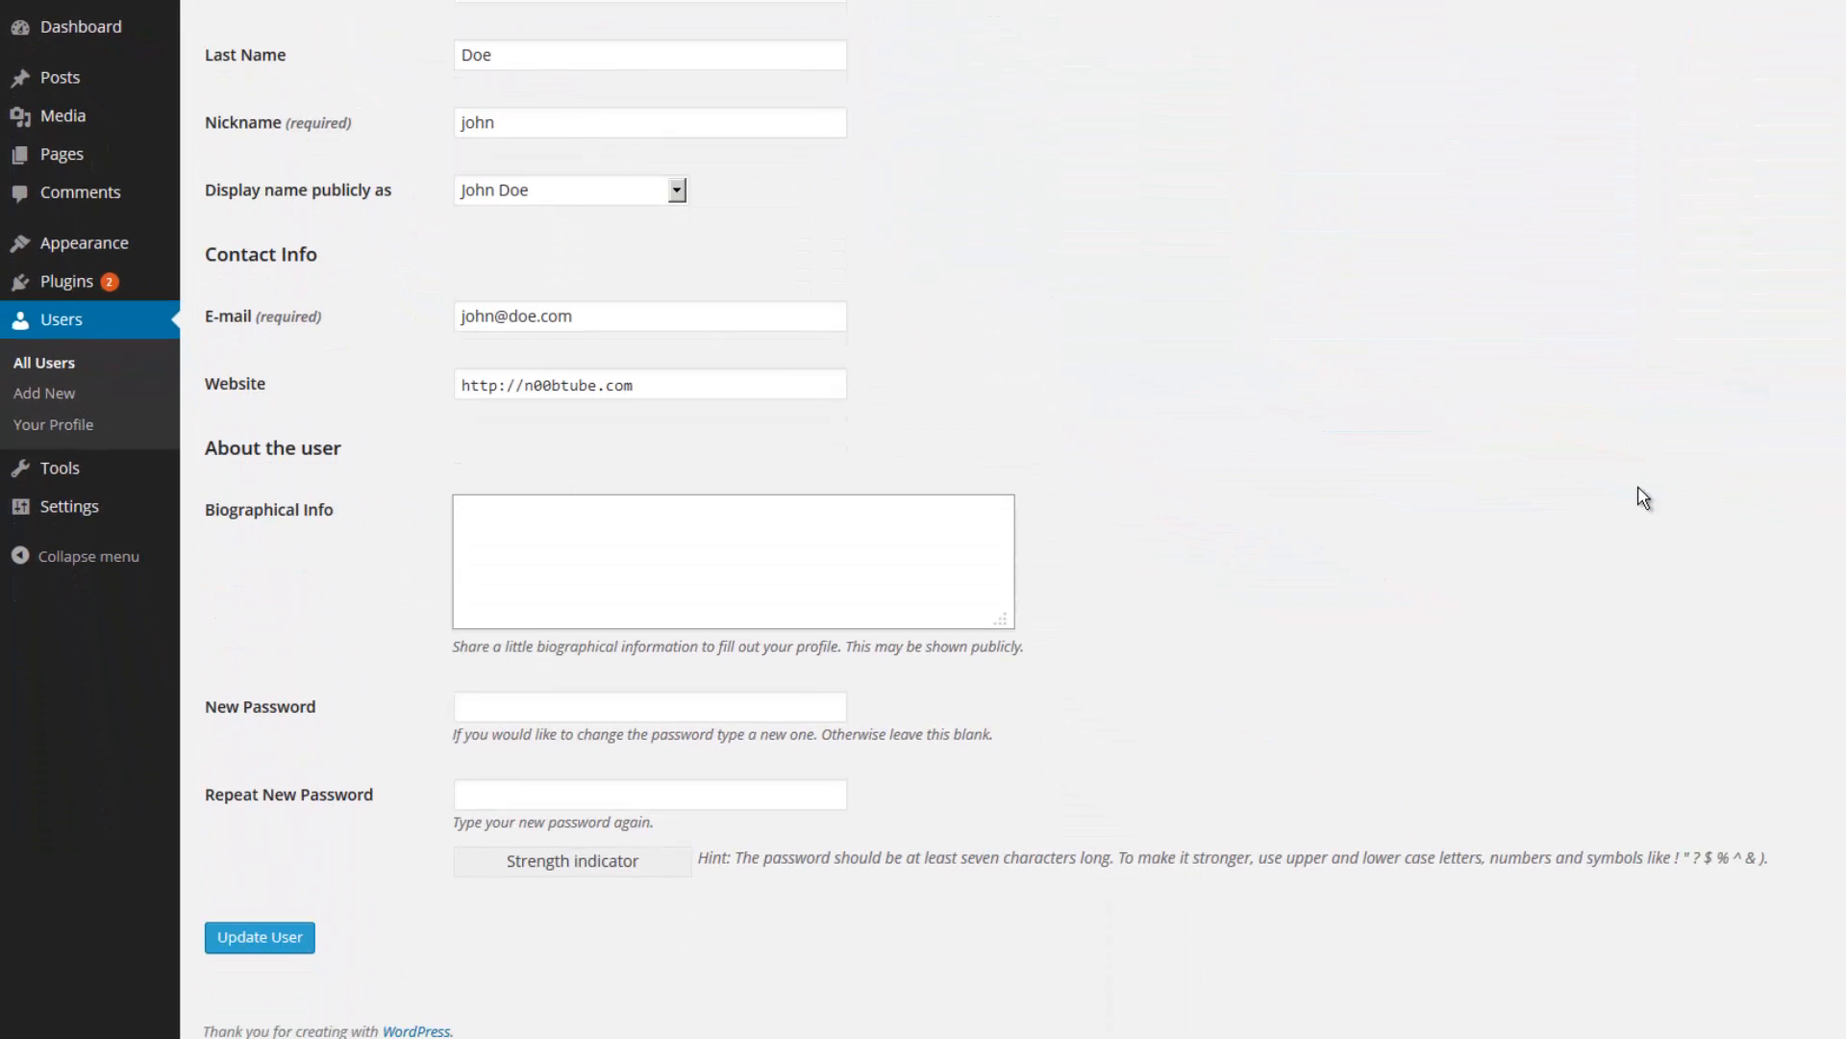
pyautogui.moveTo(798, 416)
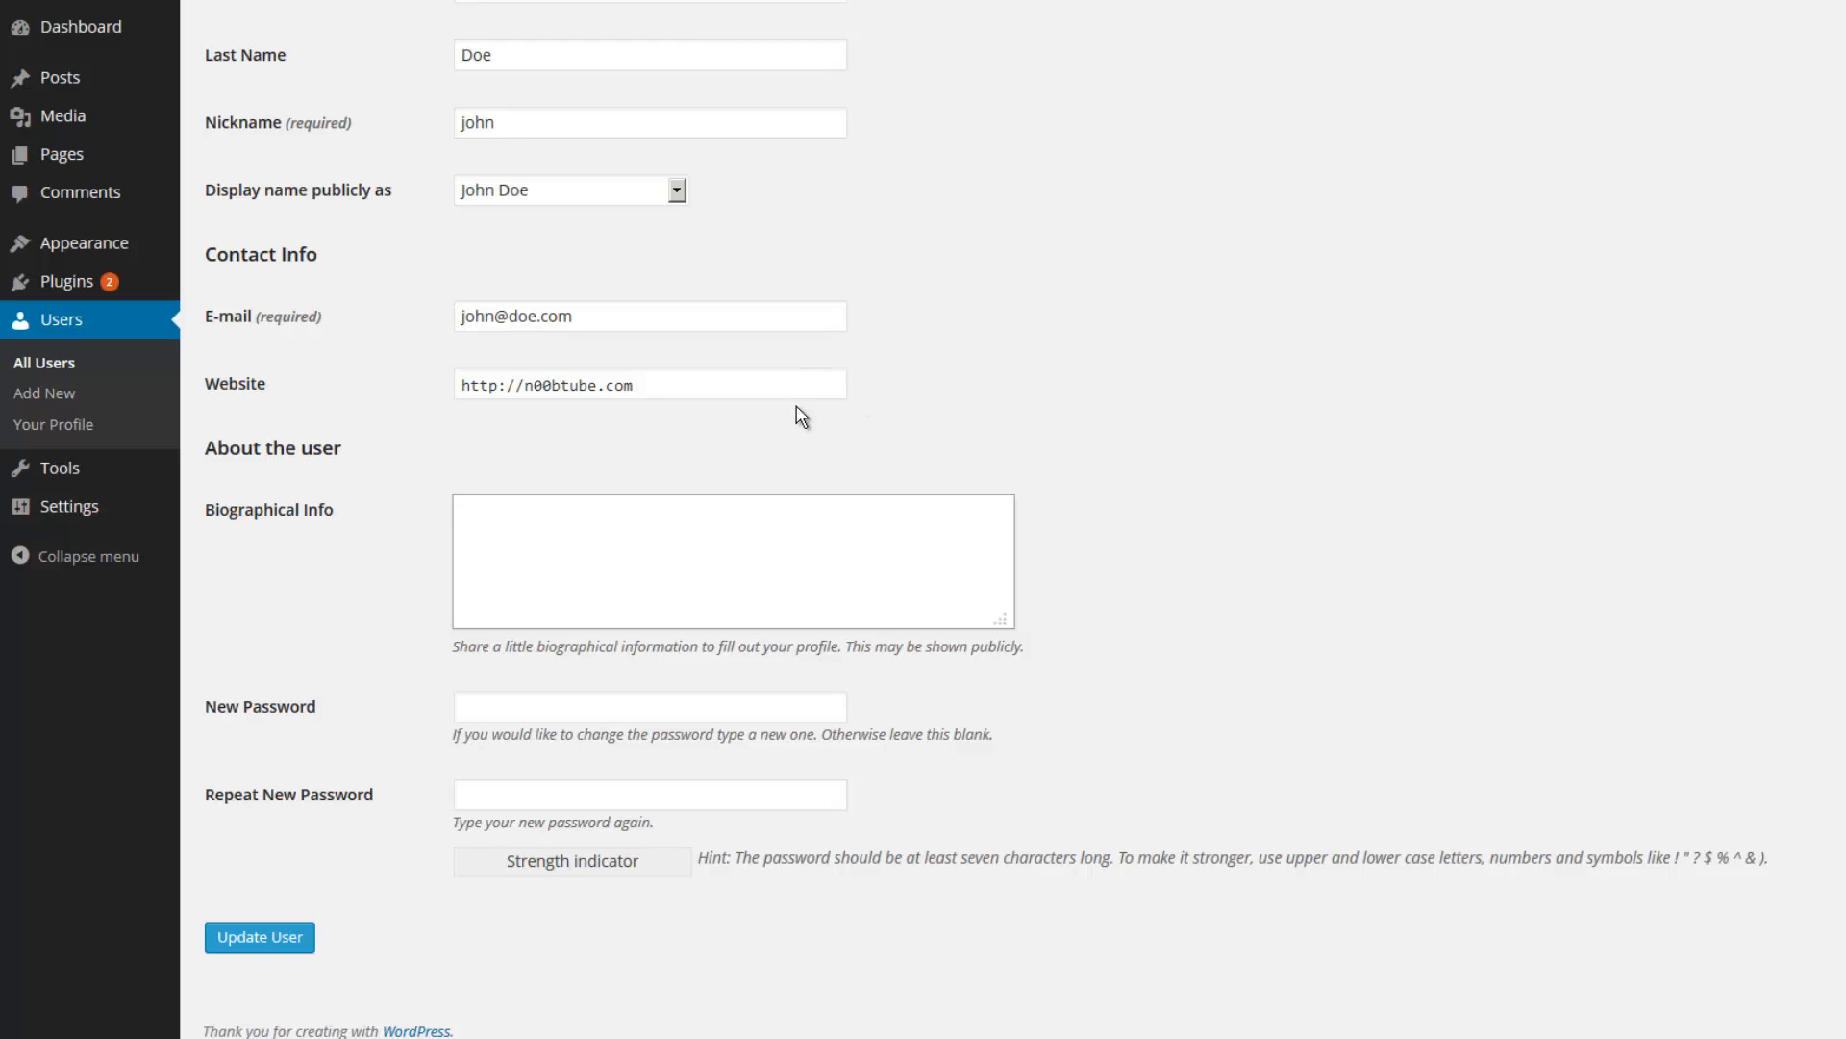
pyautogui.moveTo(331, 781)
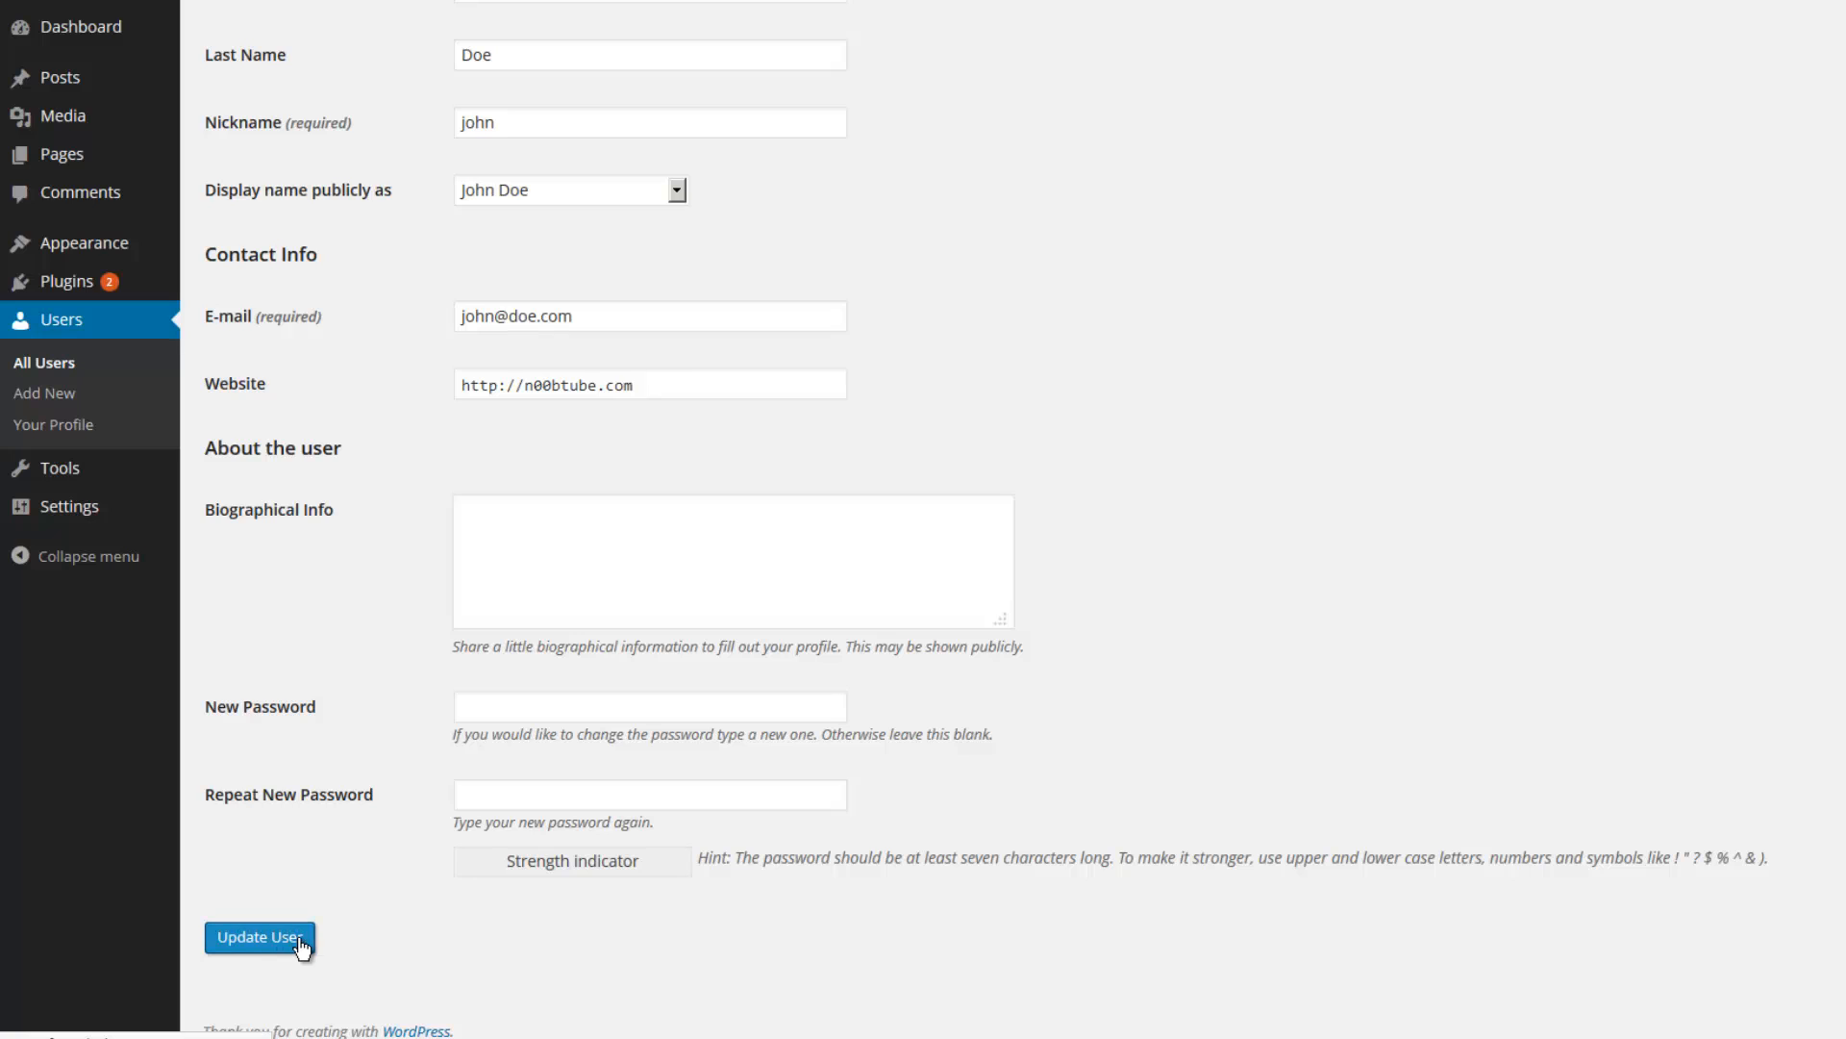
pyautogui.click(262, 939)
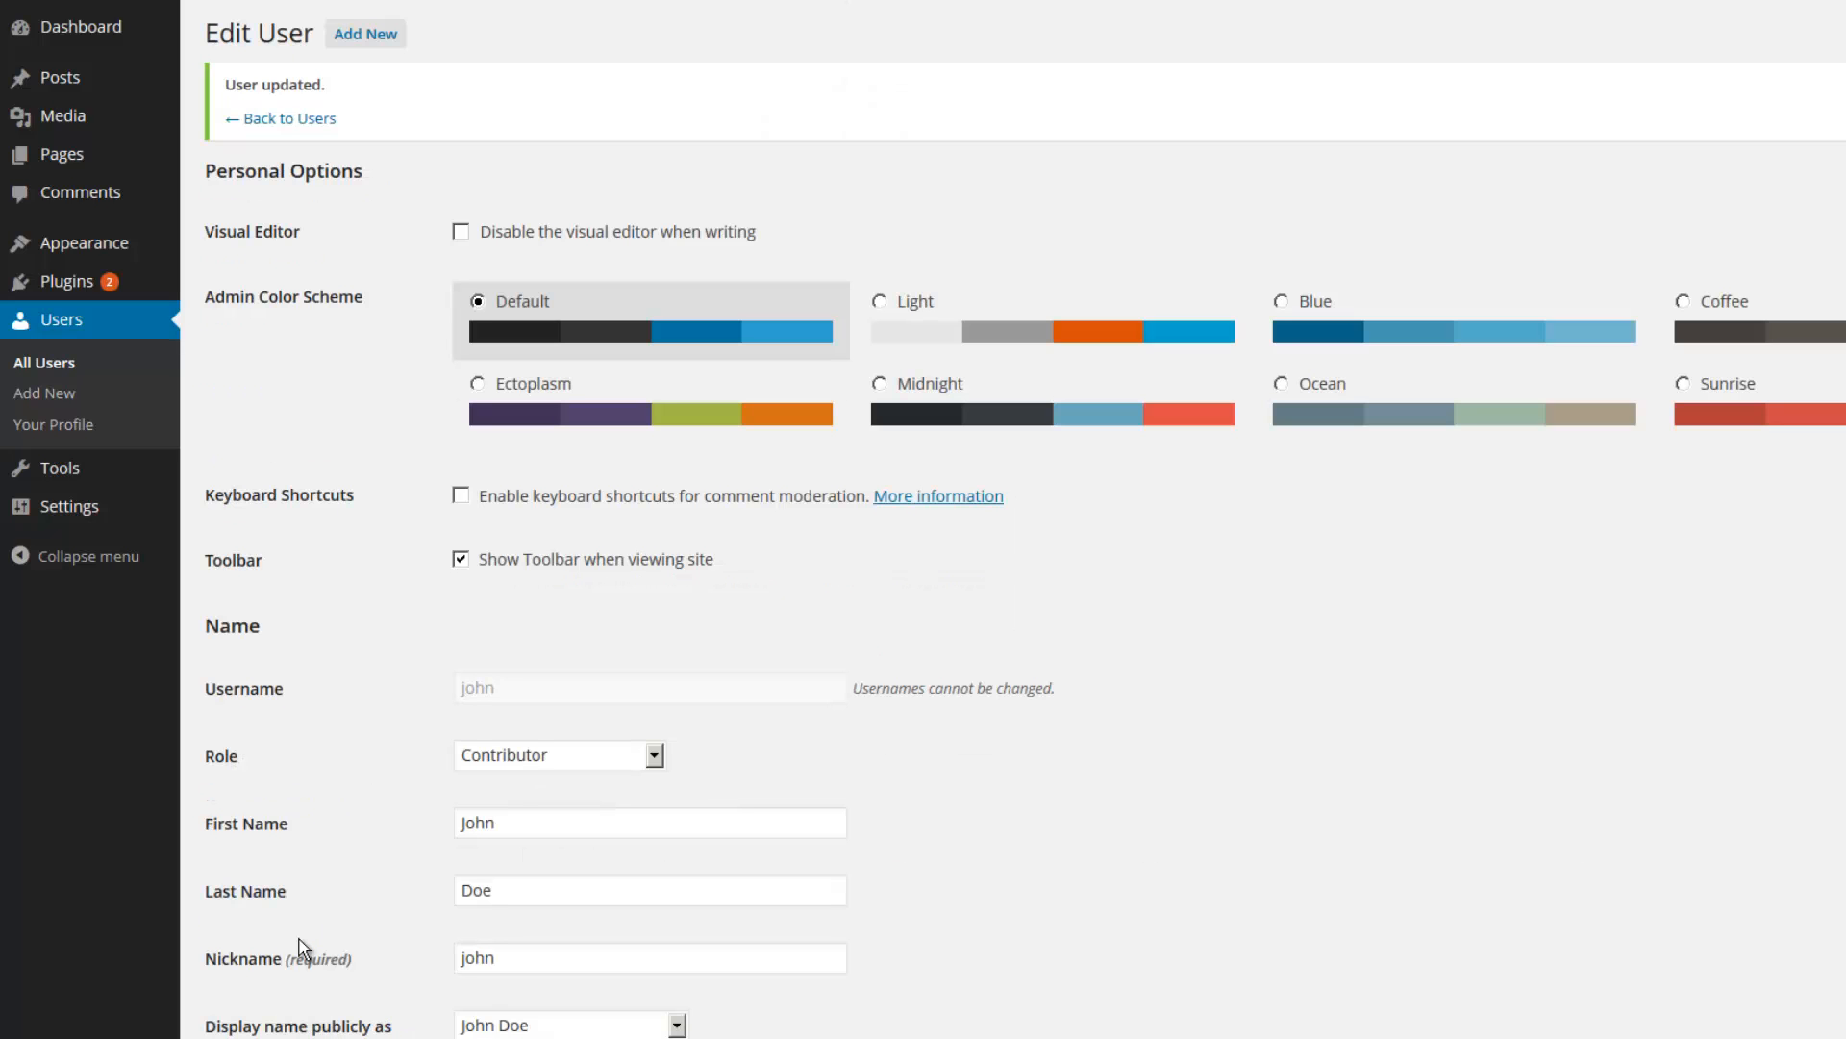
pyautogui.moveTo(291, 421)
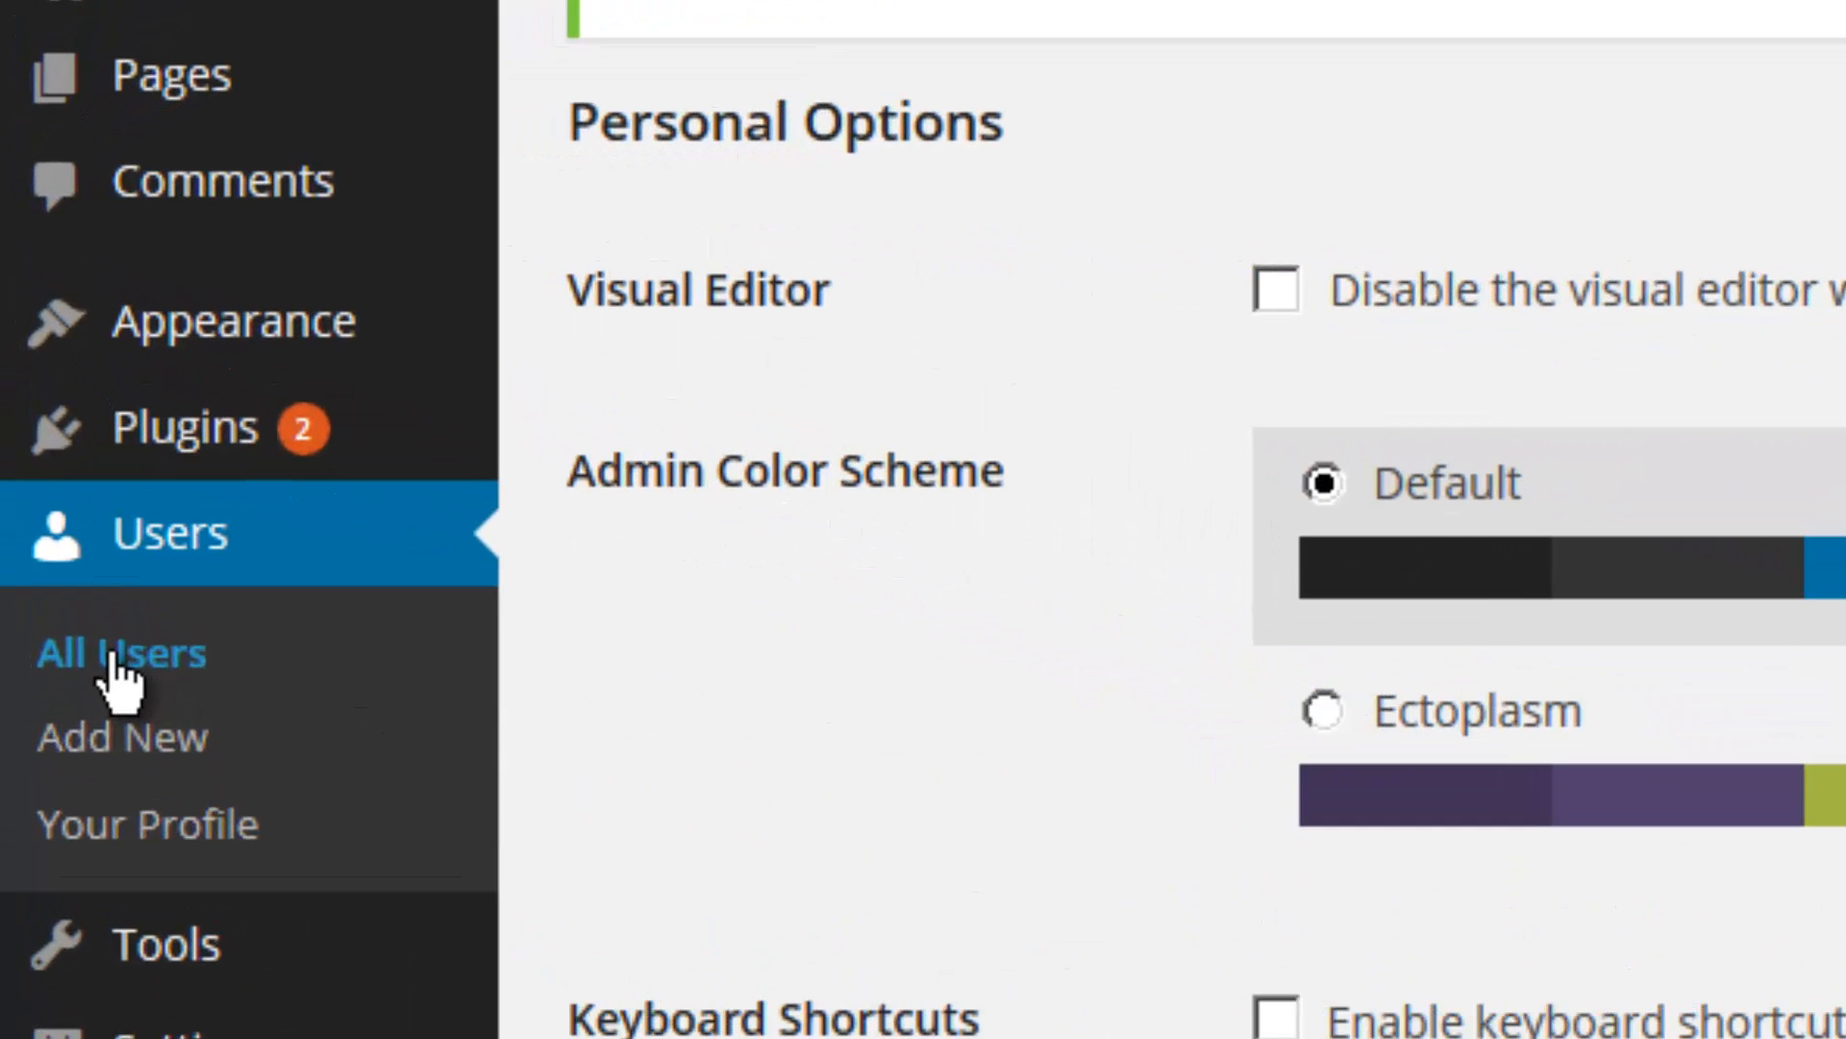
# Step: In the users list, tick john and choose Delete as the bulk action
pyautogui.click(119, 654)
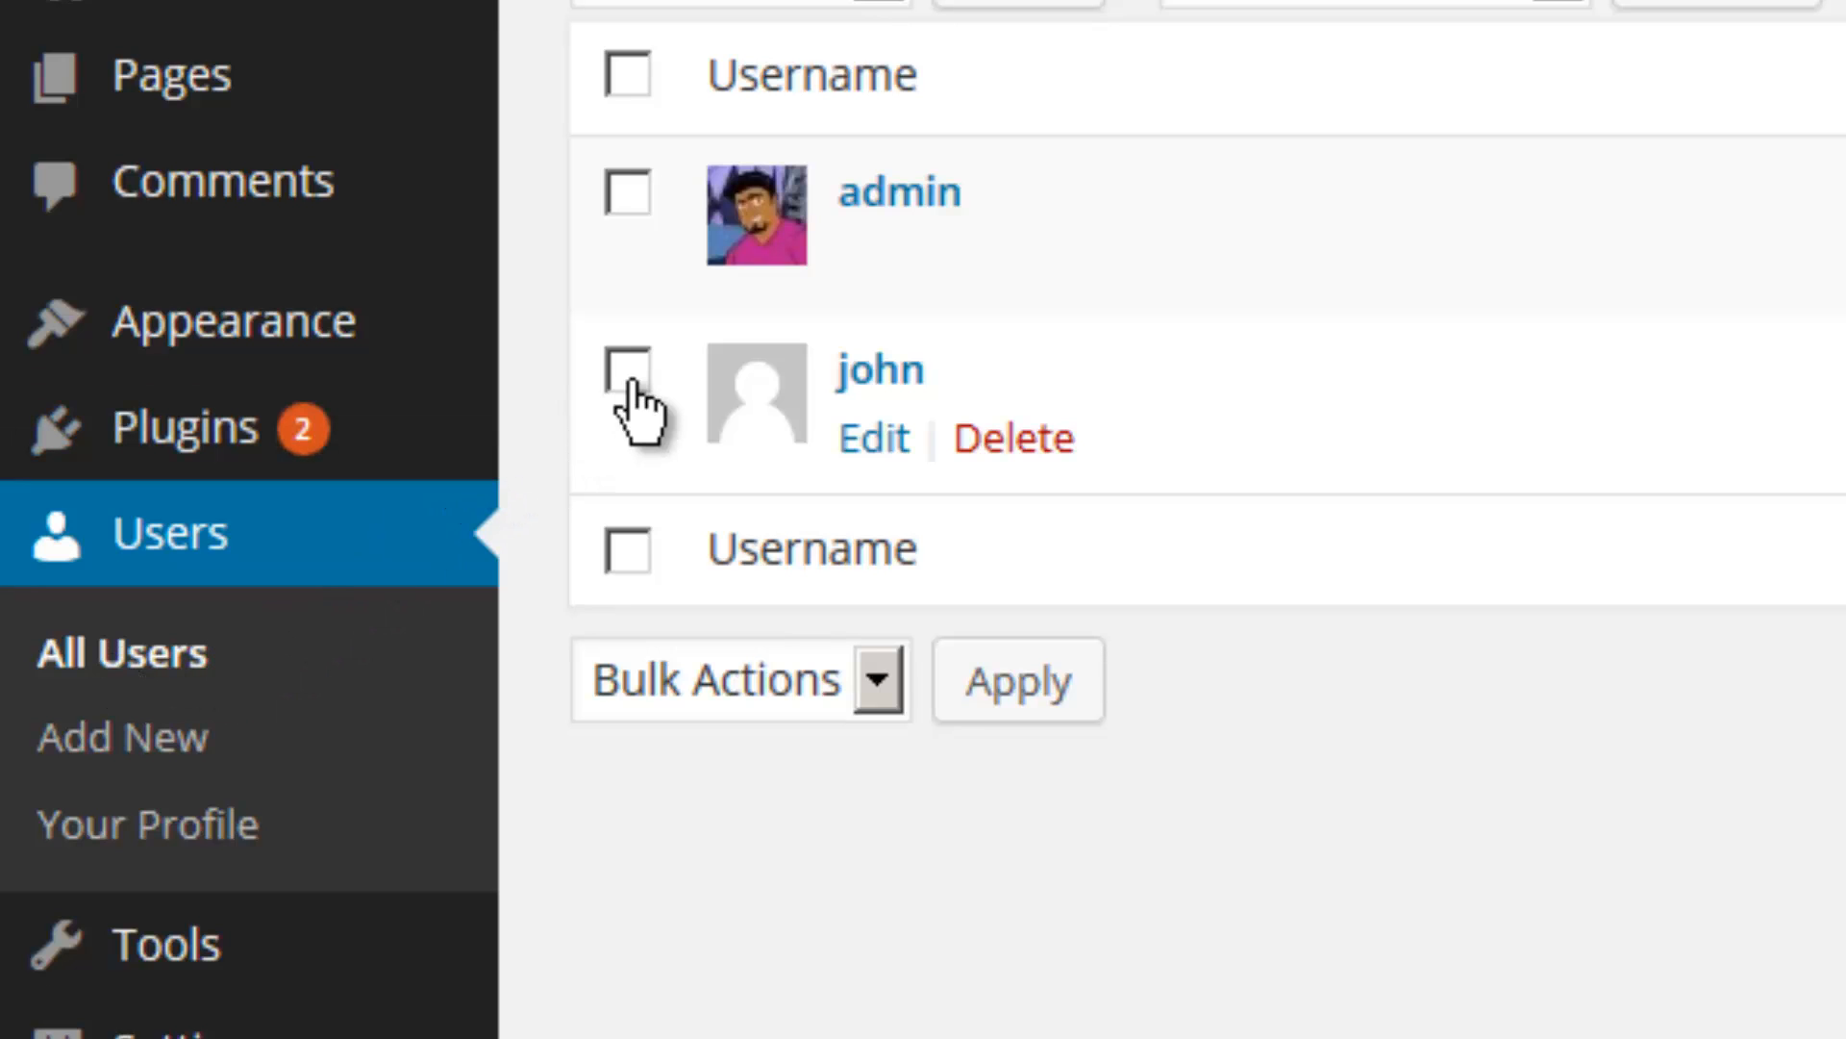
pyautogui.click(629, 367)
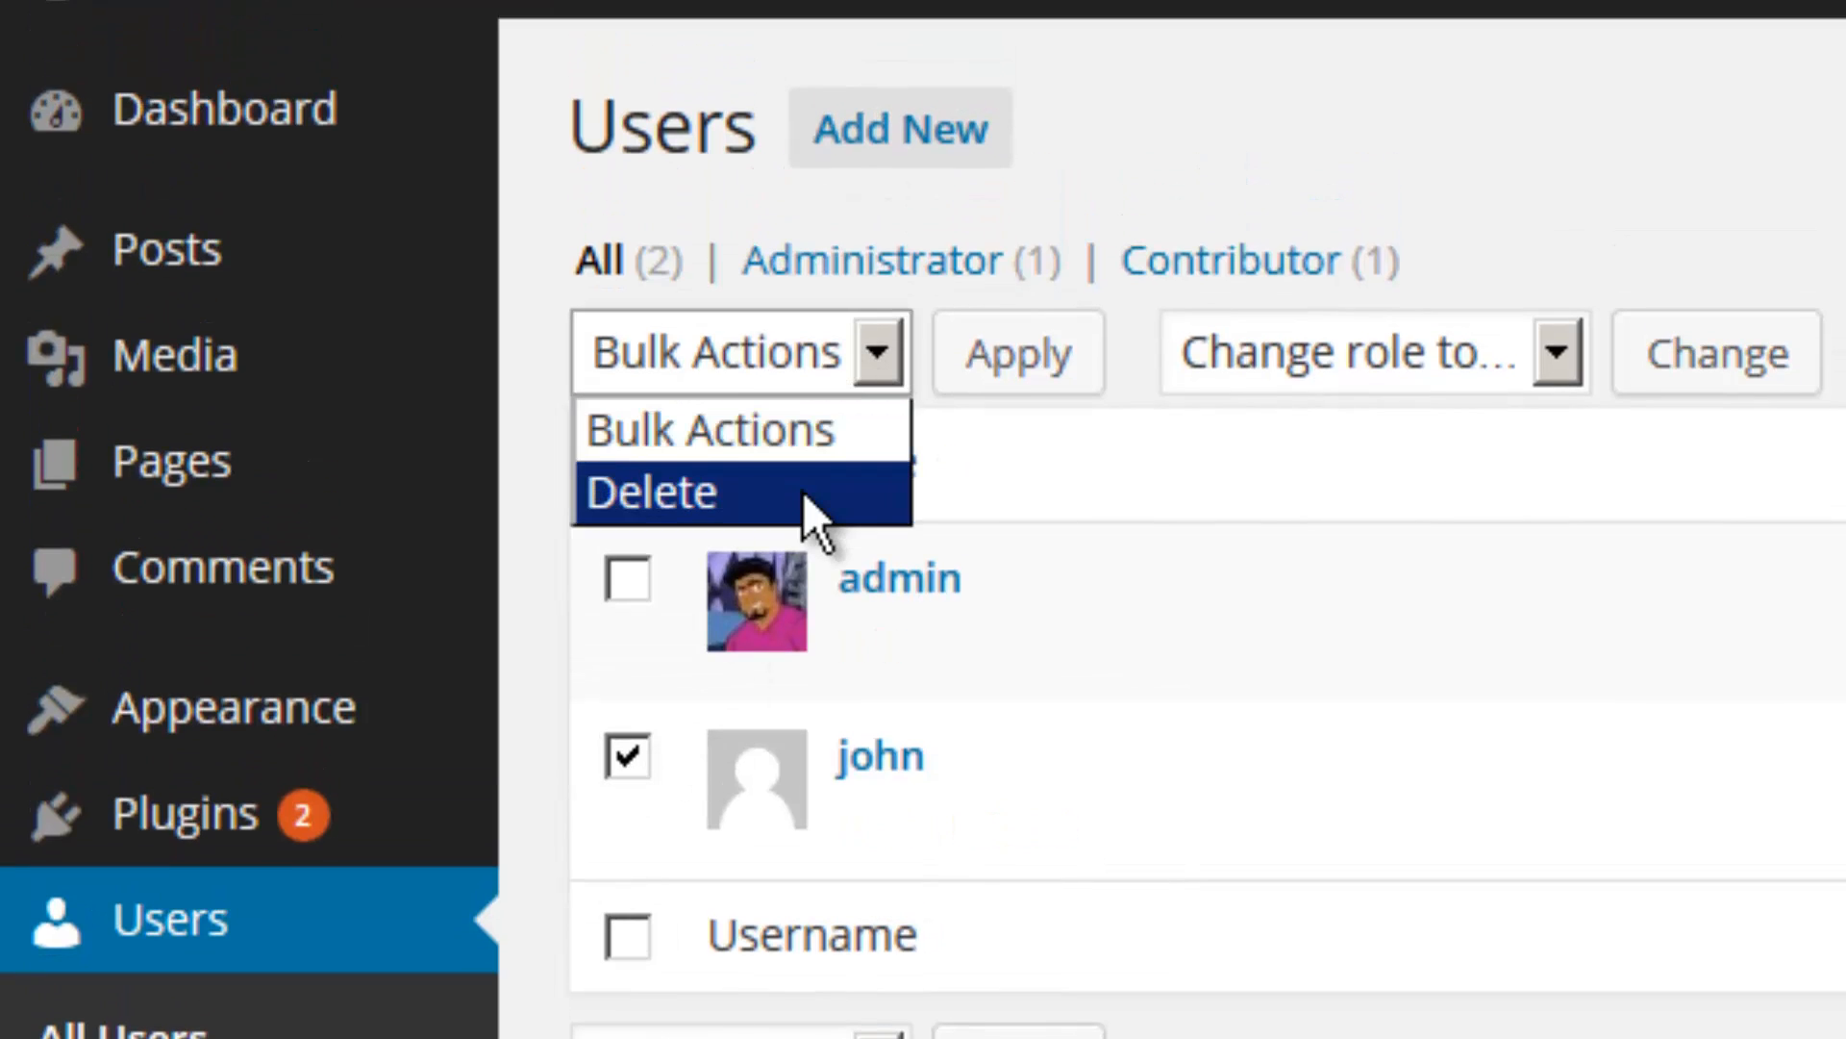
pyautogui.click(650, 492)
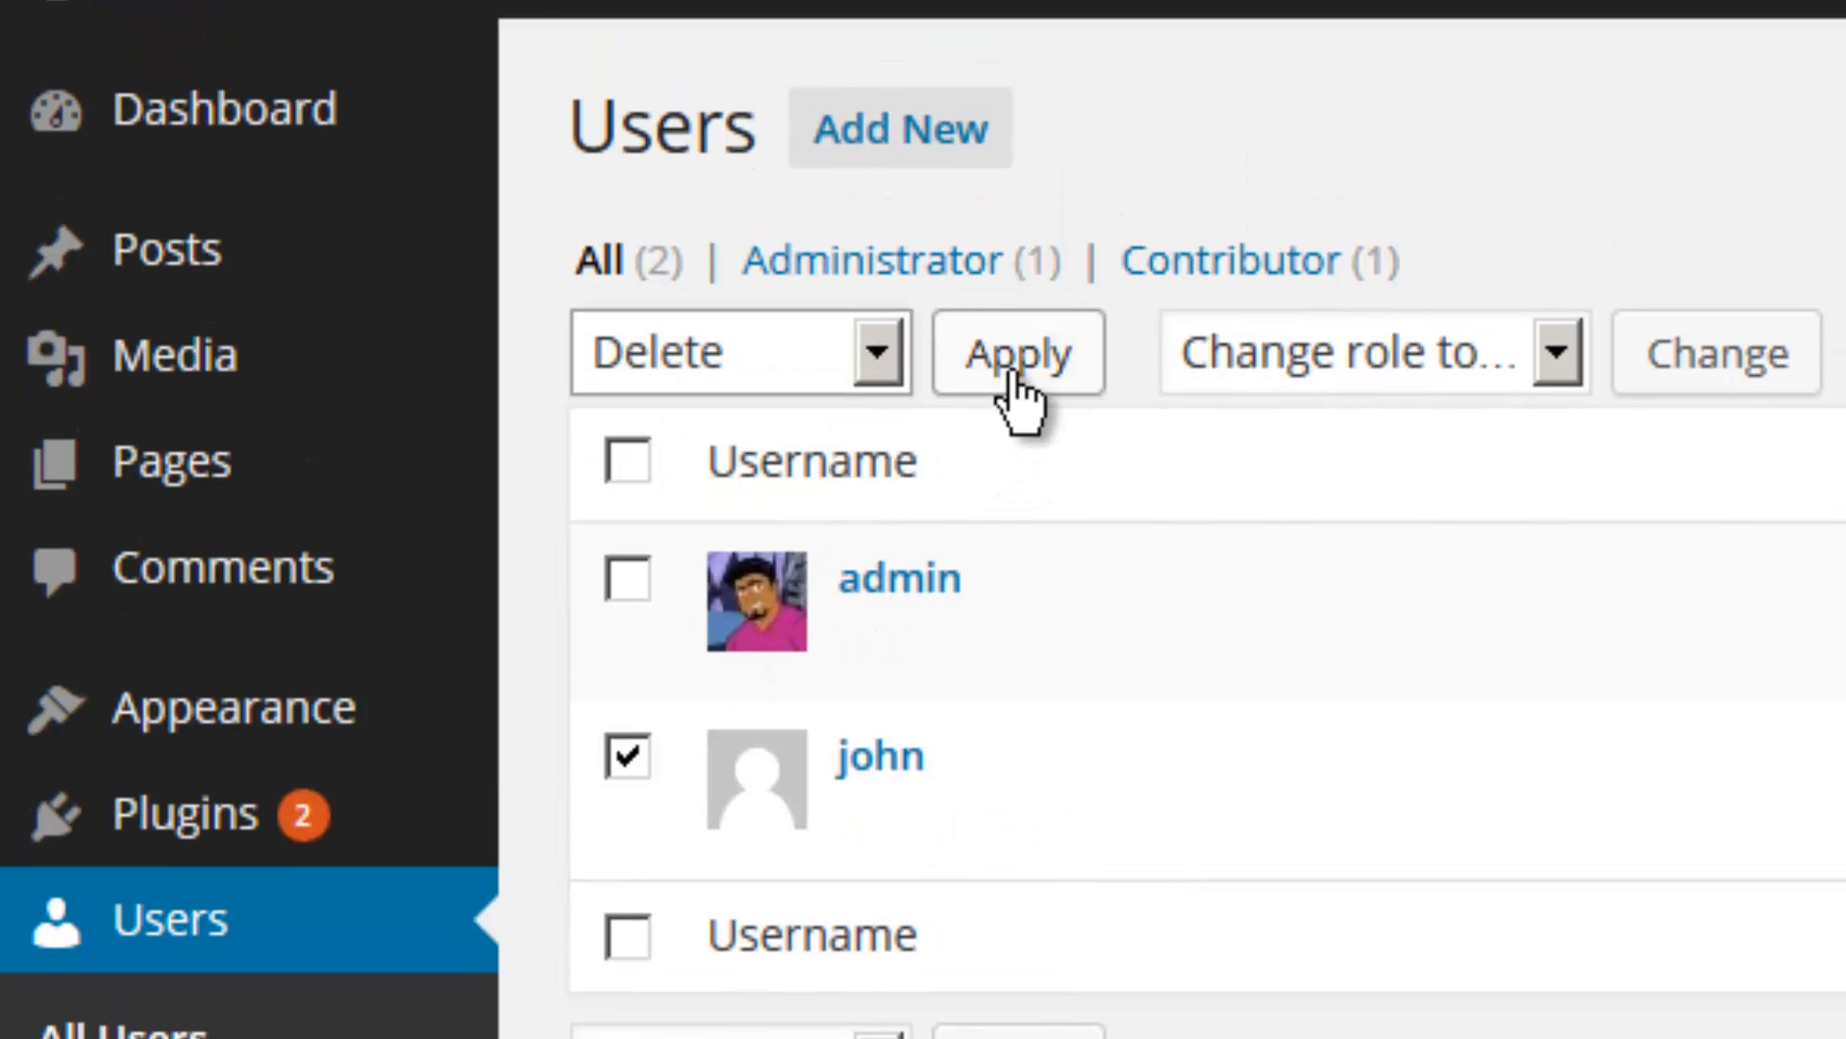
# Step: Apply the deletion with 'Delete all posts' chosen and confirm, leaving only admin
pyautogui.click(1020, 352)
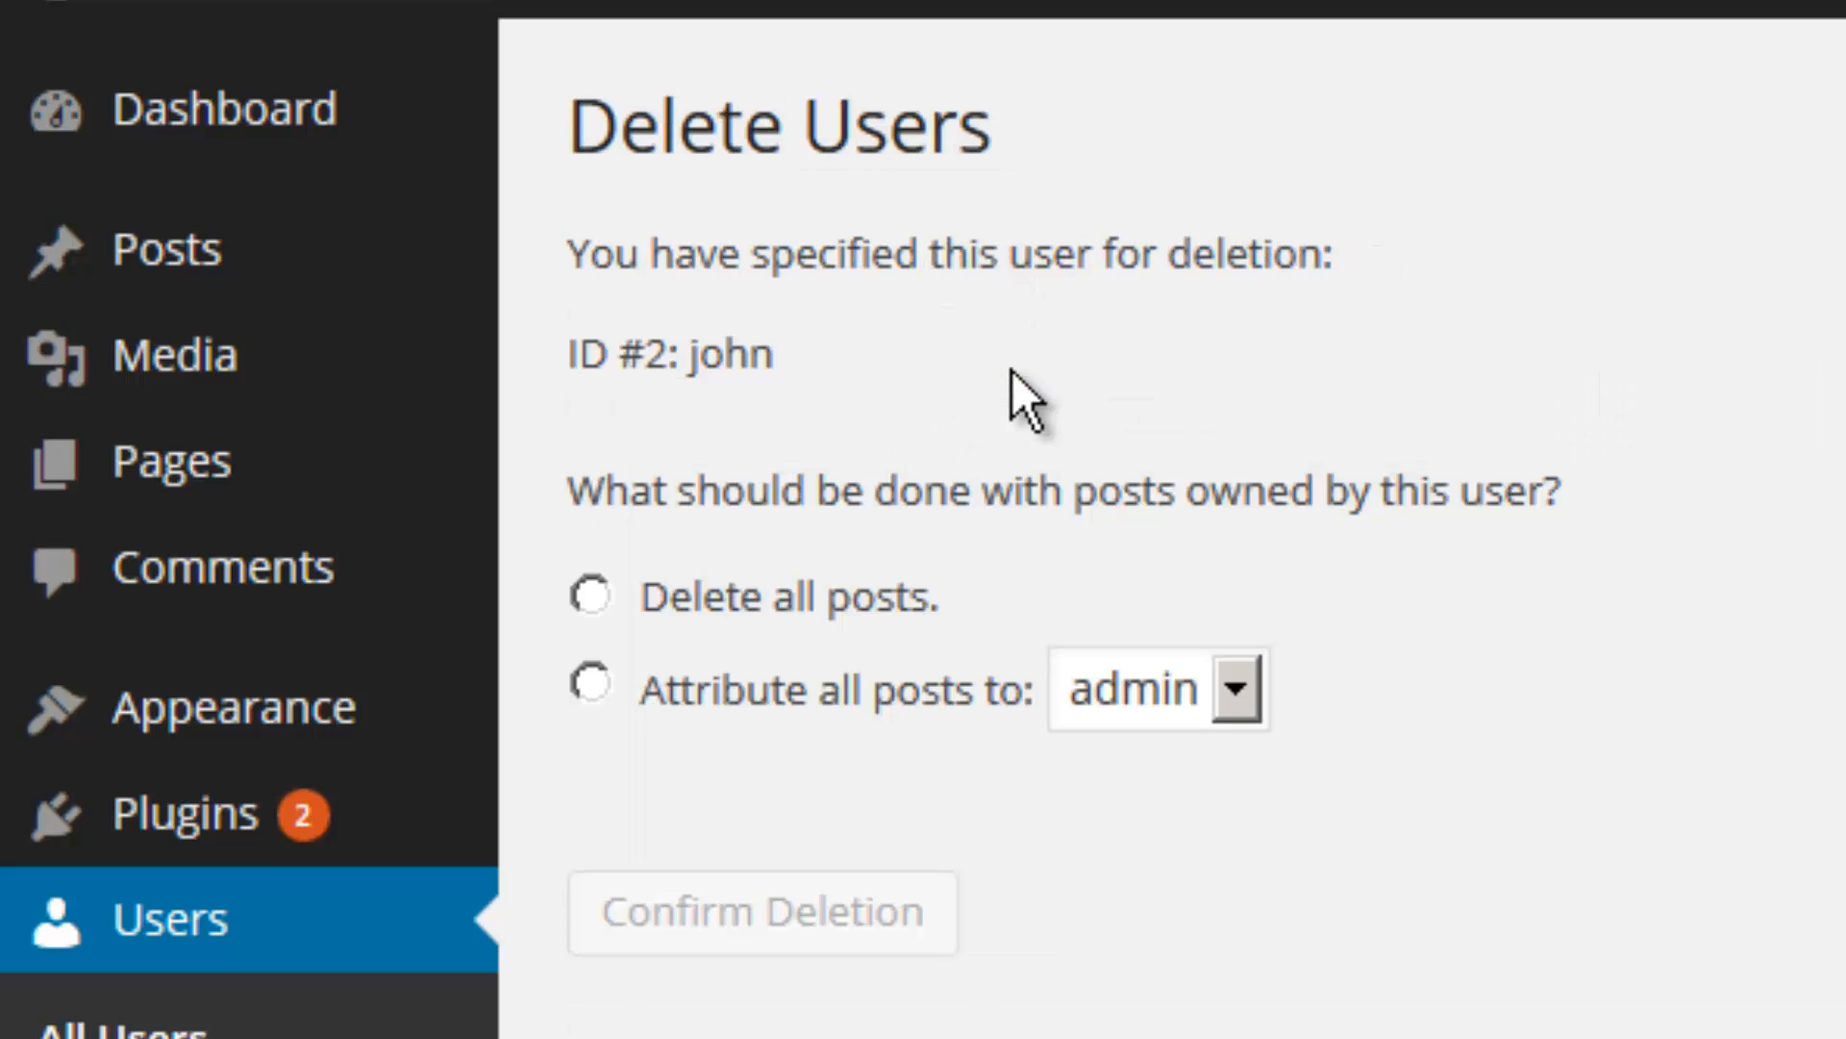
pyautogui.moveTo(1027, 411)
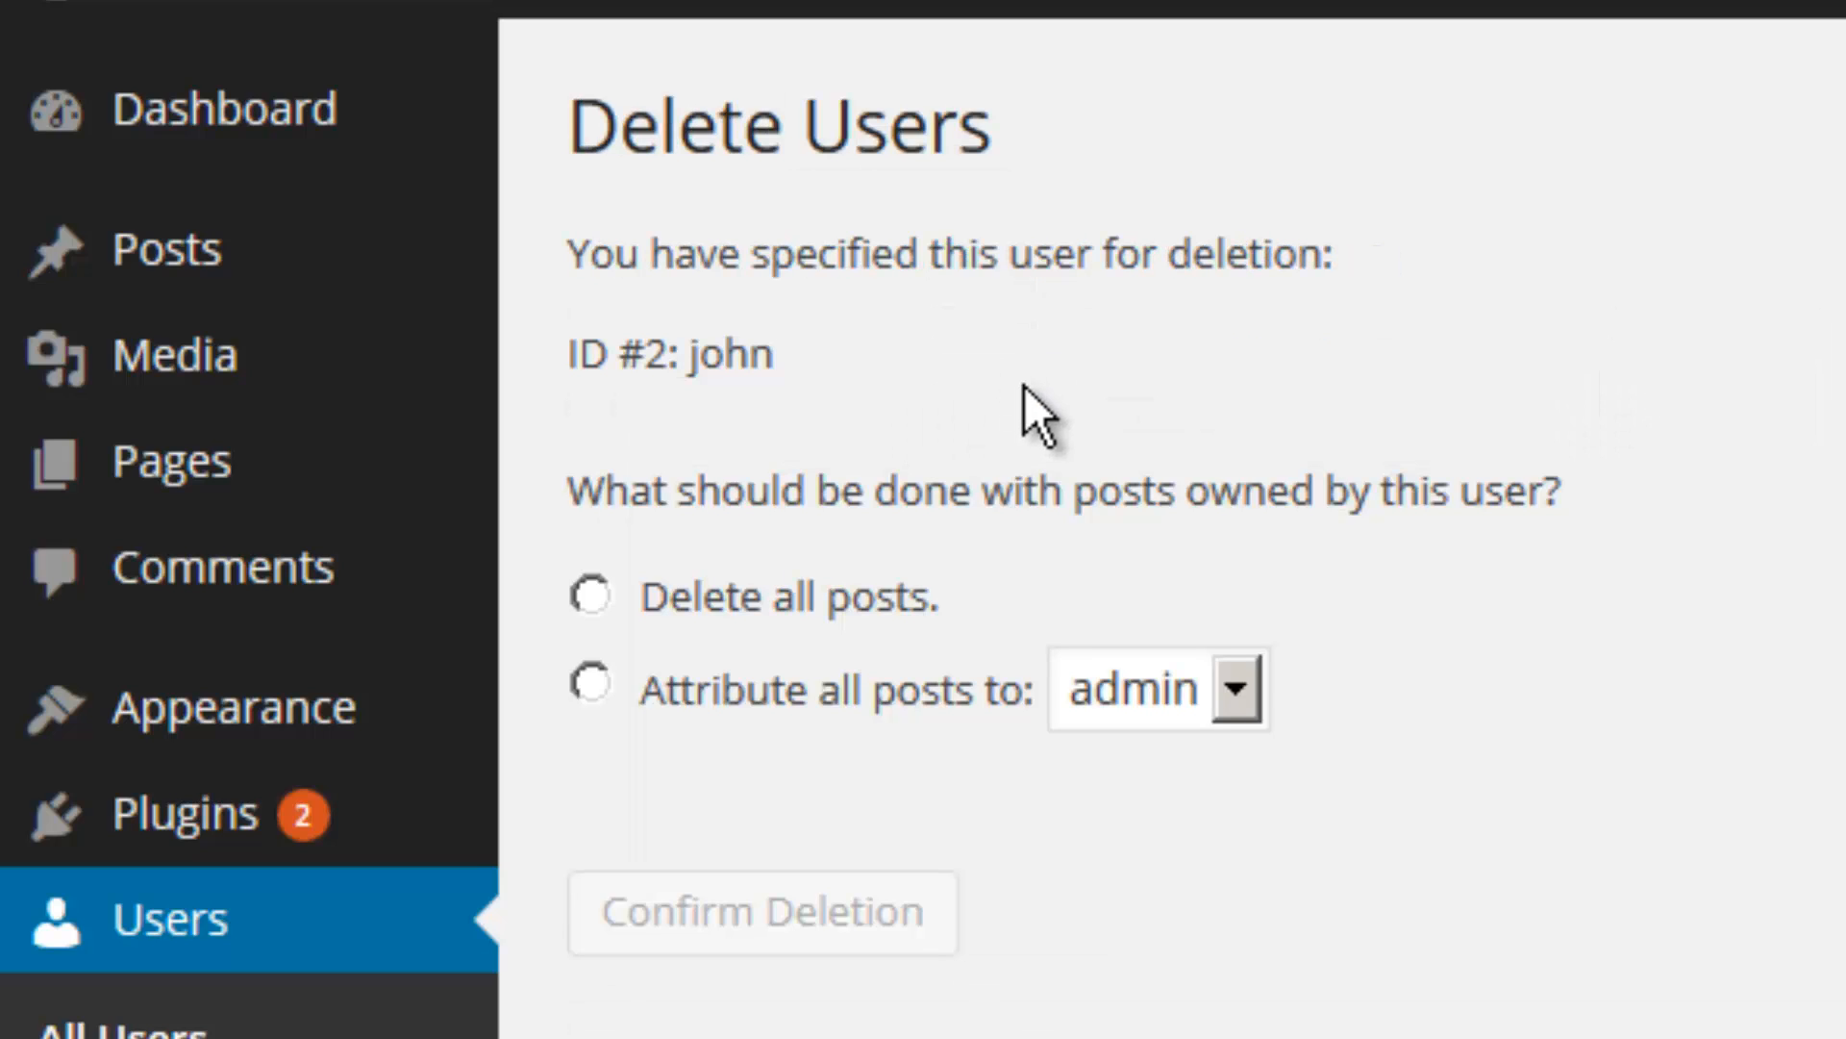
pyautogui.moveTo(1031, 506)
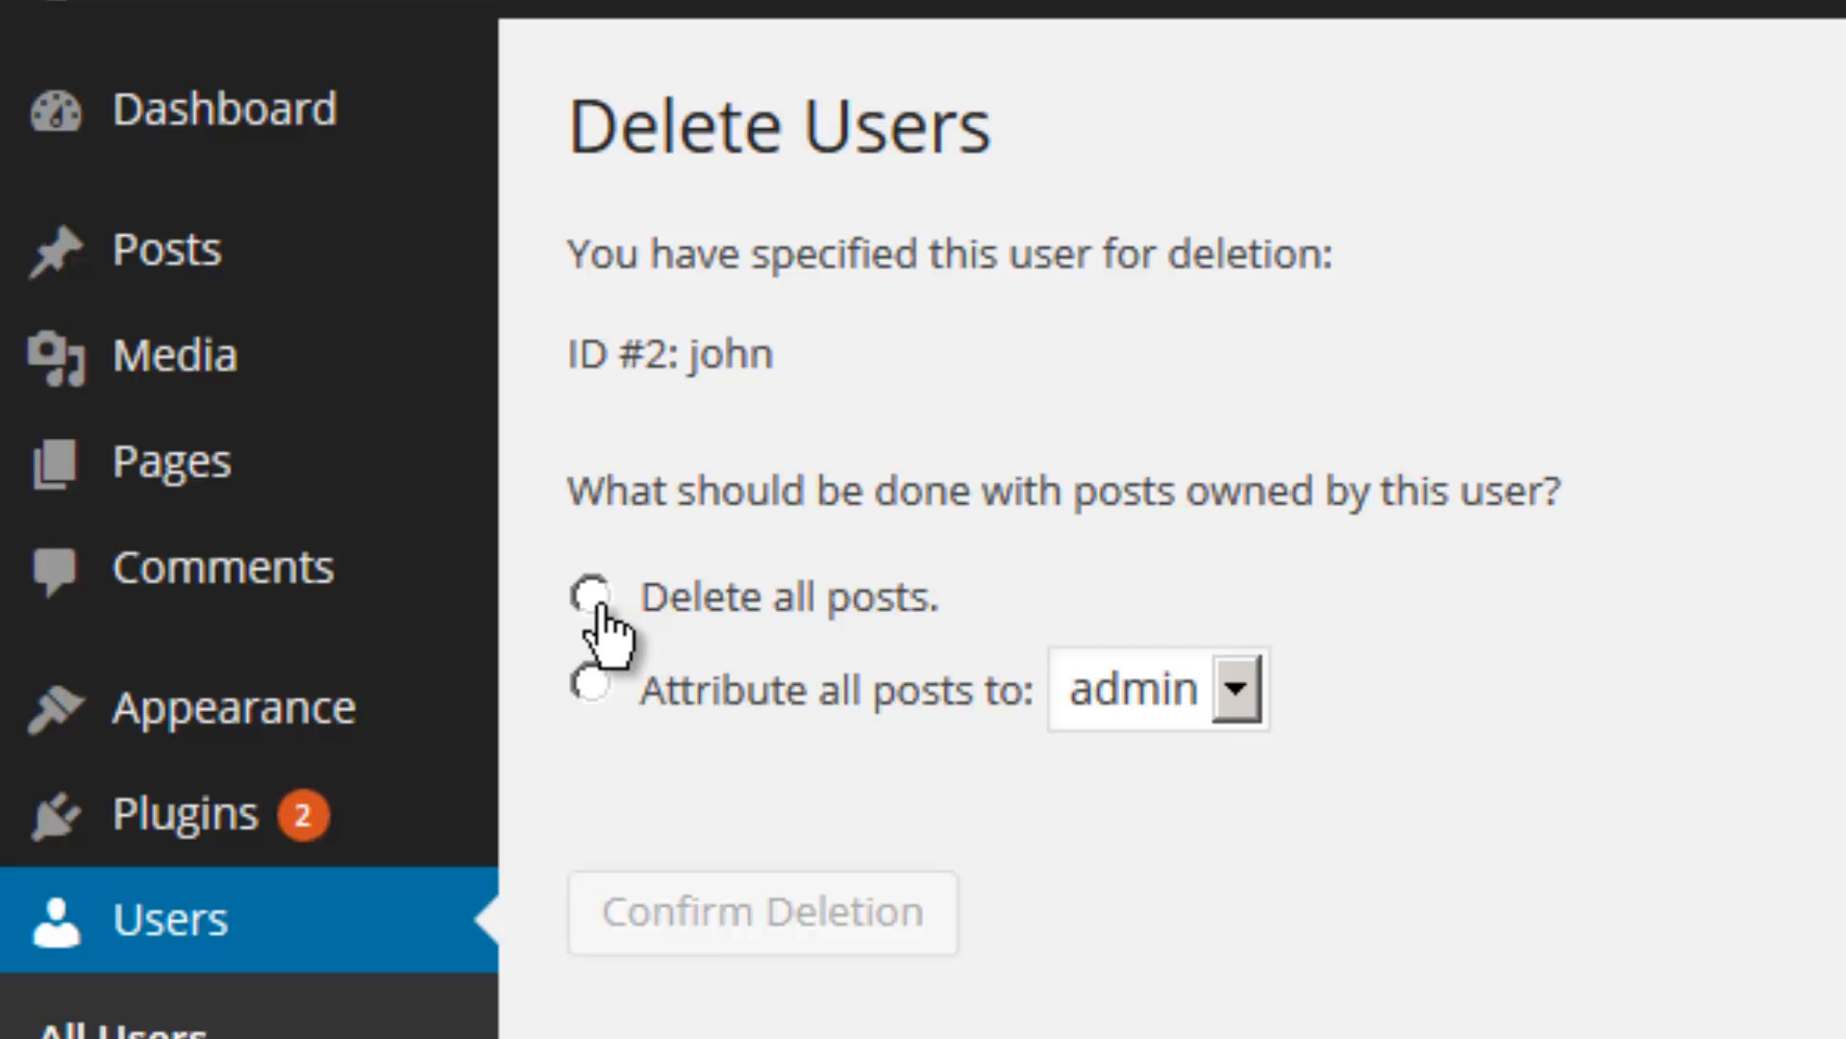
pyautogui.click(592, 598)
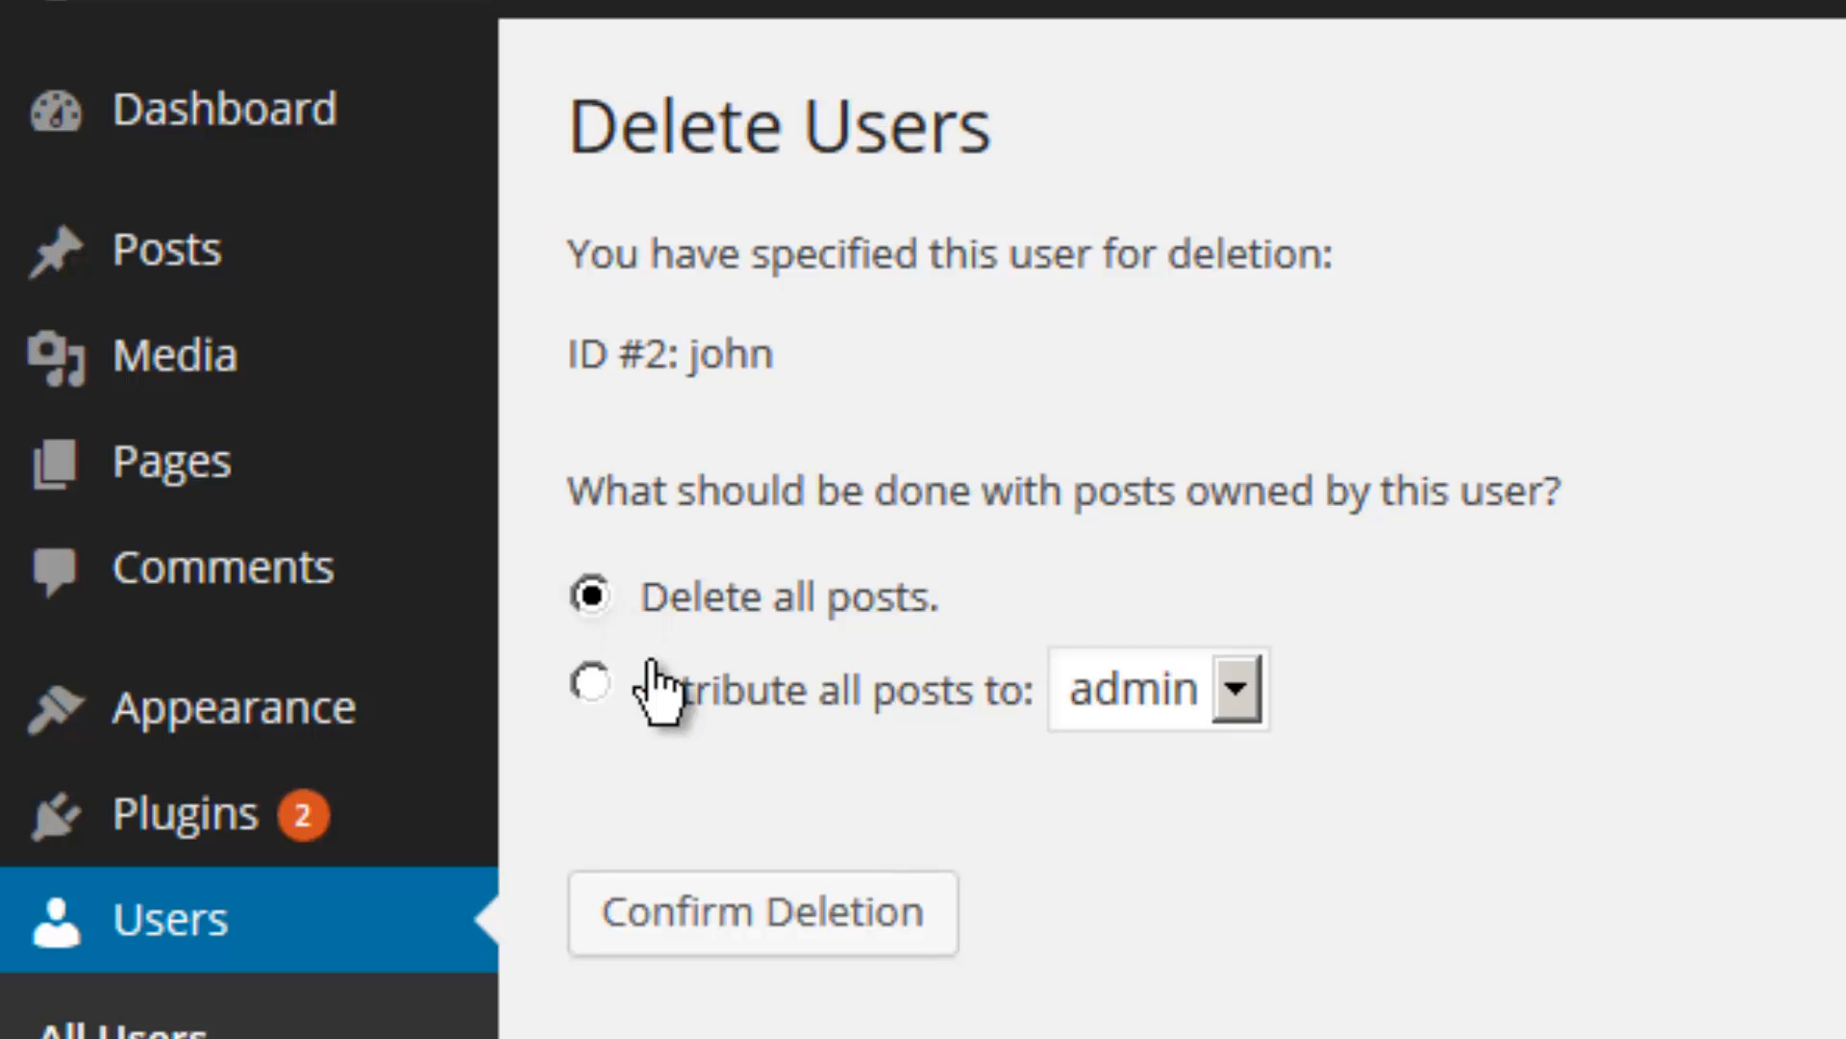
pyautogui.click(591, 688)
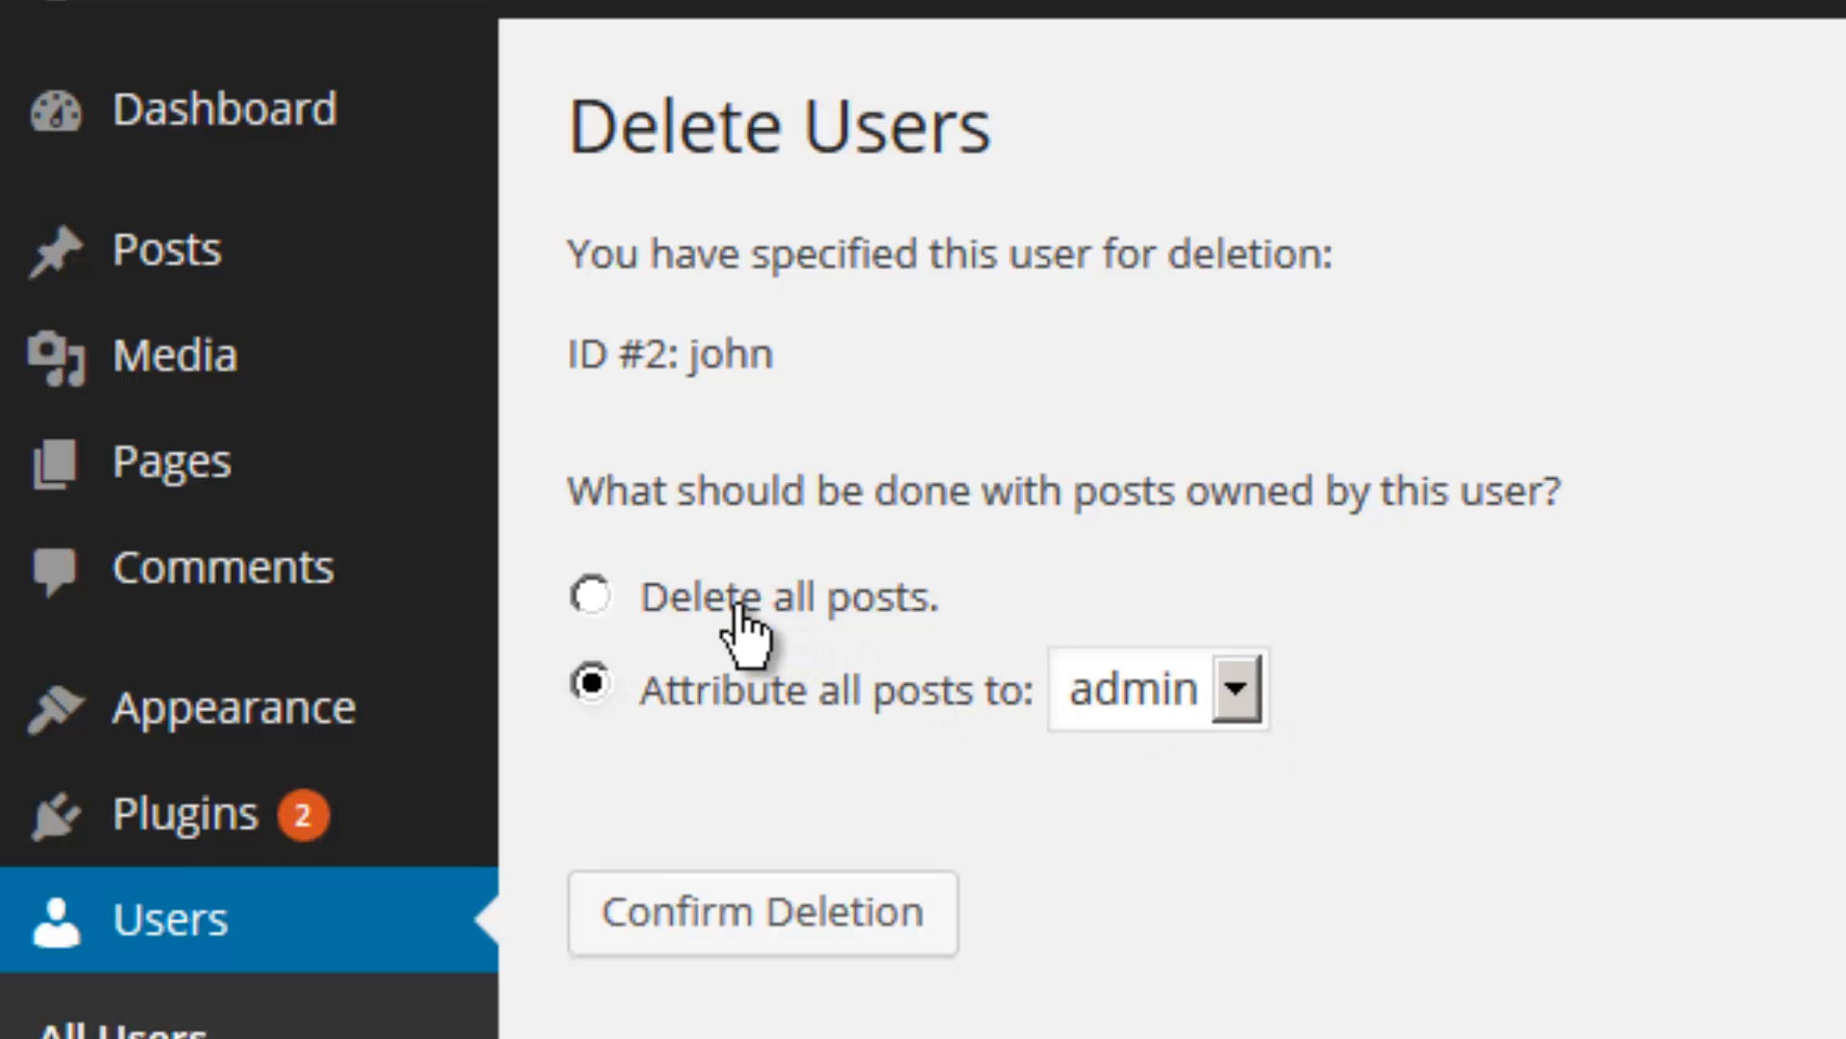
pyautogui.click(591, 596)
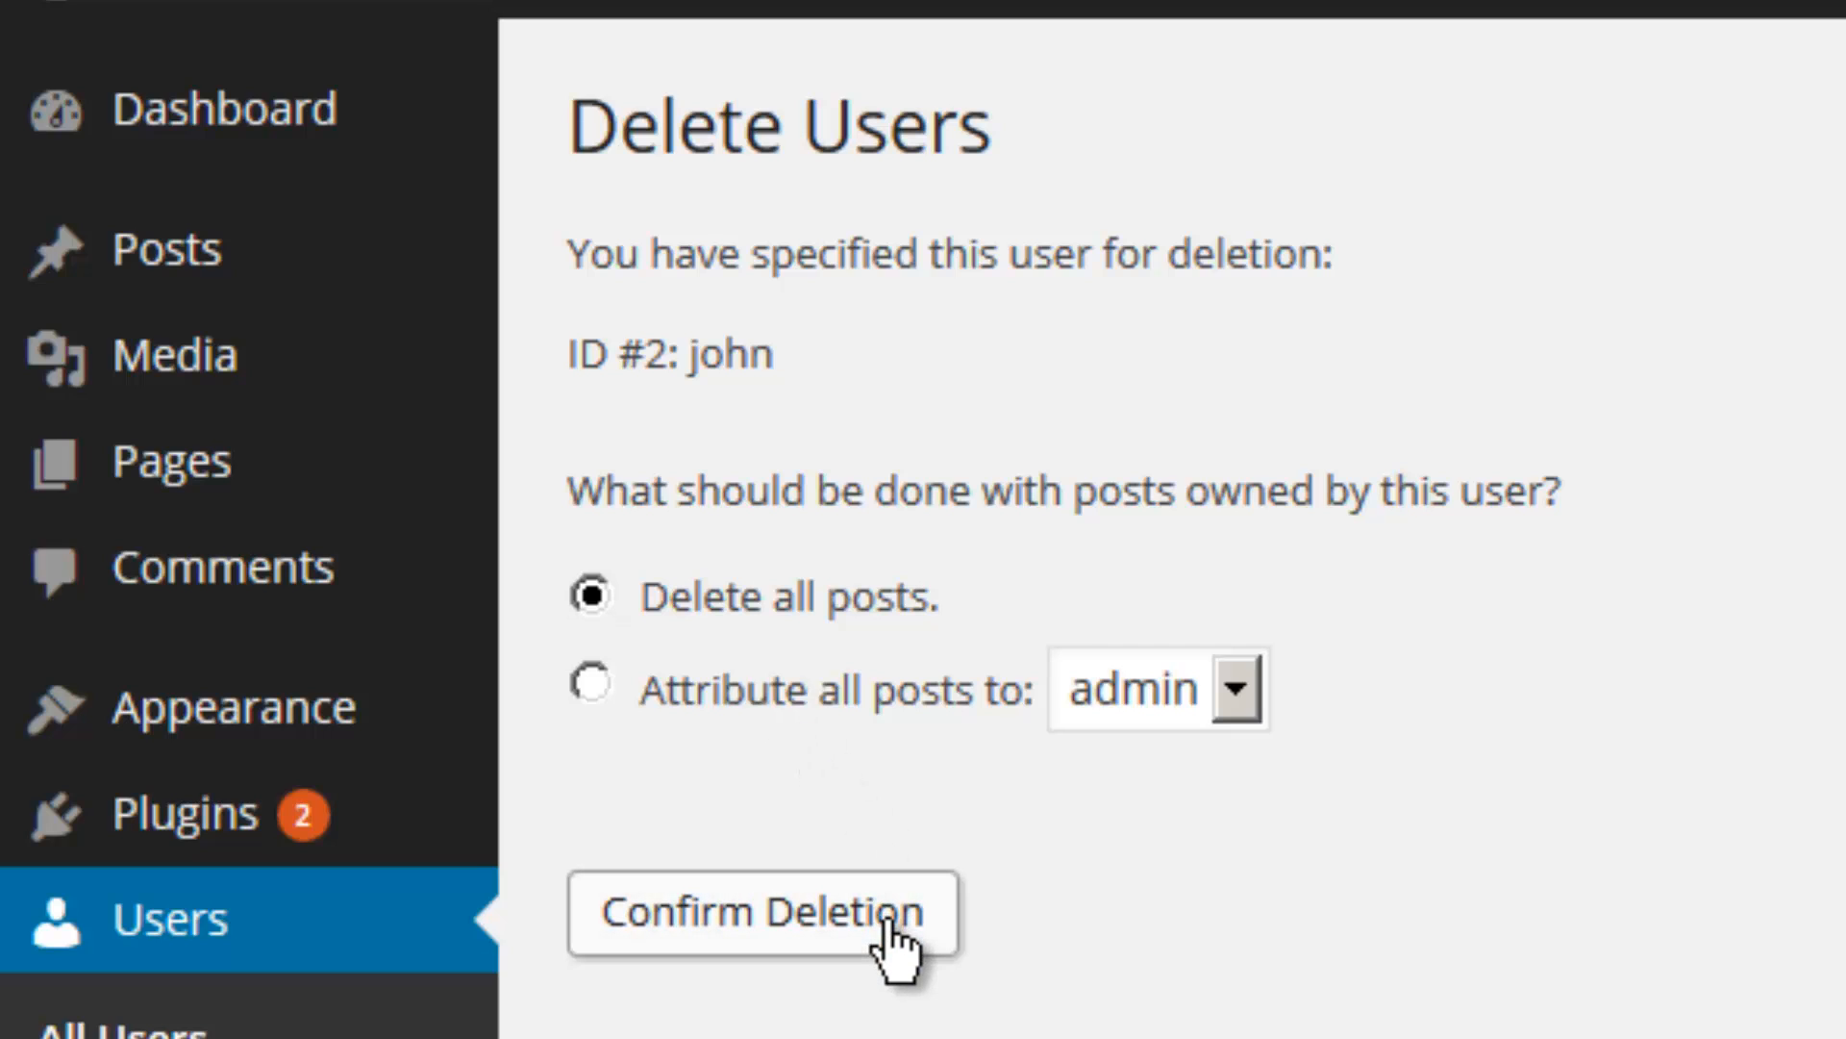
pyautogui.click(763, 912)
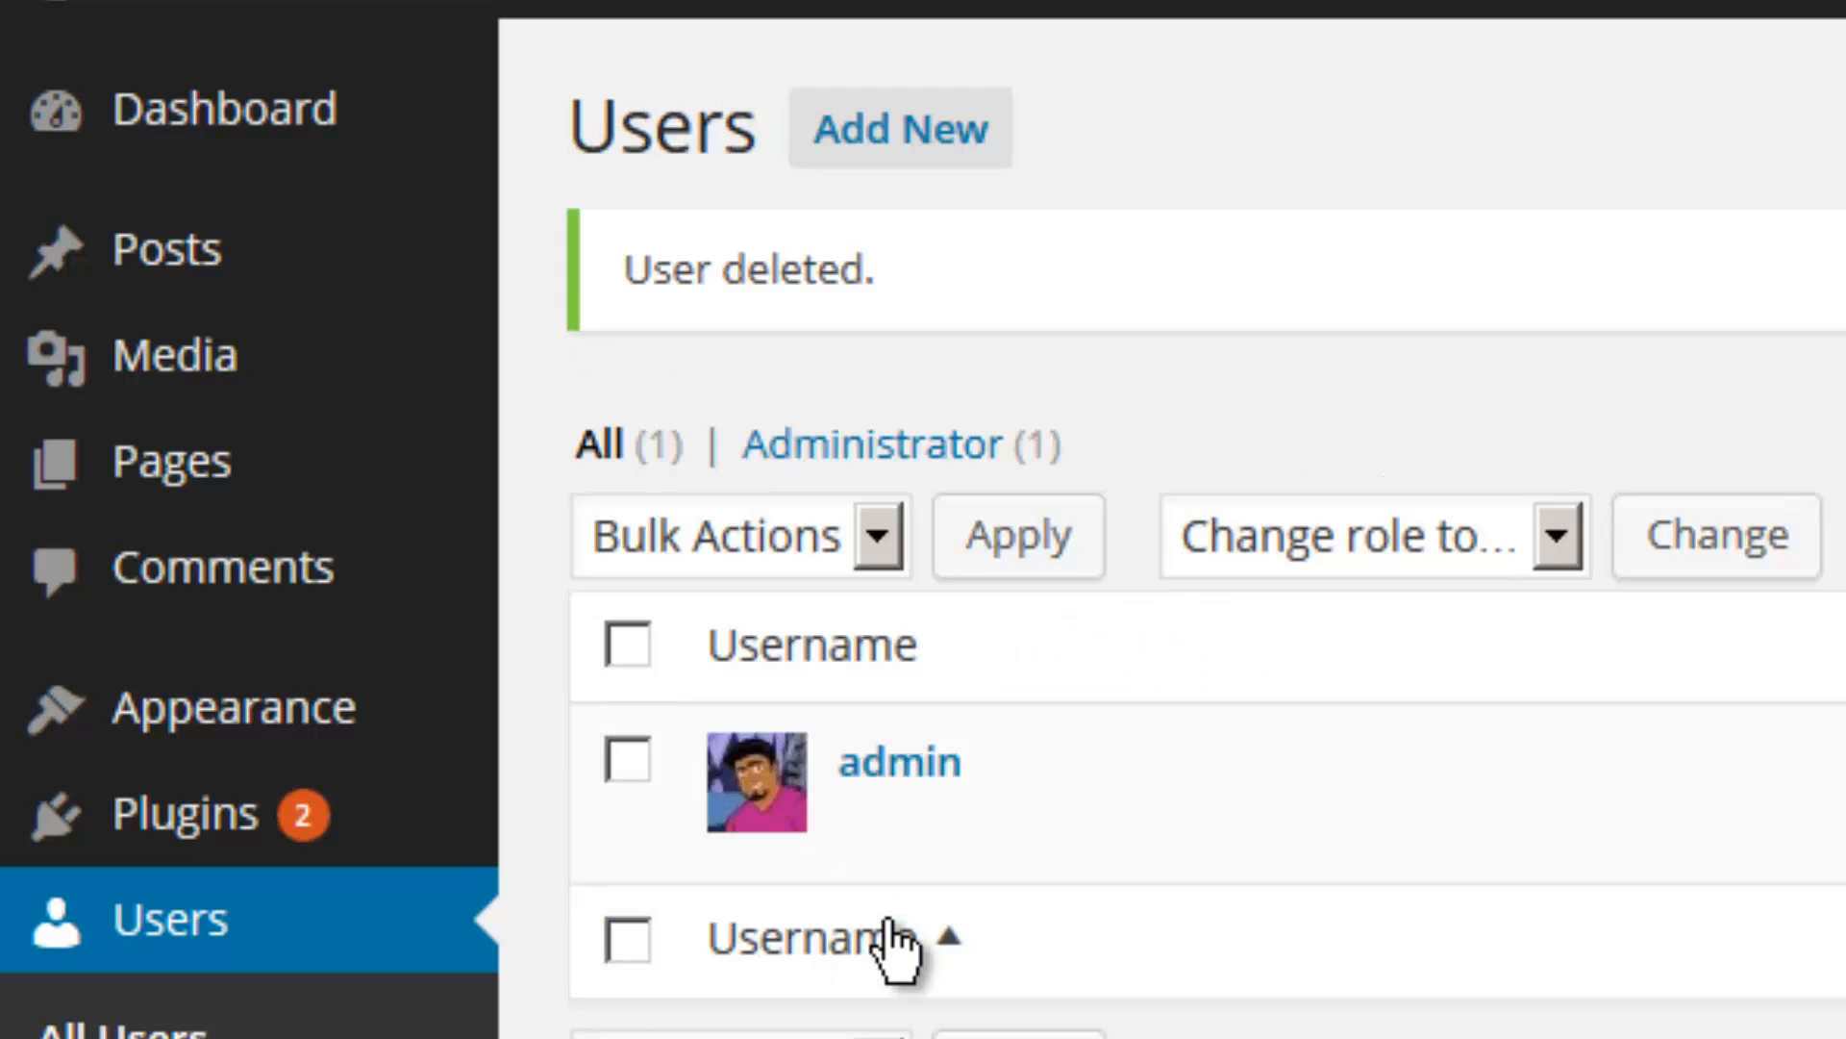